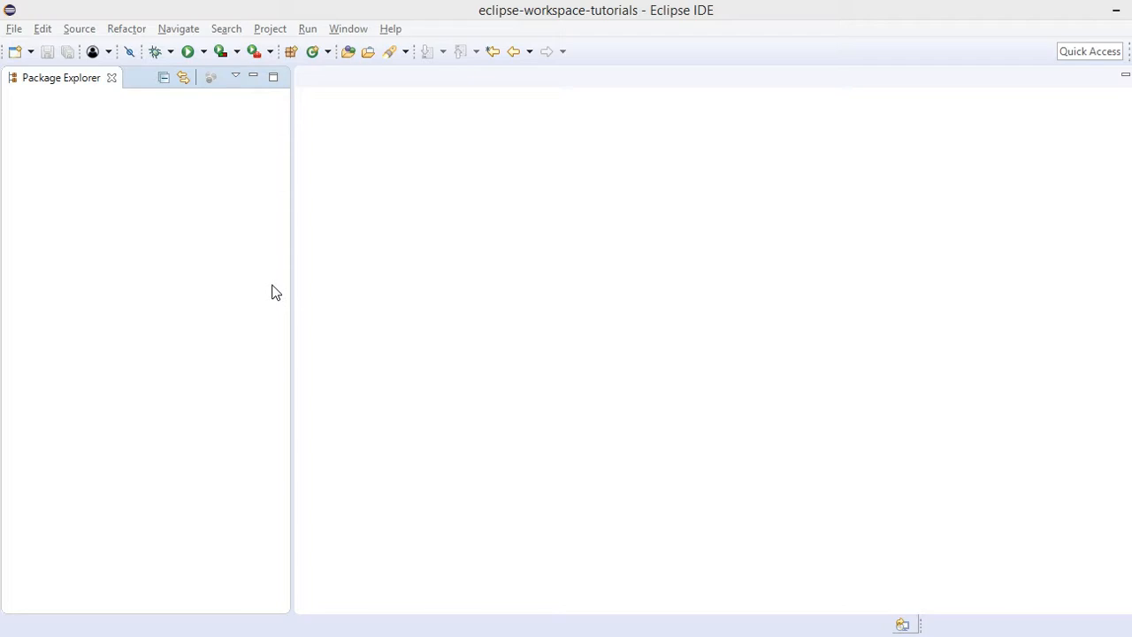
{"action": "mouse_move", "coordinate": [605, 320]}
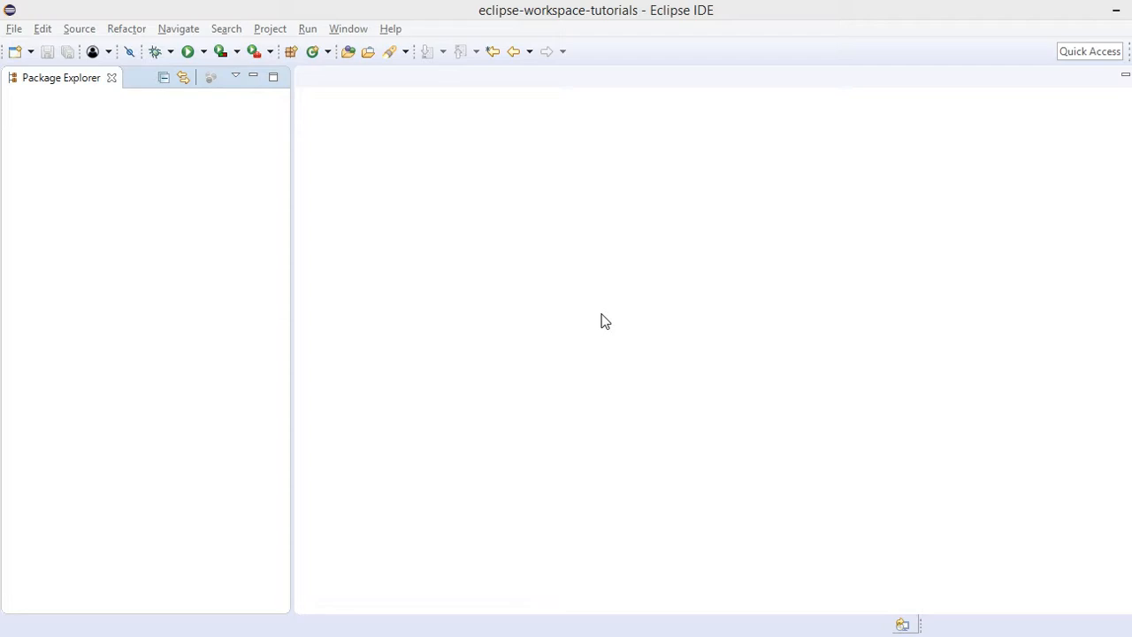
{"action": "mouse_move", "coordinate": [14, 39]}
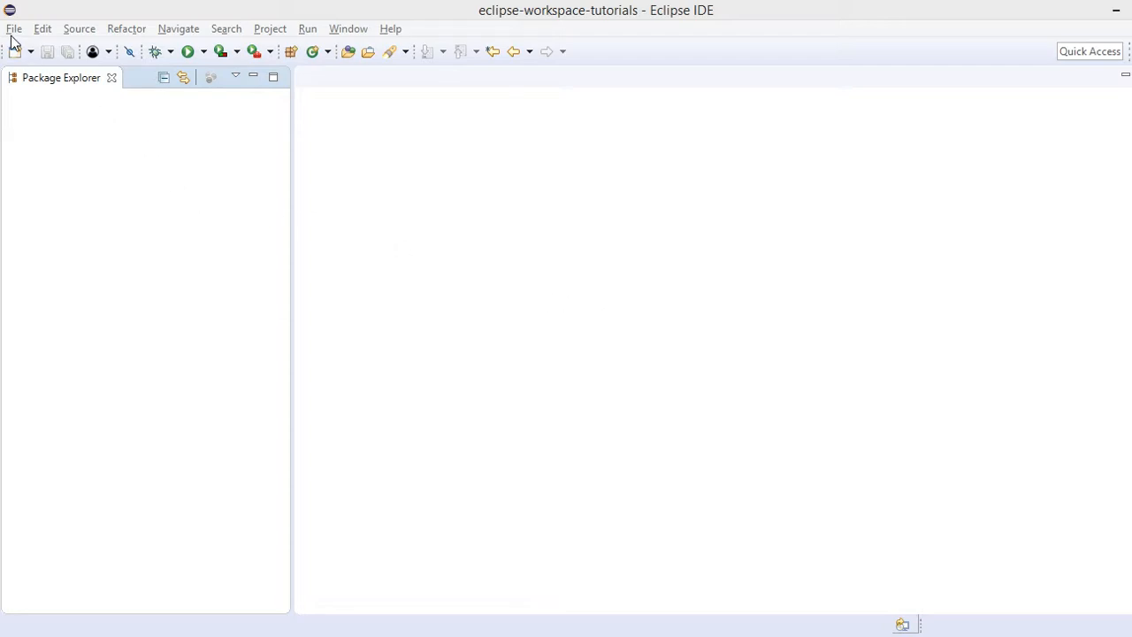
- Create a JavaFX Project named JavaFXDemo through the New wizard
{"action": "left_click", "coordinate": [14, 28]}
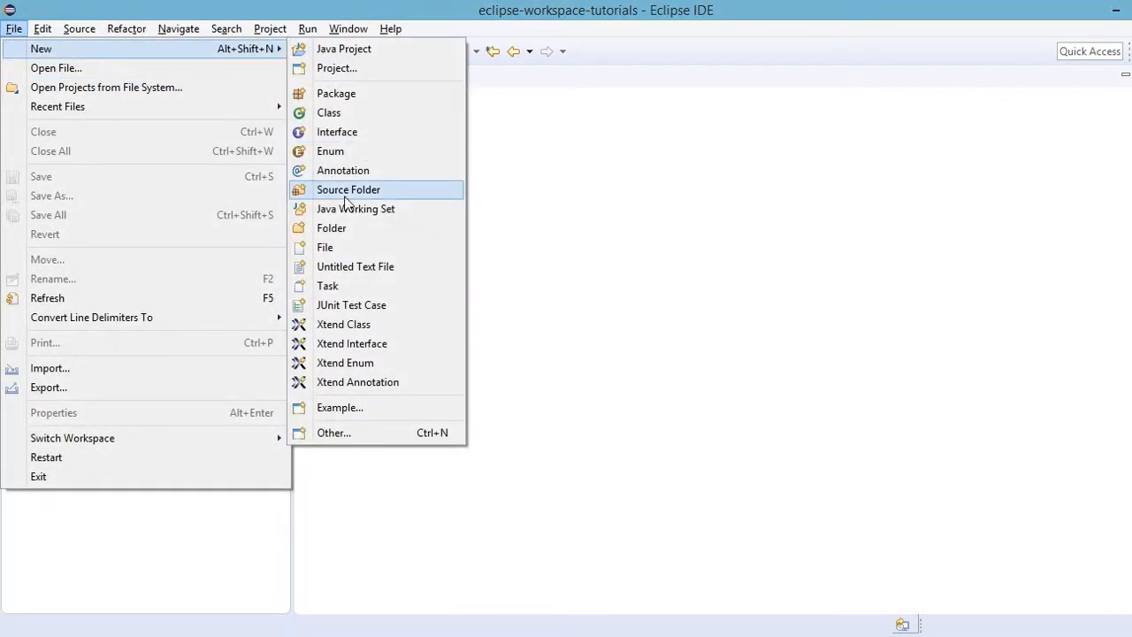
{"action": "left_click", "coordinate": [332, 432]}
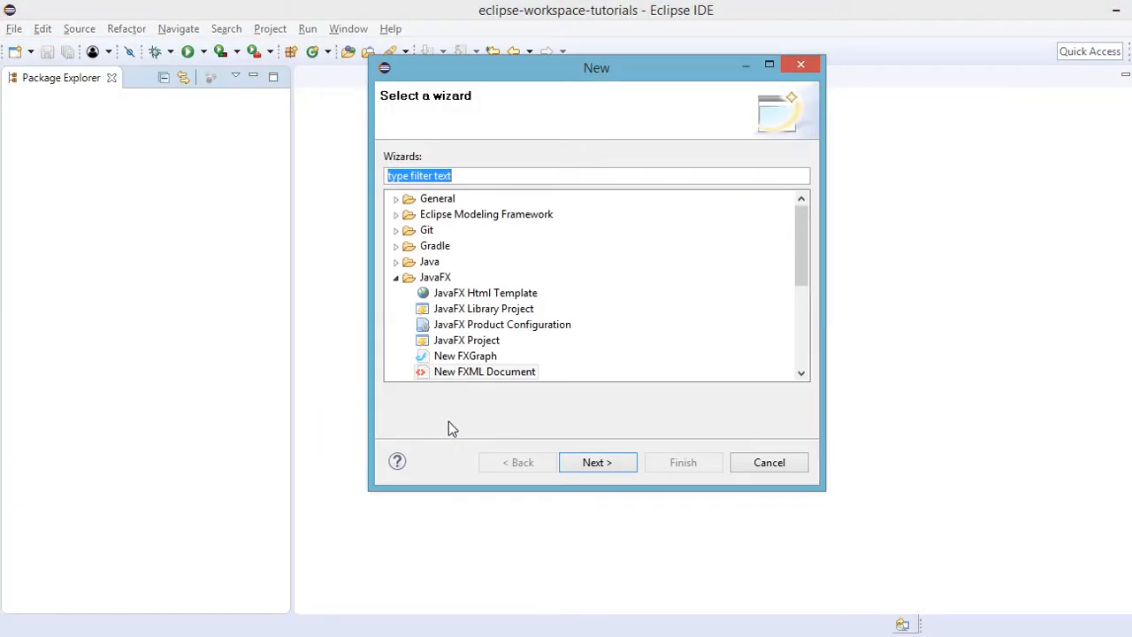
{"action": "left_click", "coordinate": [467, 340]}
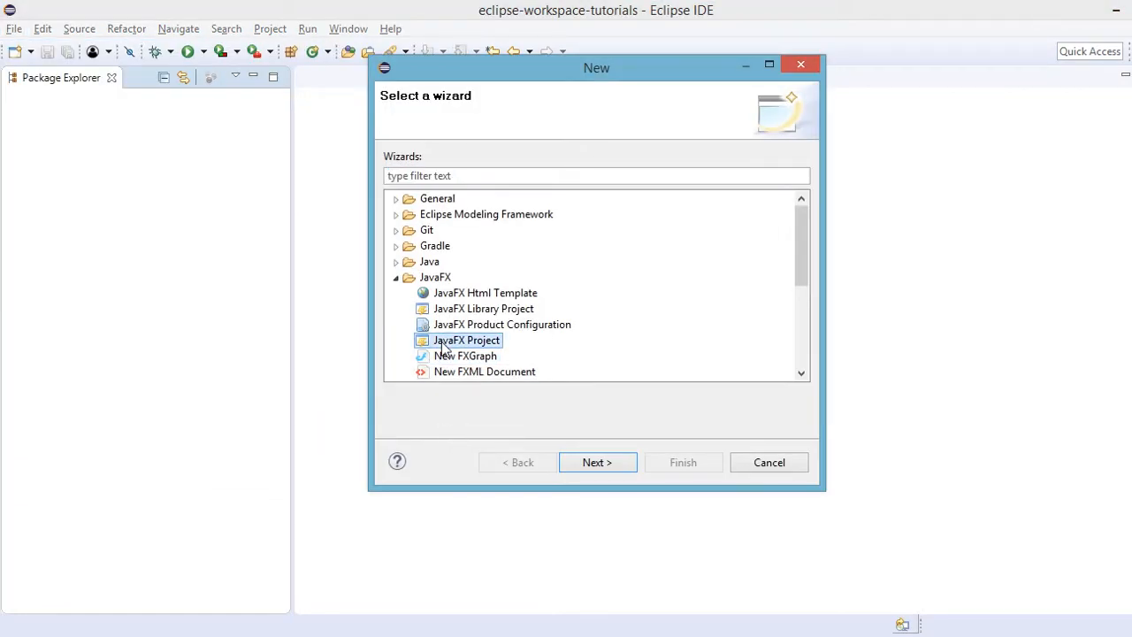
{"action": "left_click", "coordinate": [597, 462]}
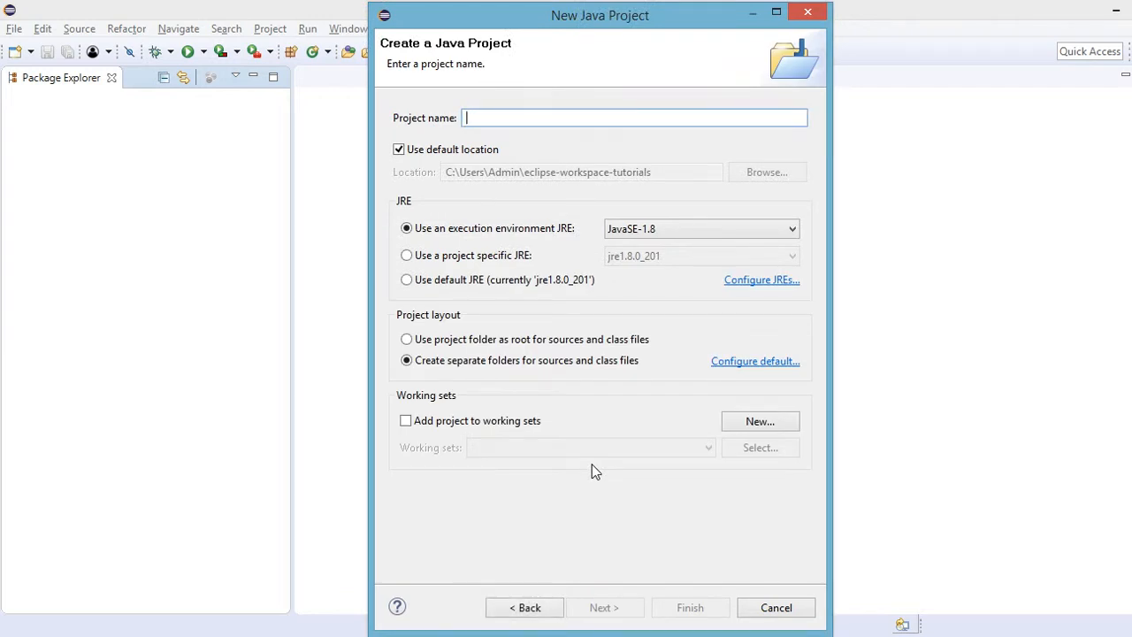
{"action": "type", "text": "JavaFXD"}
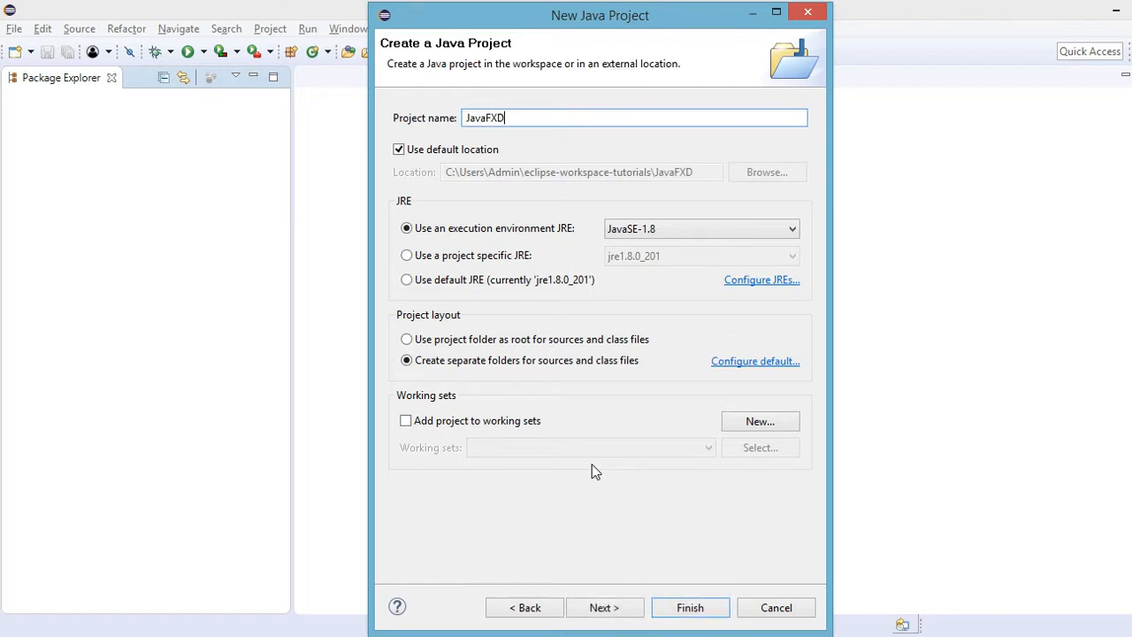
{"action": "type", "text": "emo"}
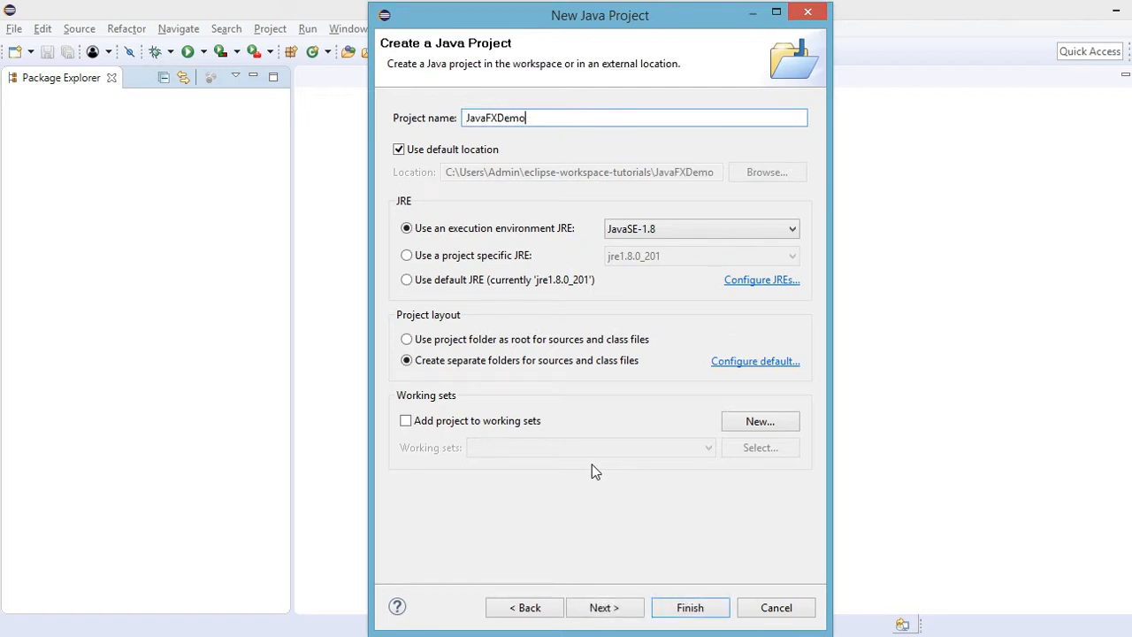
{"action": "left_click", "coordinate": [690, 609]}
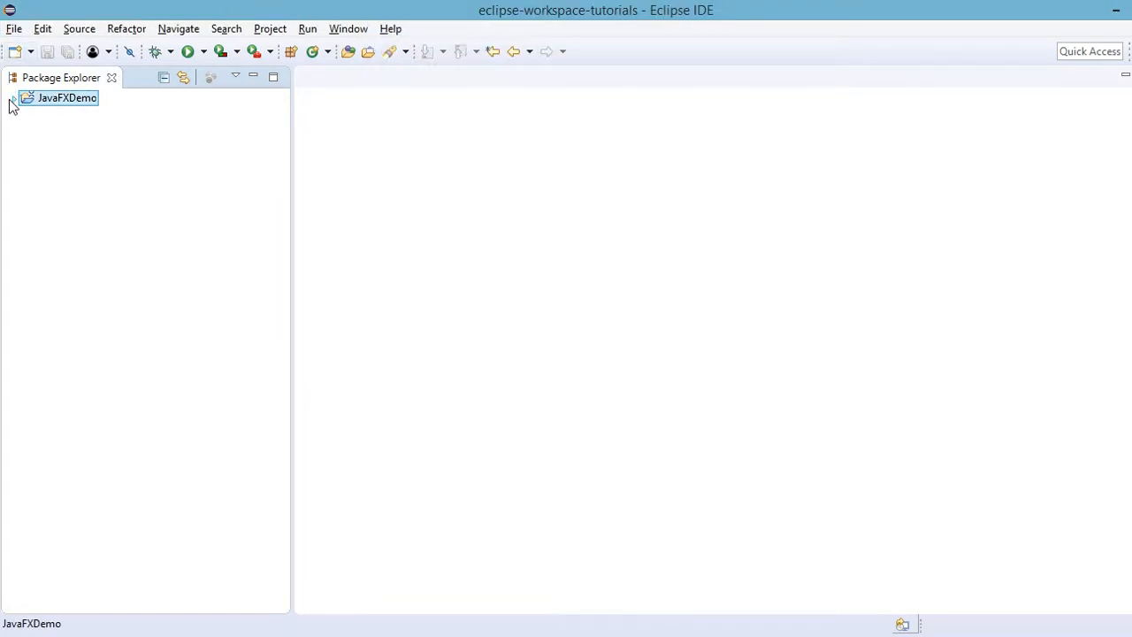
- Expand JavaFXDemo and src to reveal the application package with Main.java and application.css
{"action": "left_click", "coordinate": [14, 97]}
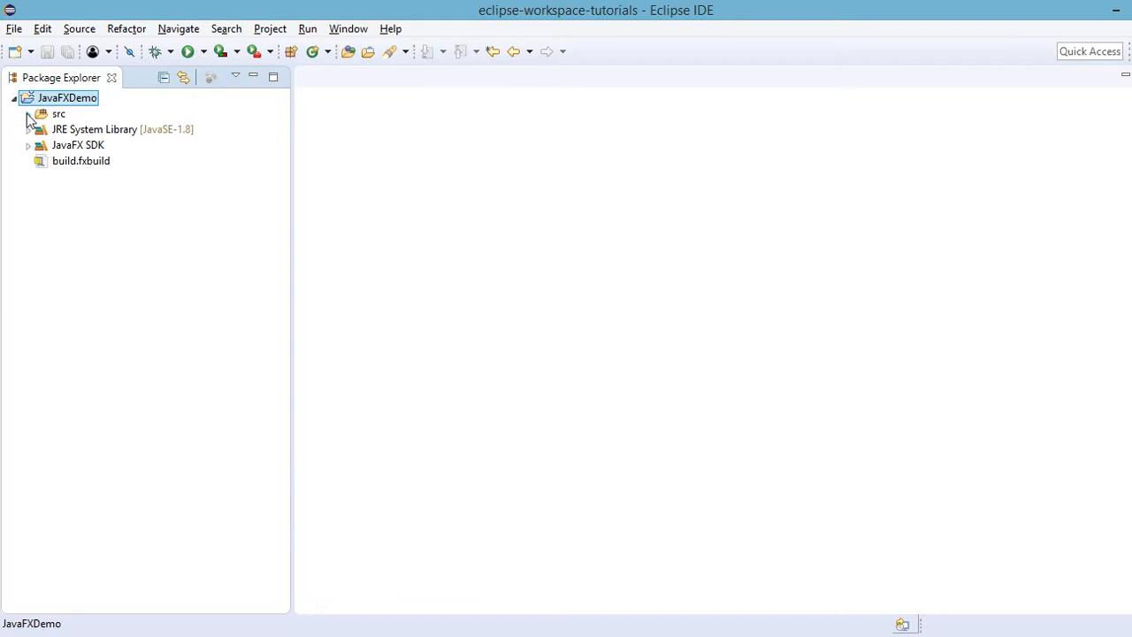
{"action": "left_click", "coordinate": [29, 114]}
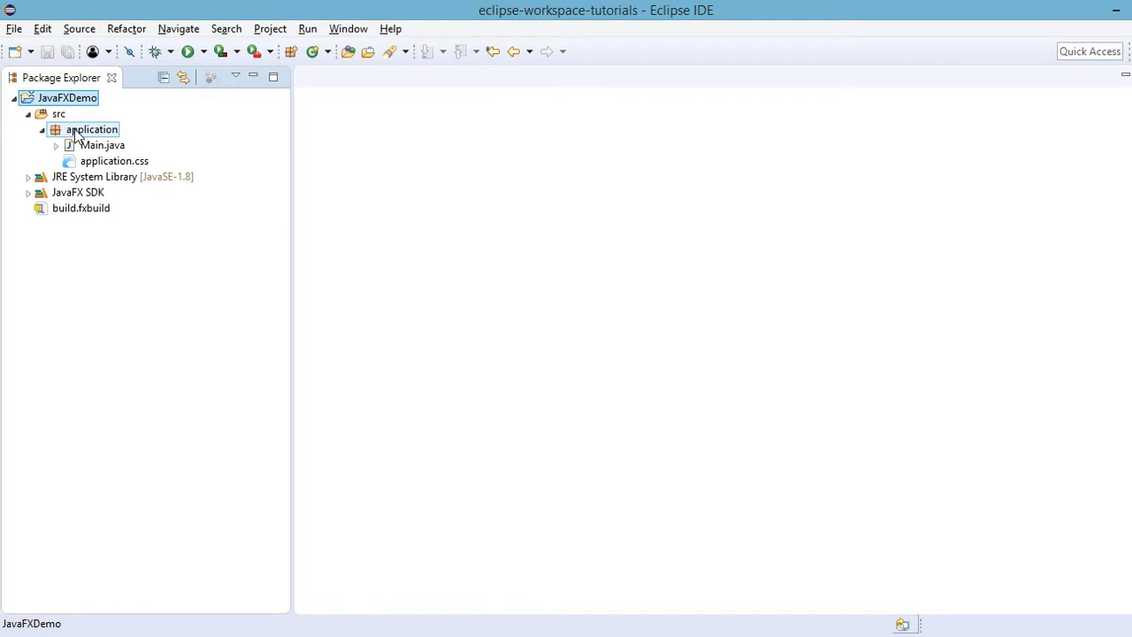
{"action": "left_click", "coordinate": [92, 129]}
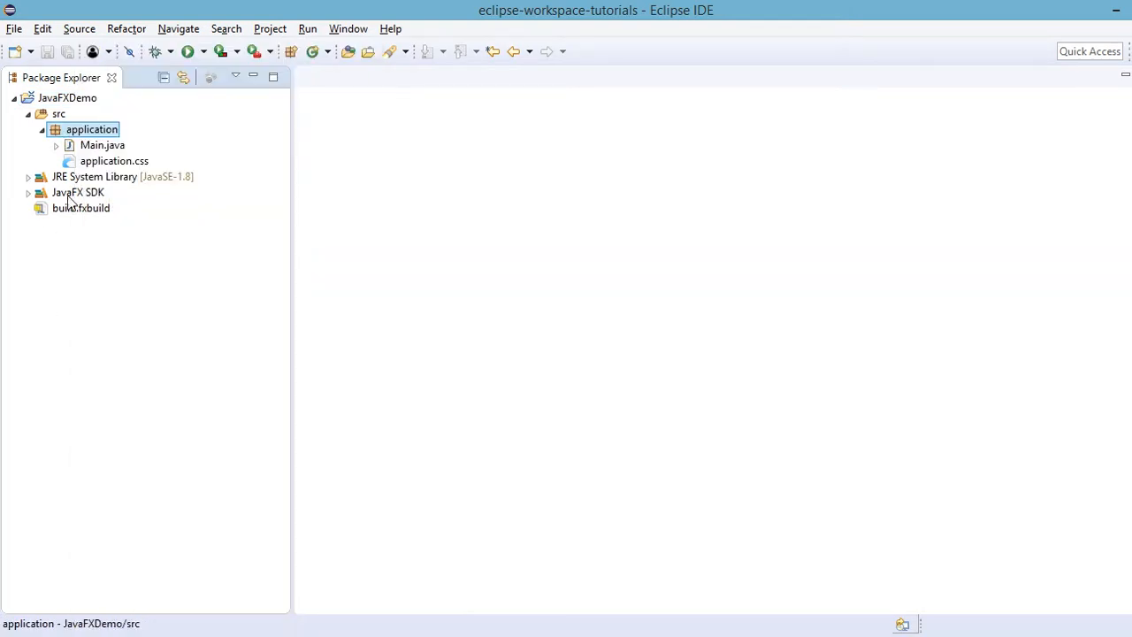
- Create a new class MainController in the application package and reselect the package
{"action": "right_click", "coordinate": [92, 129]}
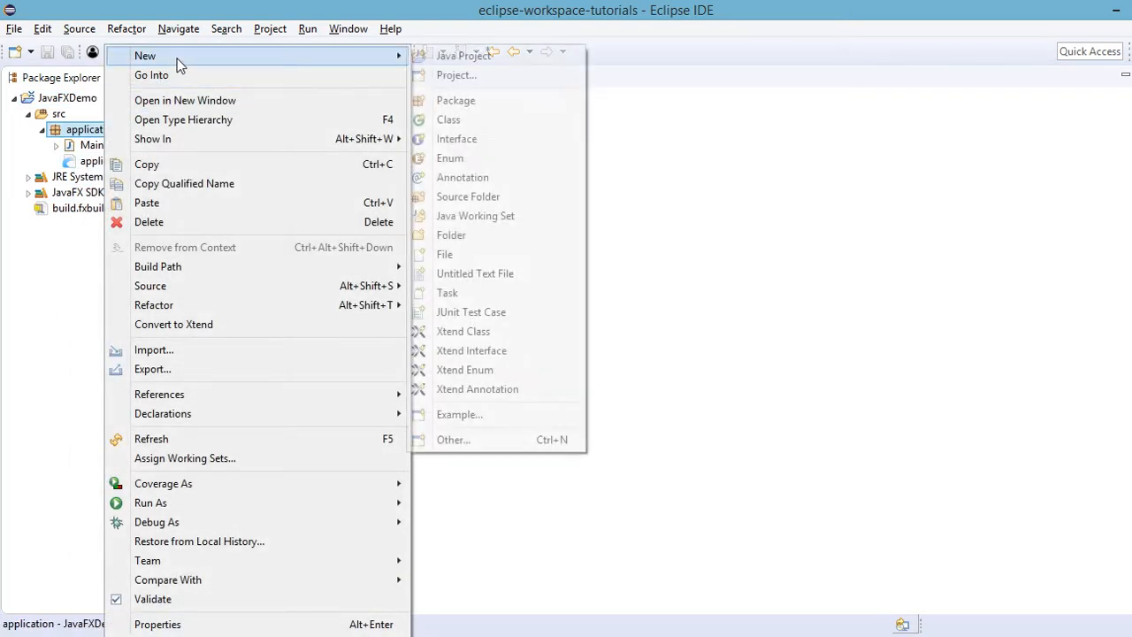
{"action": "left_click", "coordinate": [449, 120]}
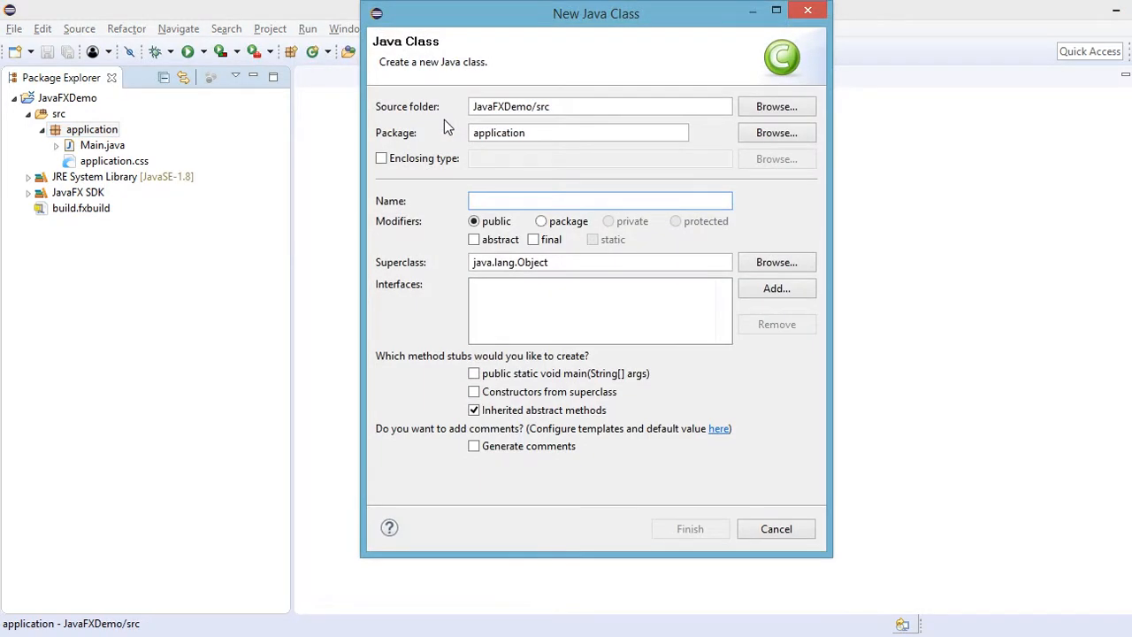
{"action": "left_click", "coordinate": [599, 200]}
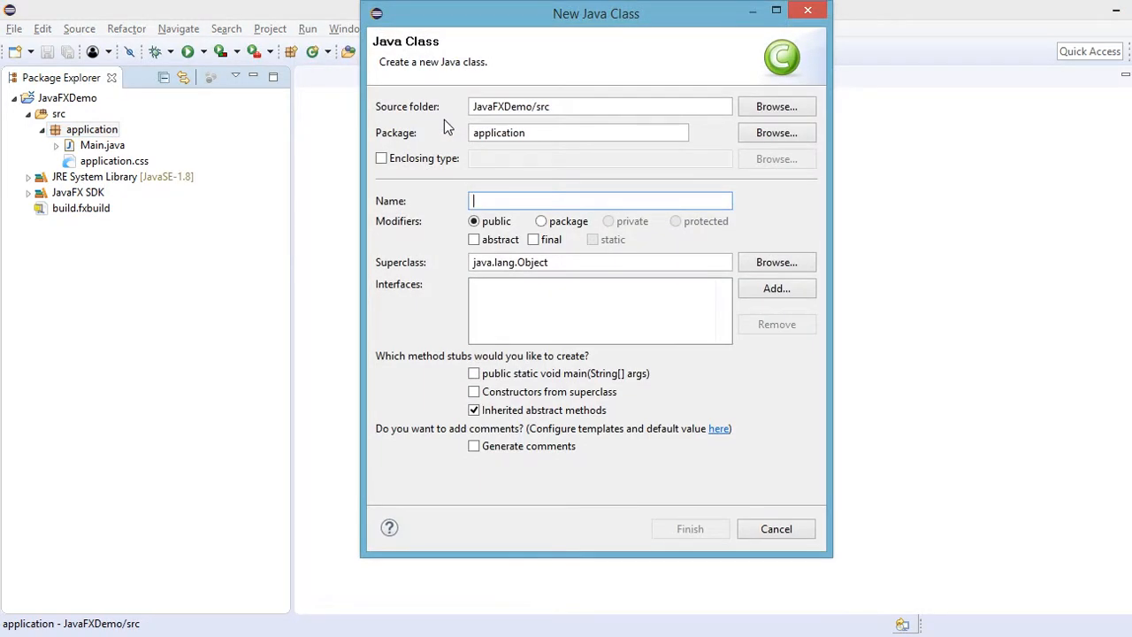
{"action": "type", "text": "MainC"}
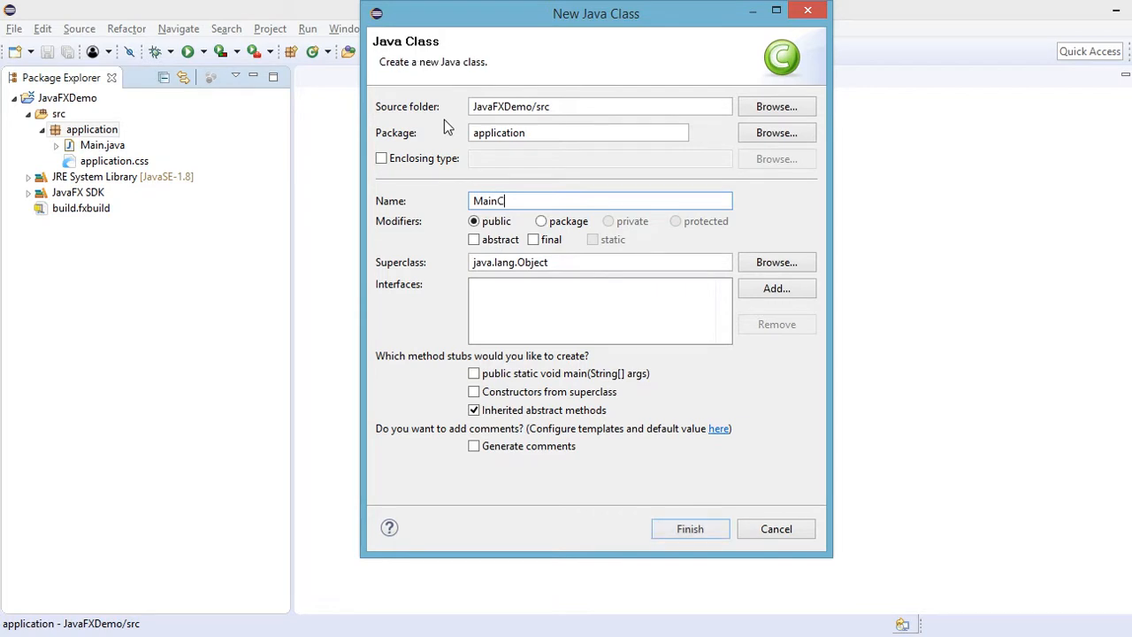
{"action": "type", "text": "ontro"}
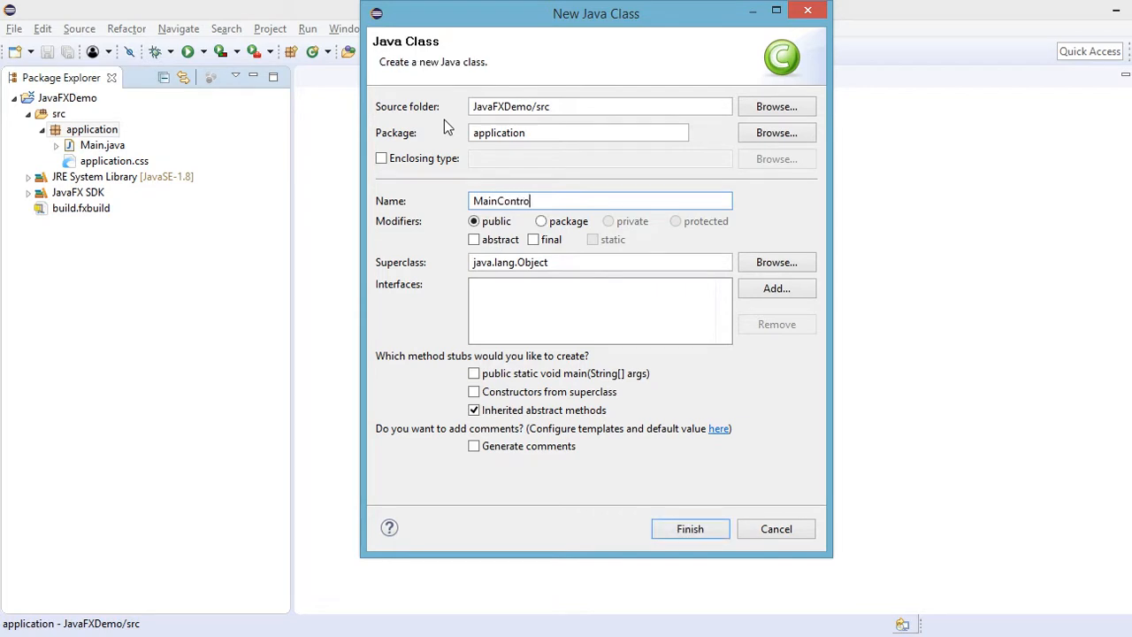
{"action": "type", "text": "ller"}
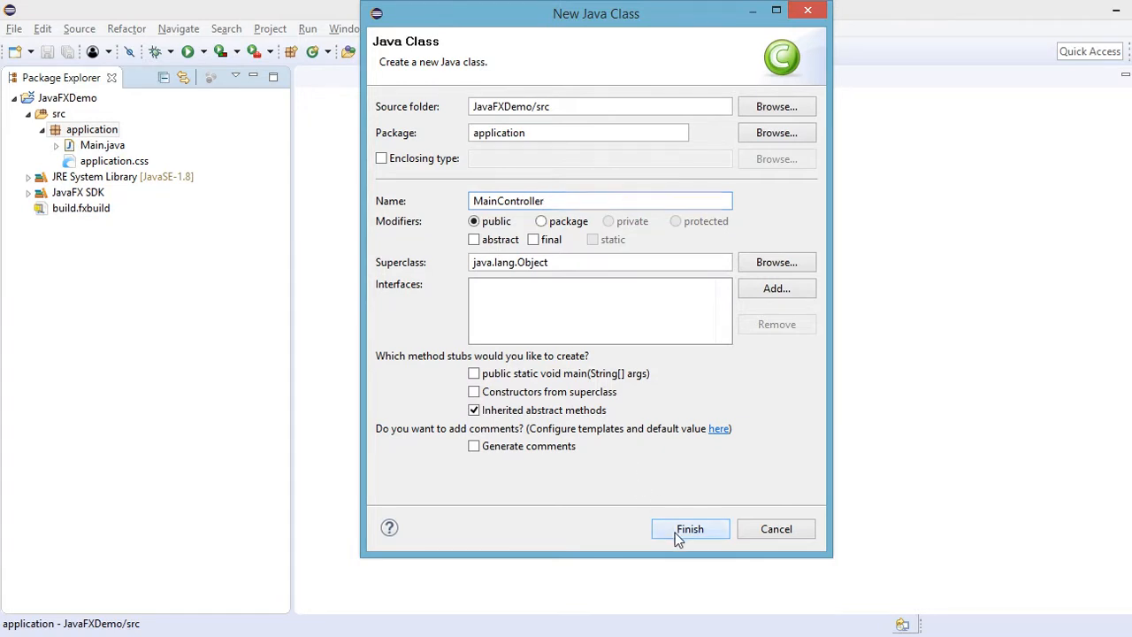
{"action": "left_click", "coordinate": [690, 527]}
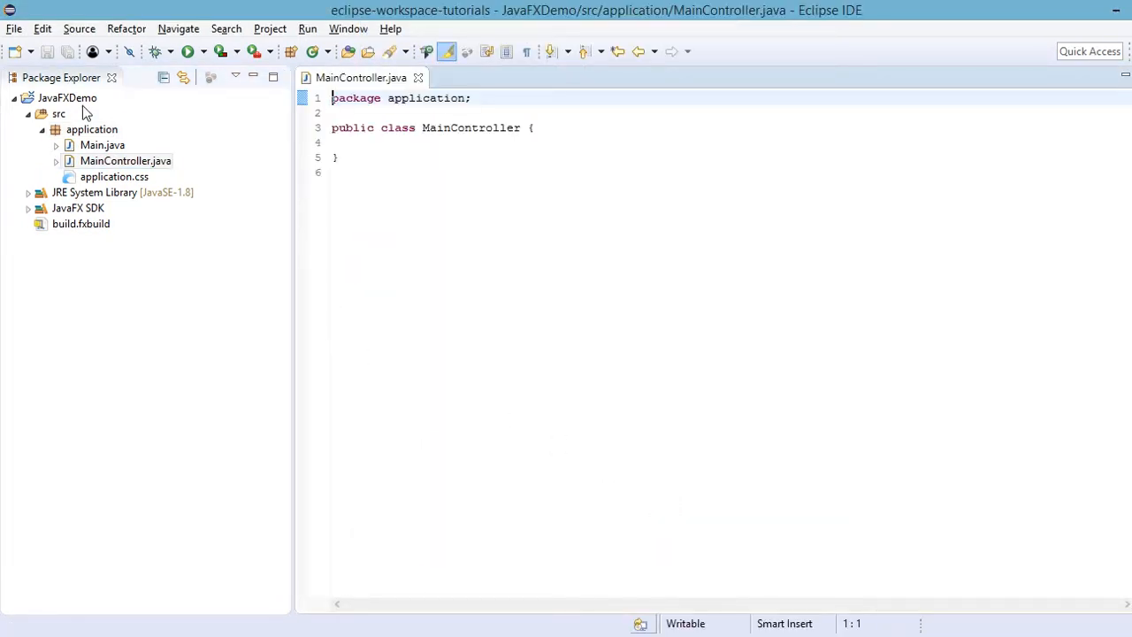
{"action": "left_click", "coordinate": [92, 129]}
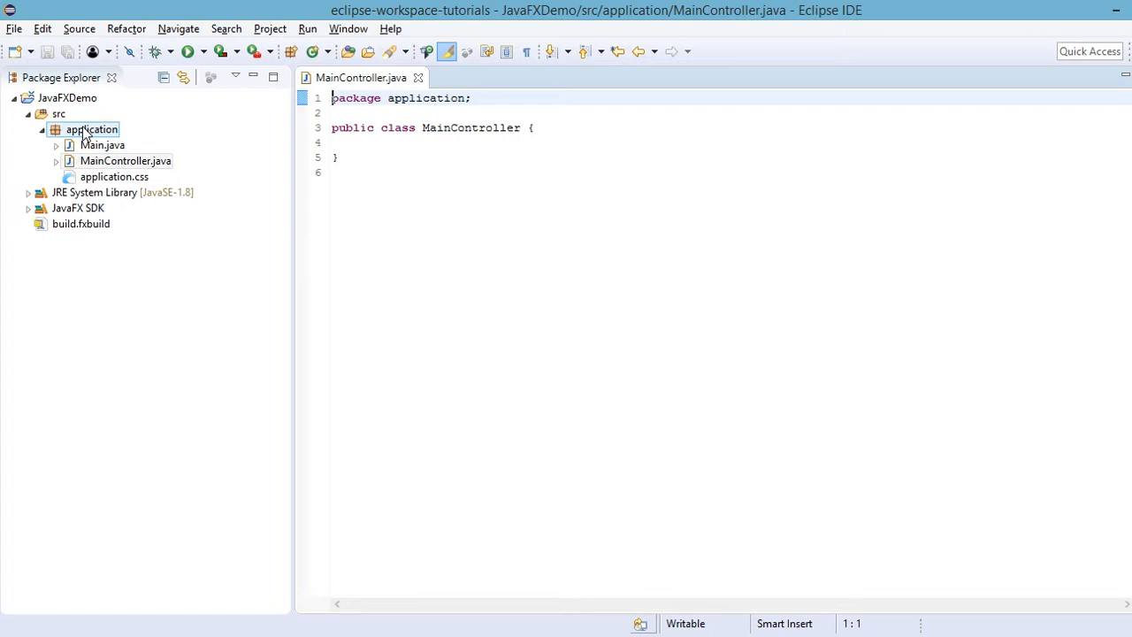
{"action": "left_click", "coordinate": [92, 130]}
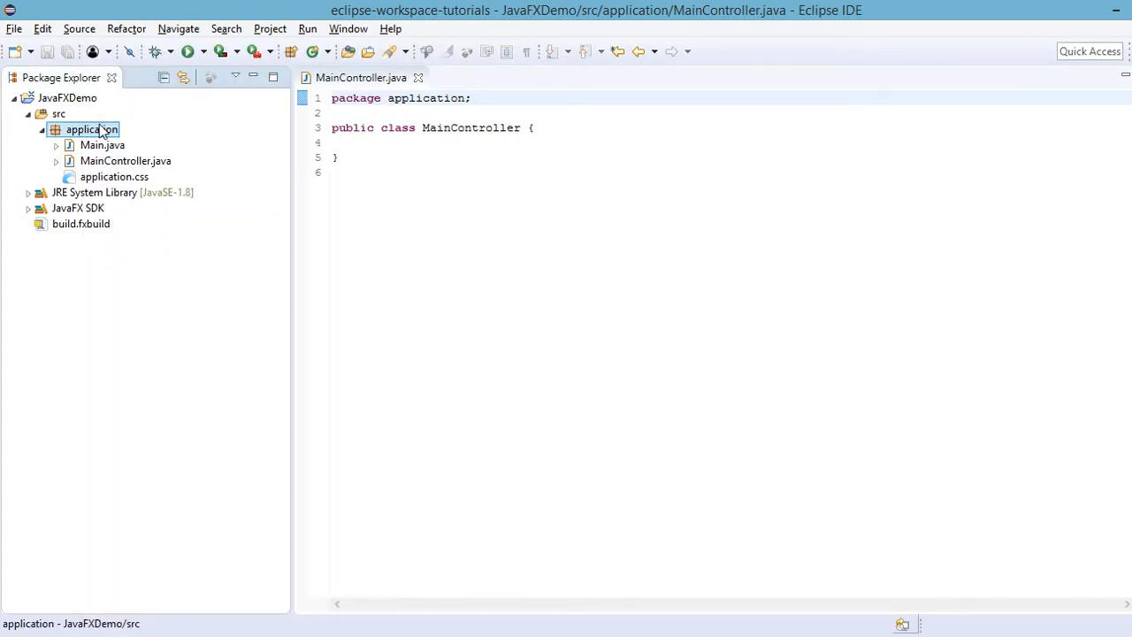
- Create a New FXML Document named MainScene with an AnchorPane root in the application package
{"action": "right_click", "coordinate": [92, 129]}
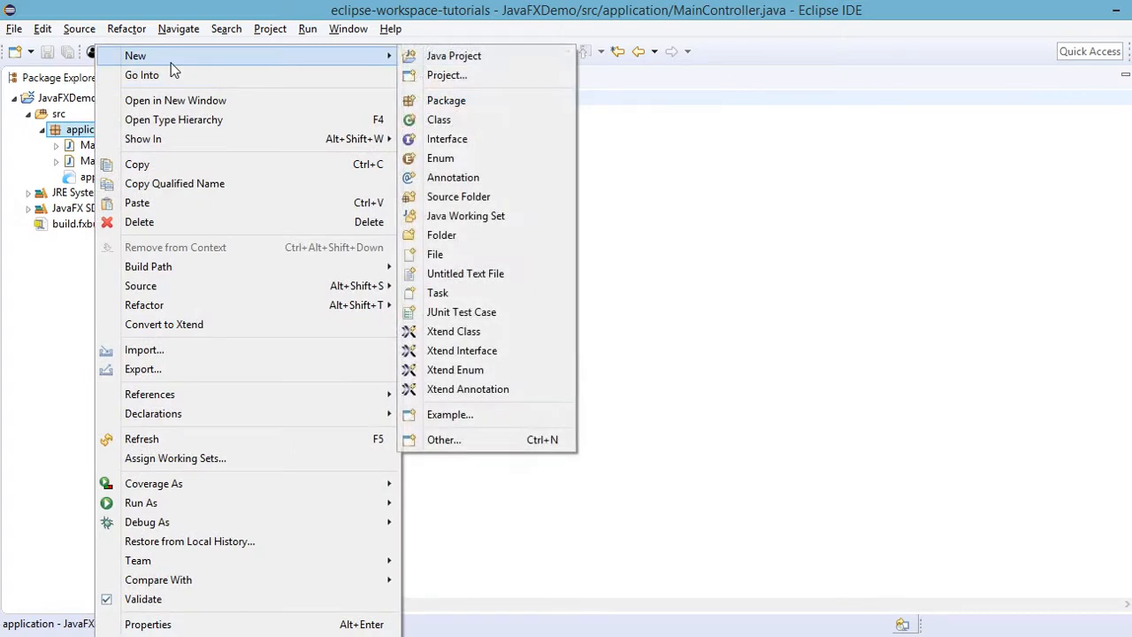
{"action": "left_click", "coordinate": [444, 438]}
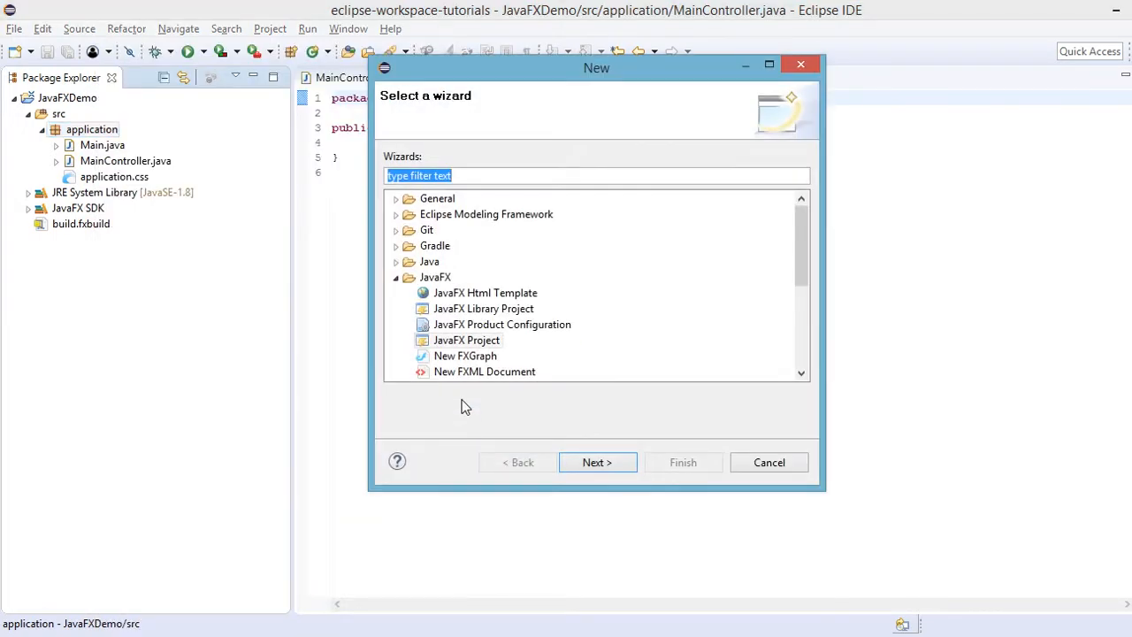
{"action": "left_click", "coordinate": [485, 372]}
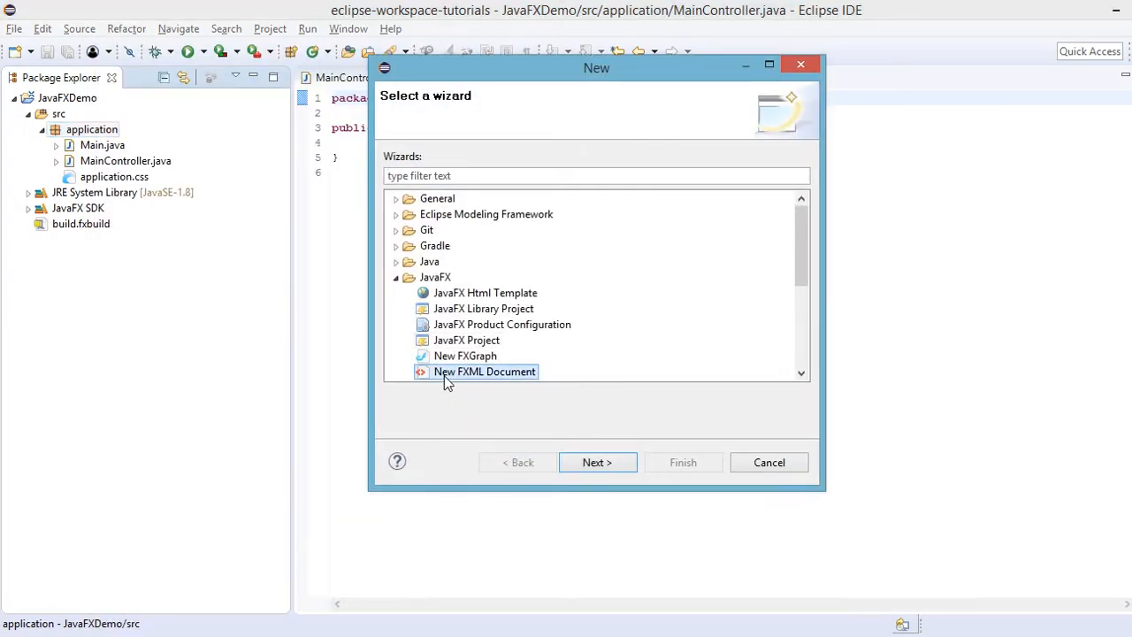
{"action": "left_click", "coordinate": [597, 461]}
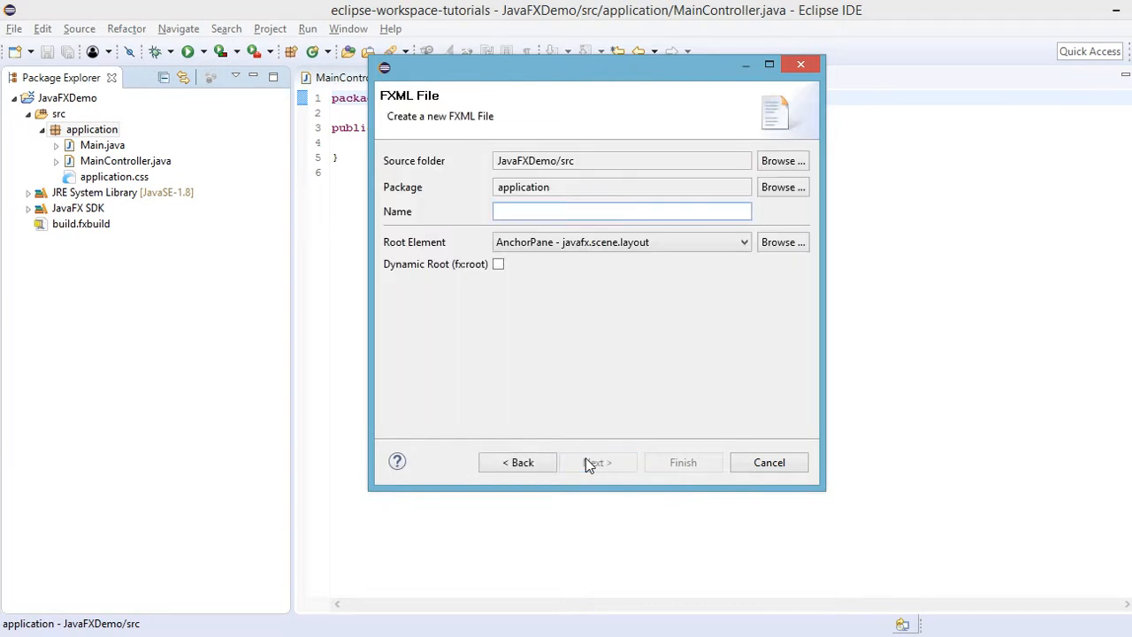
{"action": "type", "text": "M"}
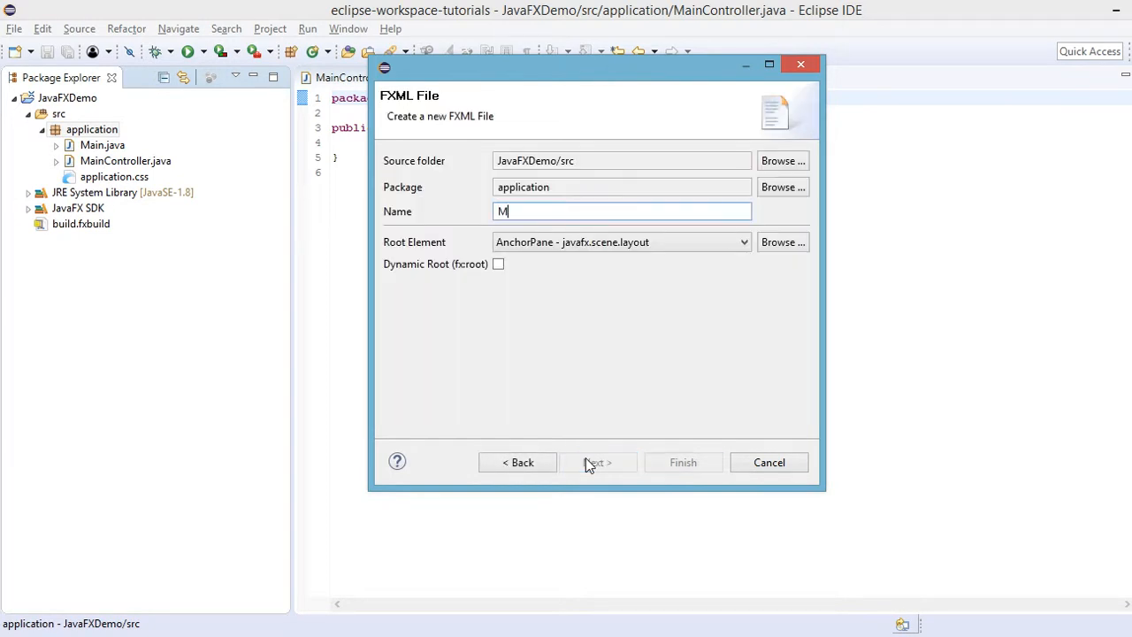
{"action": "type", "text": "ainScene"}
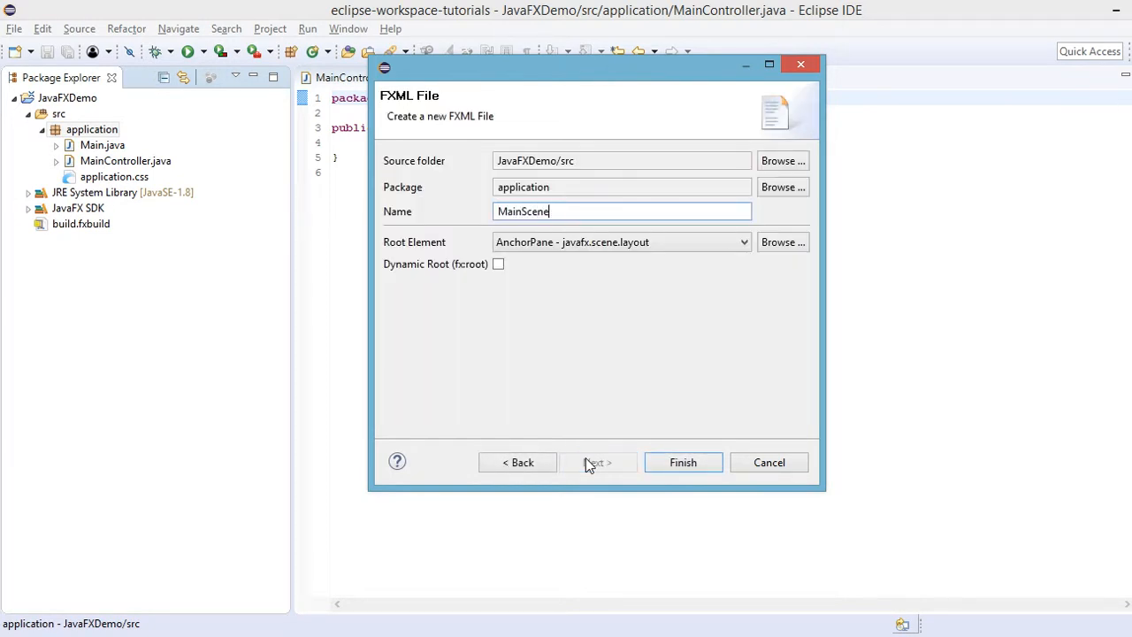
{"action": "left_click", "coordinate": [682, 462]}
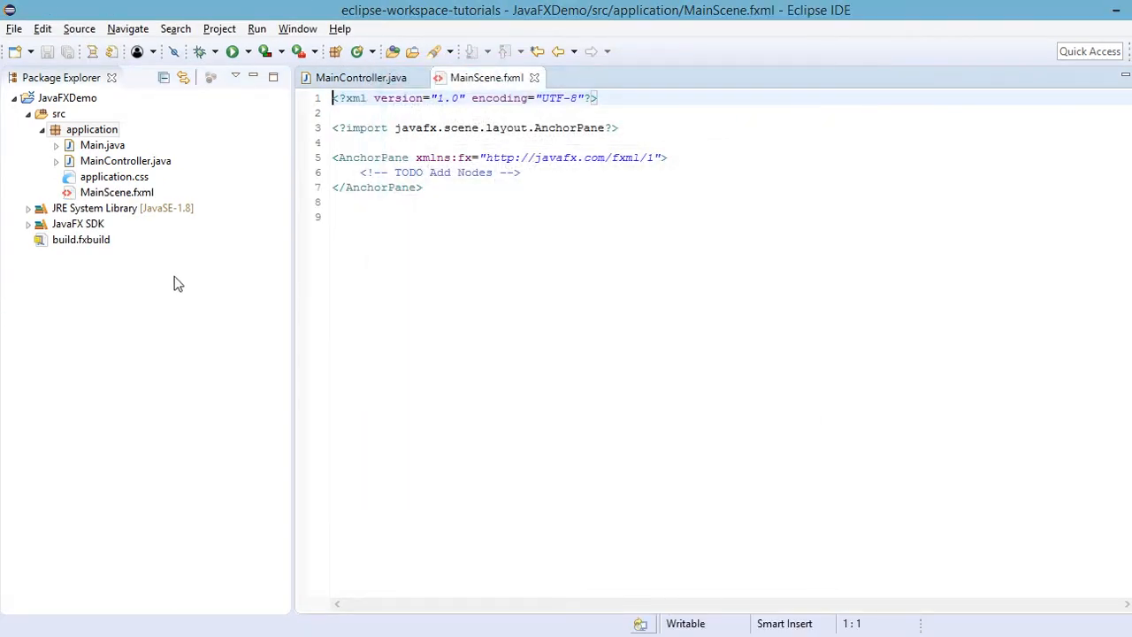
{"action": "left_click", "coordinate": [113, 177]}
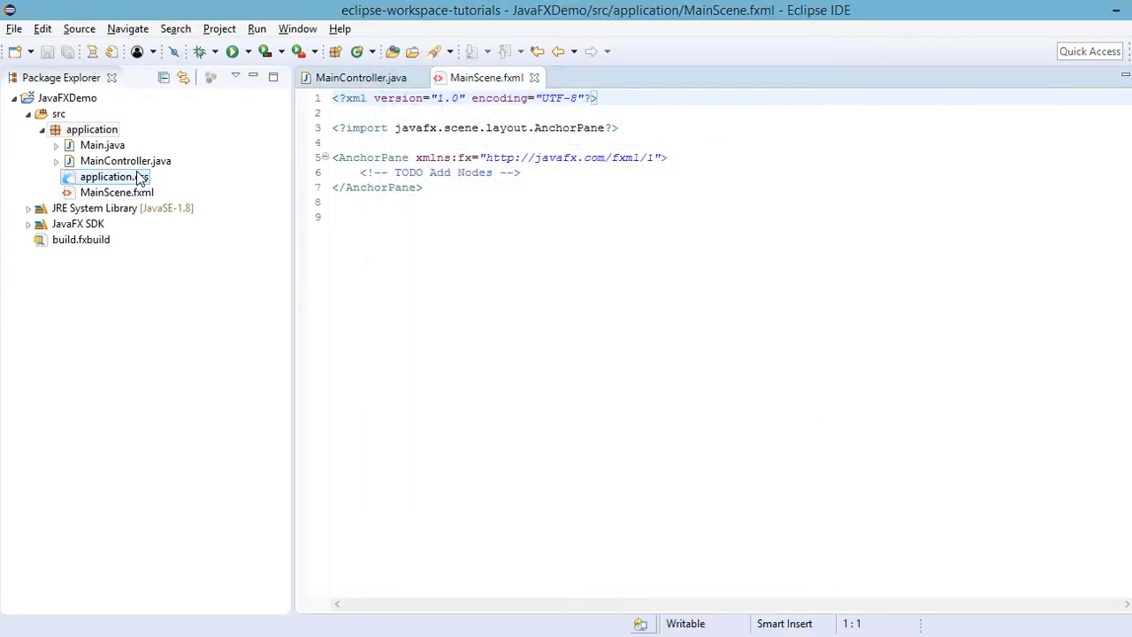
{"action": "left_click", "coordinate": [124, 159]}
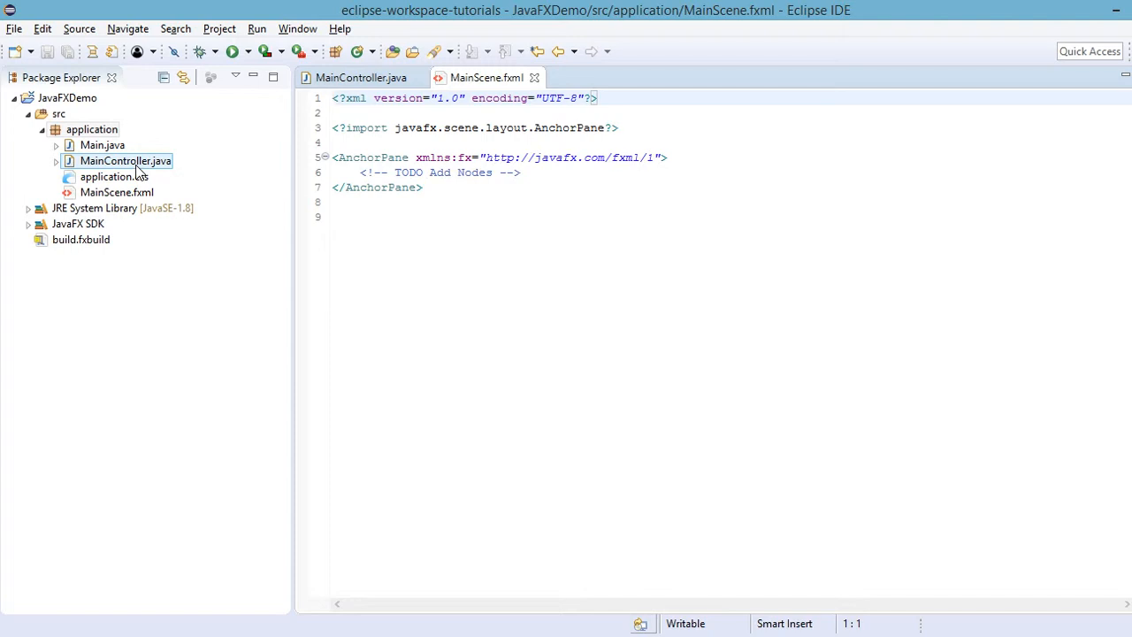
{"action": "left_click", "coordinate": [123, 159]}
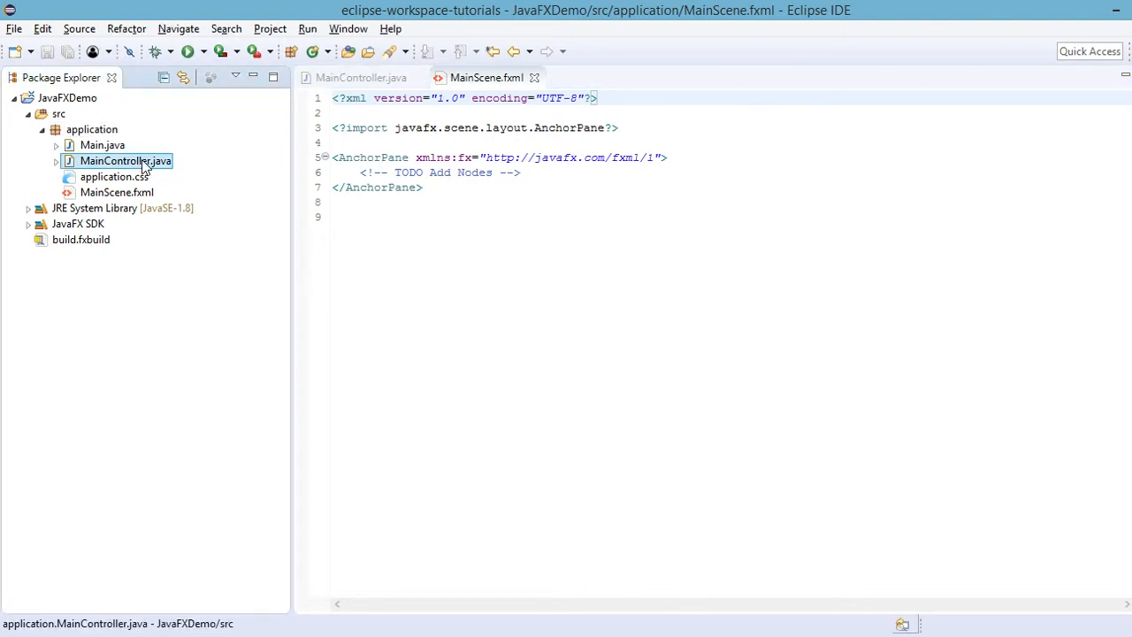
{"action": "left_click", "coordinate": [117, 191]}
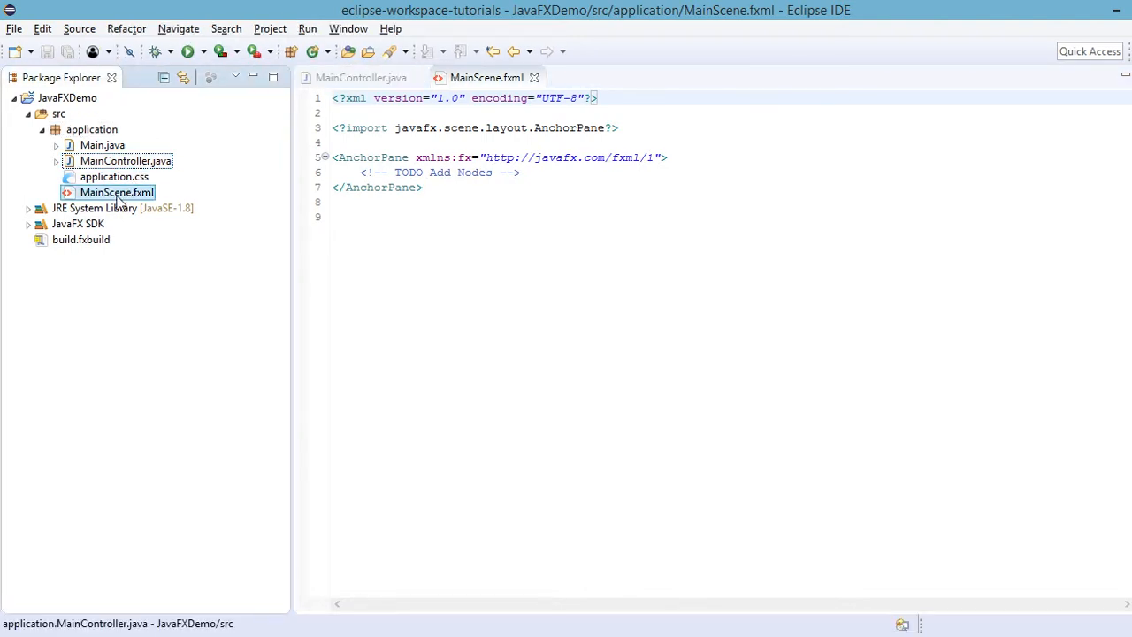
{"action": "left_click", "coordinate": [117, 191]}
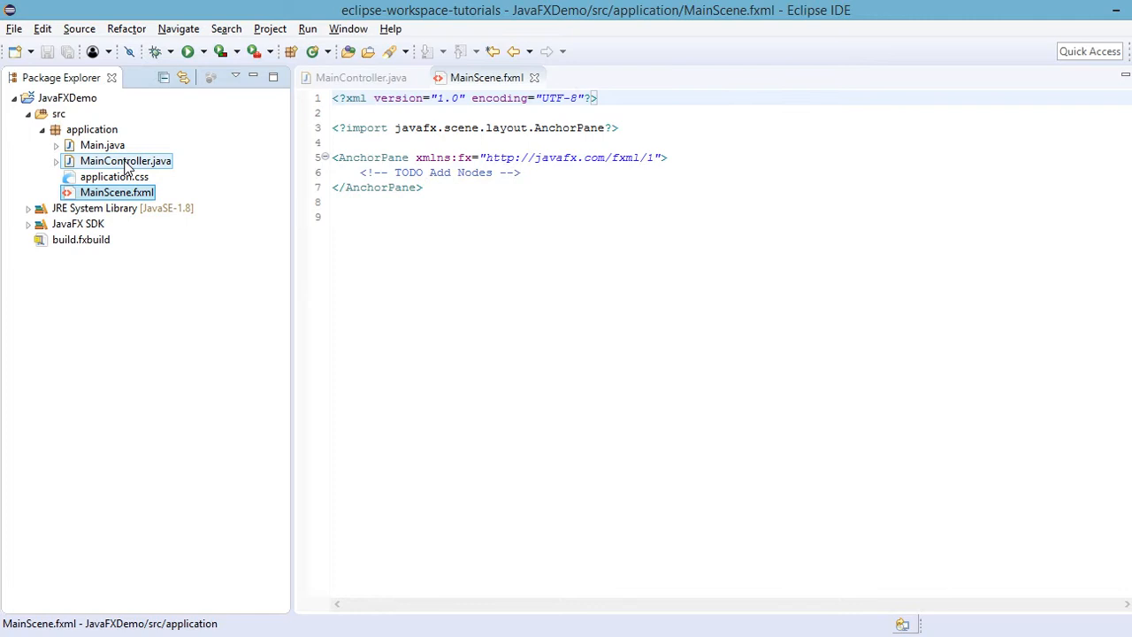
{"action": "left_click", "coordinate": [117, 191]}
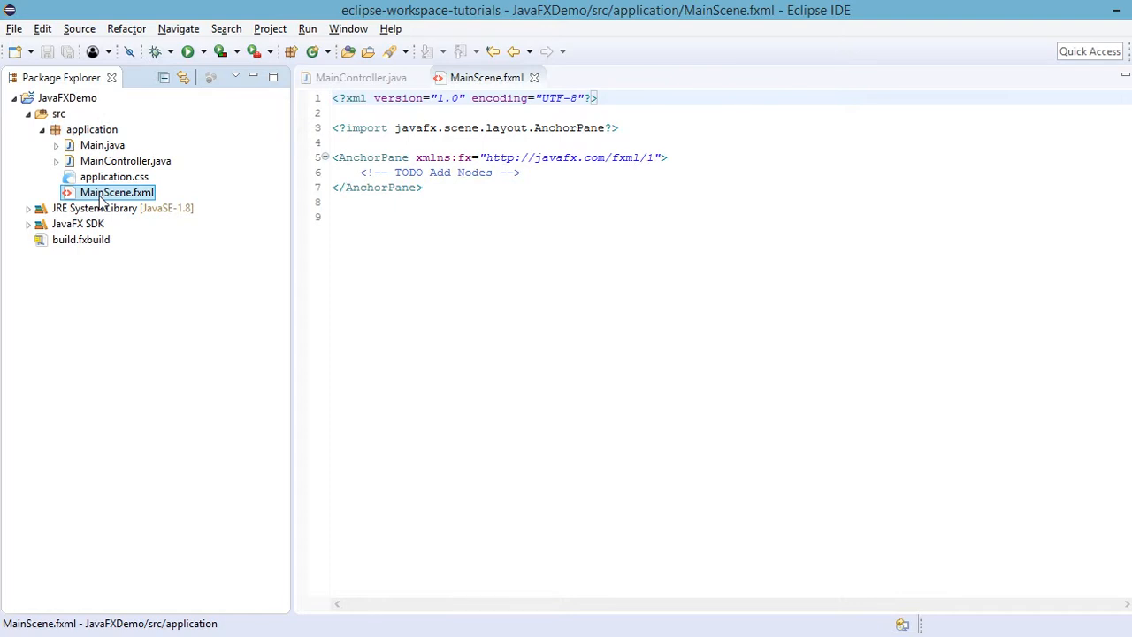
{"action": "left_click", "coordinate": [529, 273]}
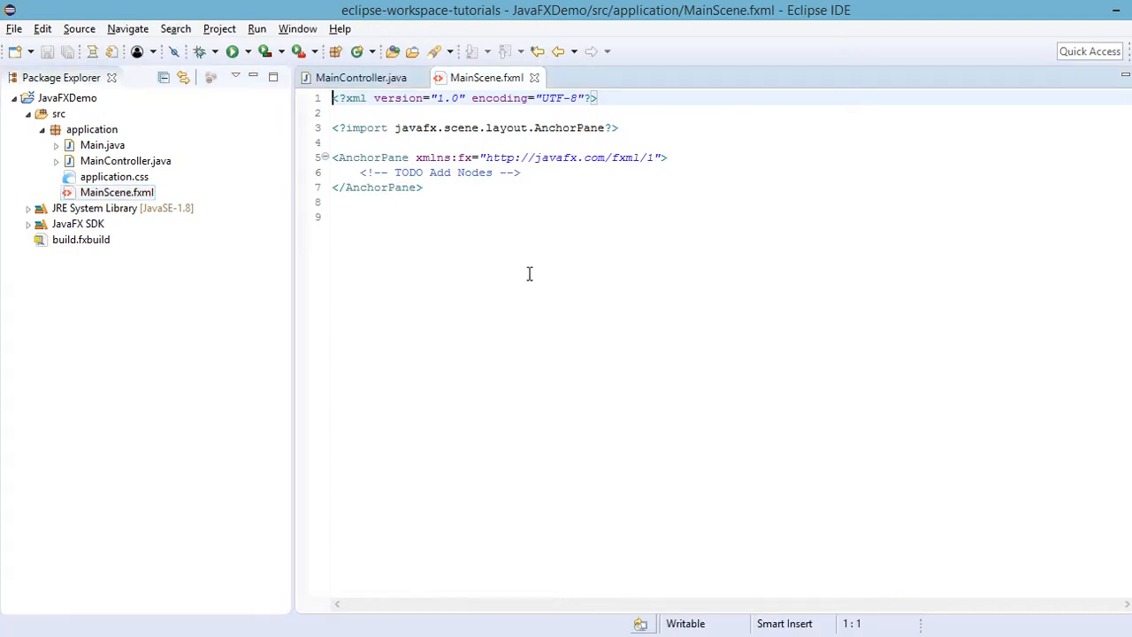
{"action": "mouse_move", "coordinate": [509, 205]}
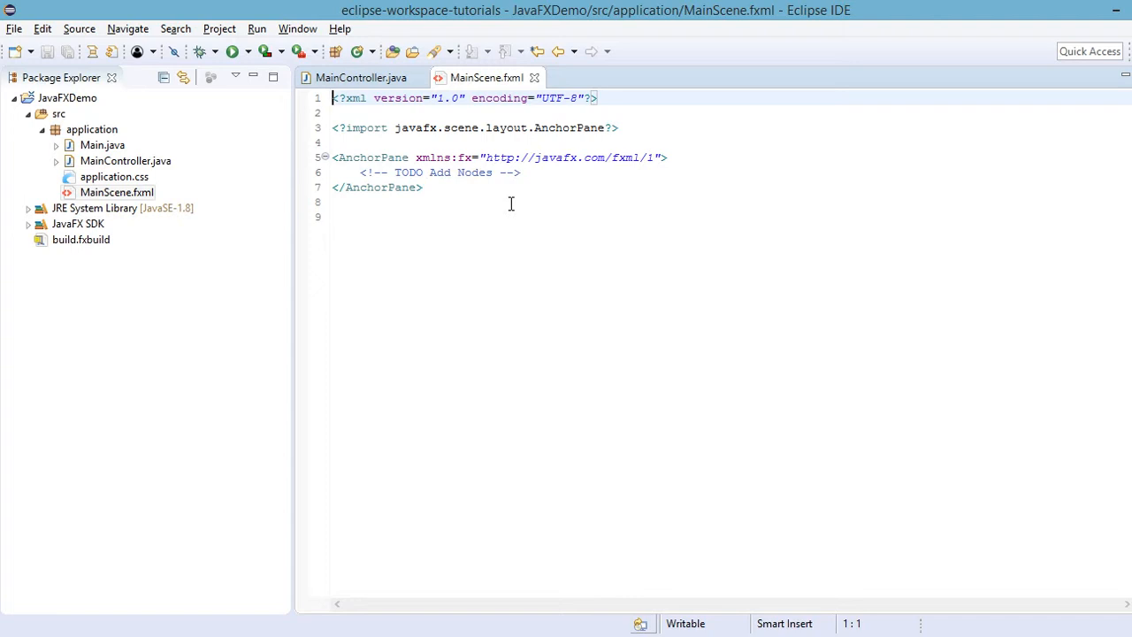
{"action": "left_click", "coordinate": [123, 159]}
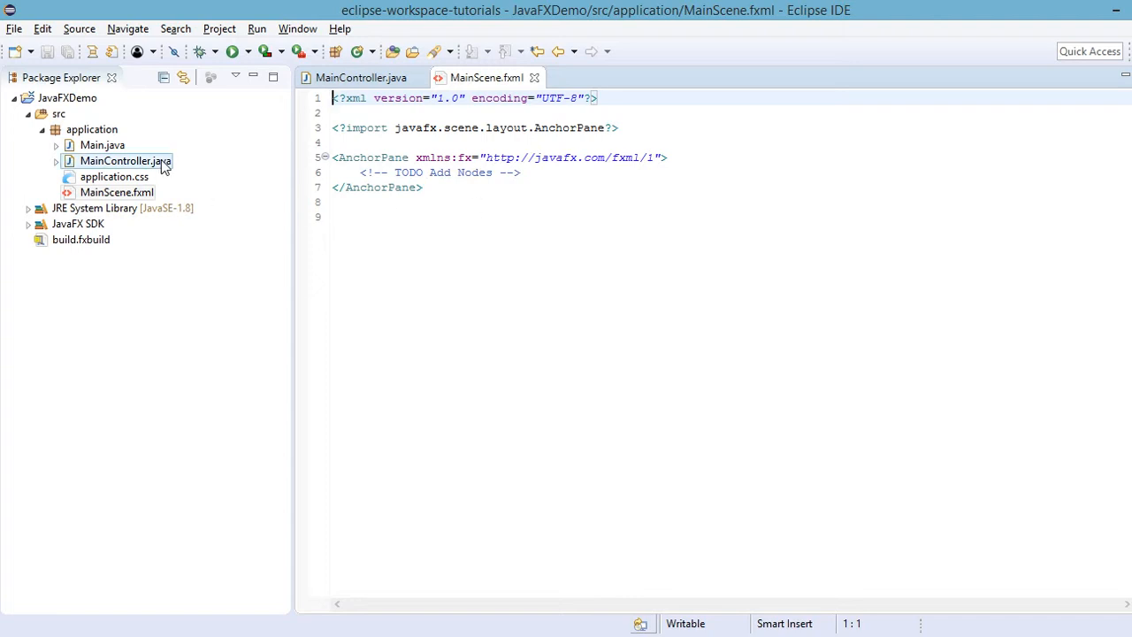
- Write an empty public void generateRandom(ActionEvent event) method and import javafx.event.ActionEvent
{"action": "double_click", "coordinate": [123, 159]}
{"action": "type", "text": "public"}
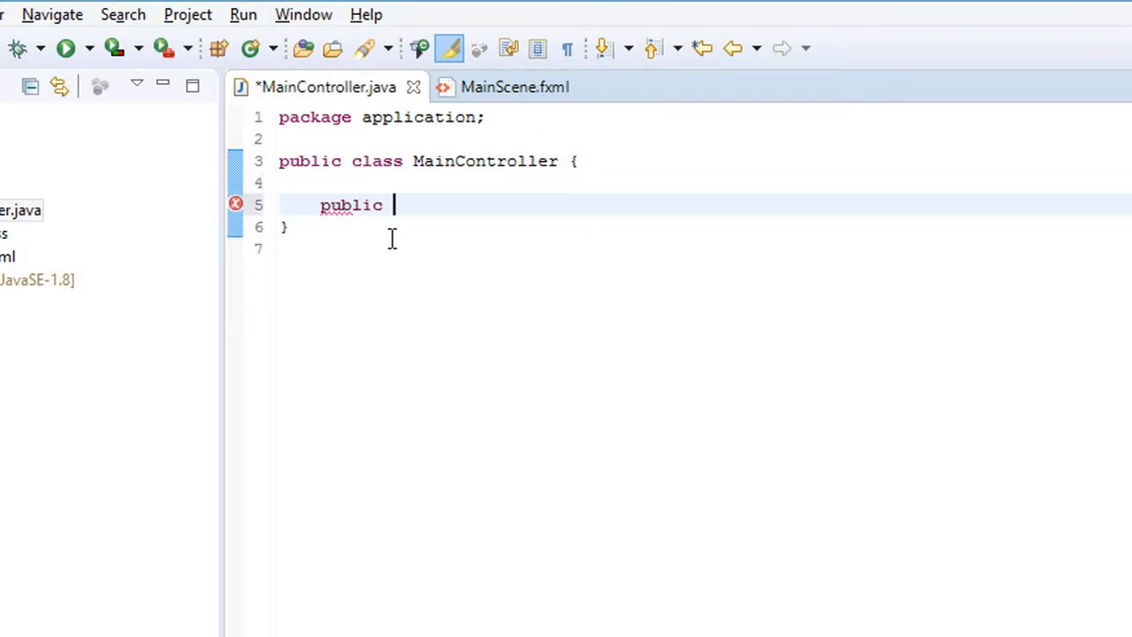
{"action": "type", "text": "void ge"}
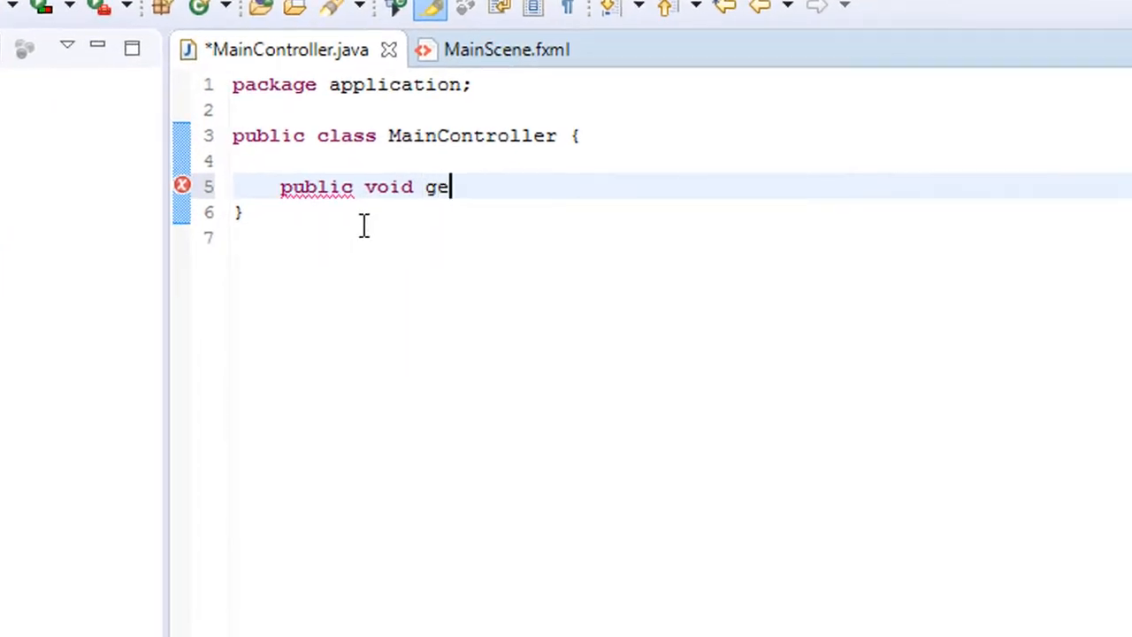
{"action": "type", "text": "nerate"}
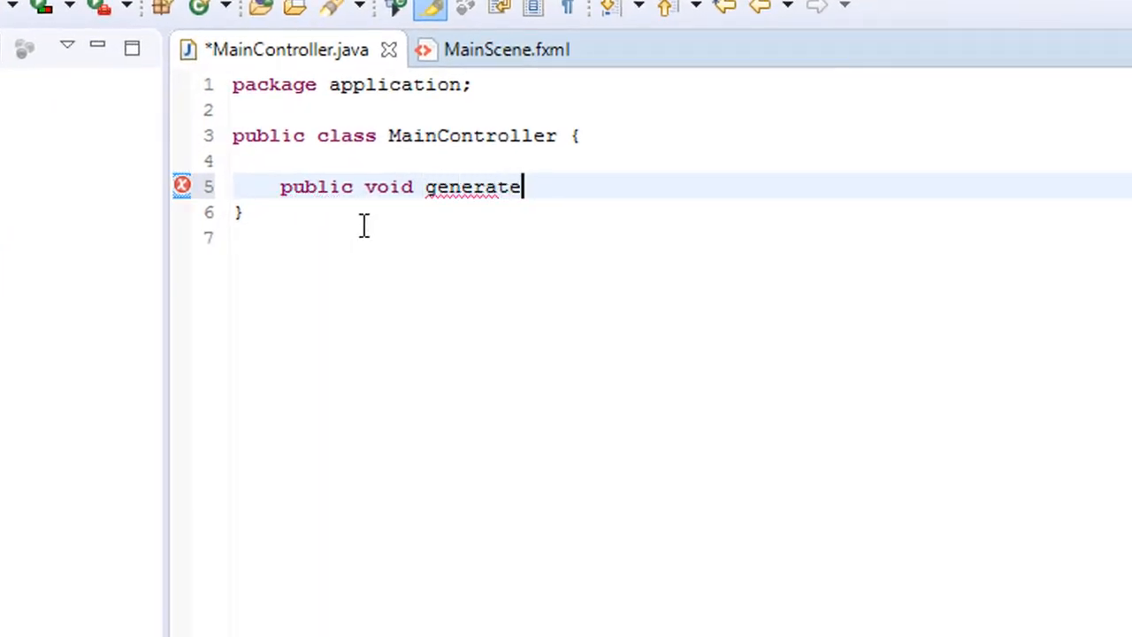
{"action": "type", "text": "Random"}
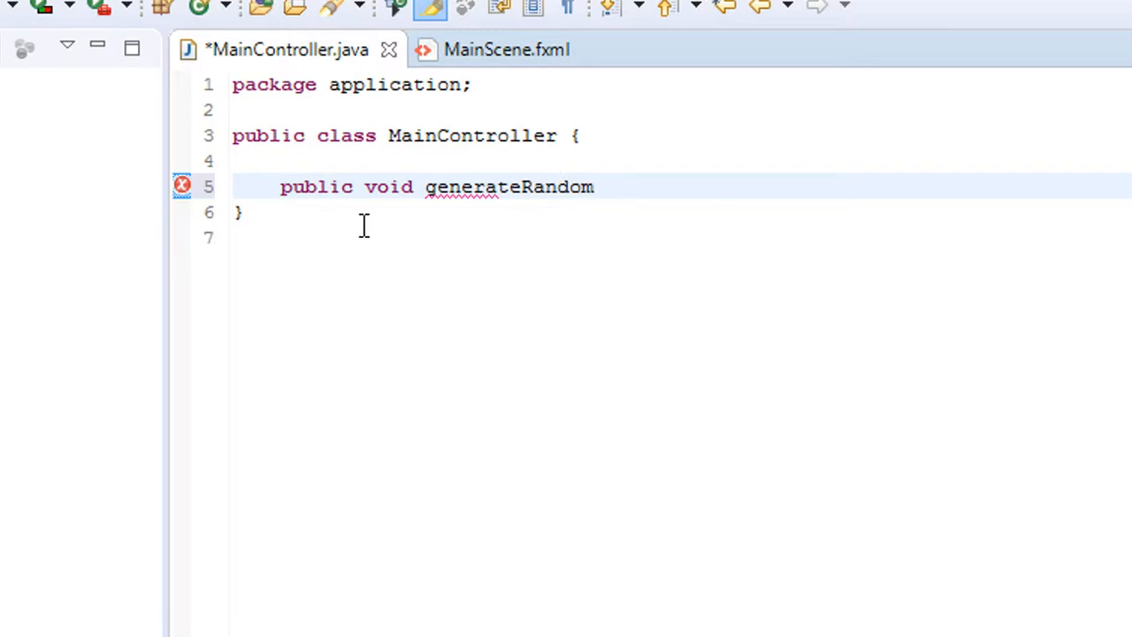
{"action": "type", "text": "()"}
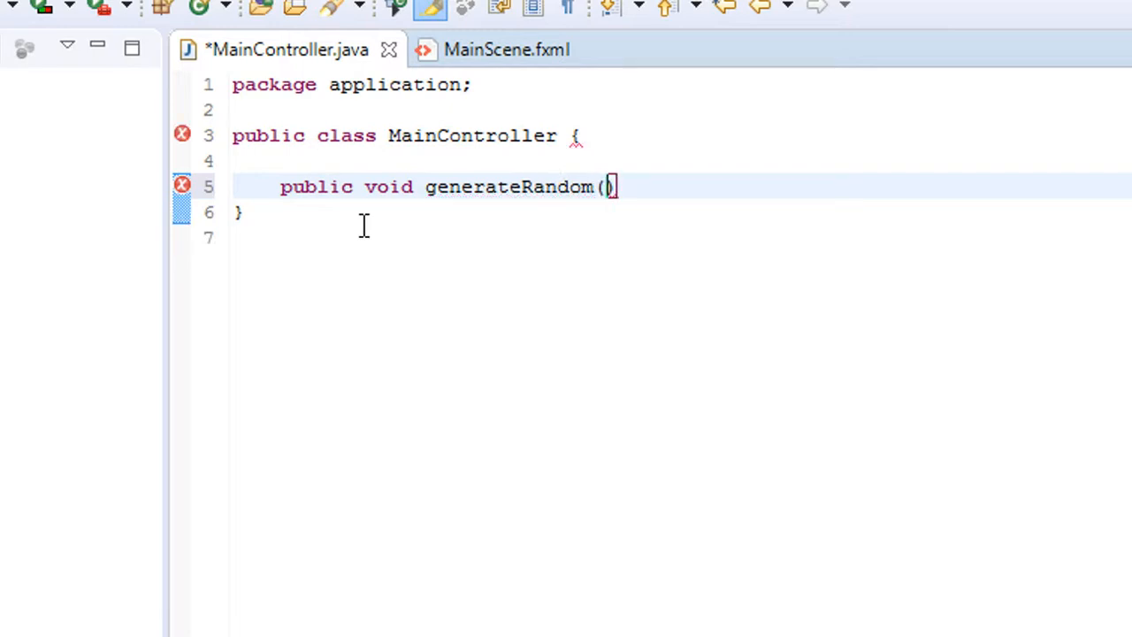
{"action": "type", "text": "ActionEvent e"}
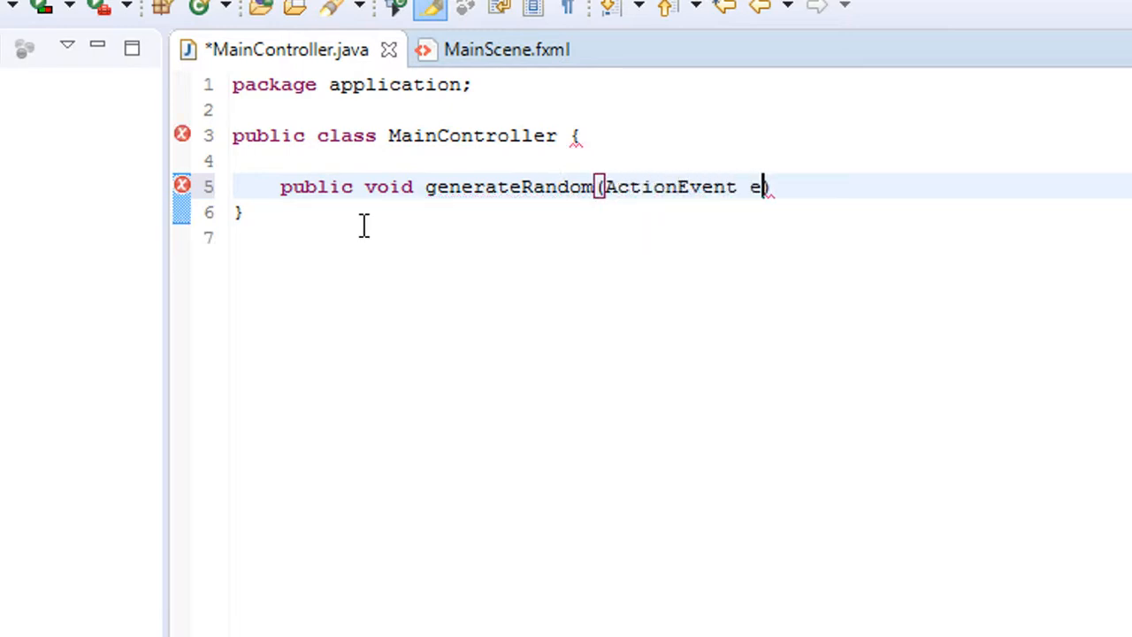
{"action": "type", "text": "vent)"}
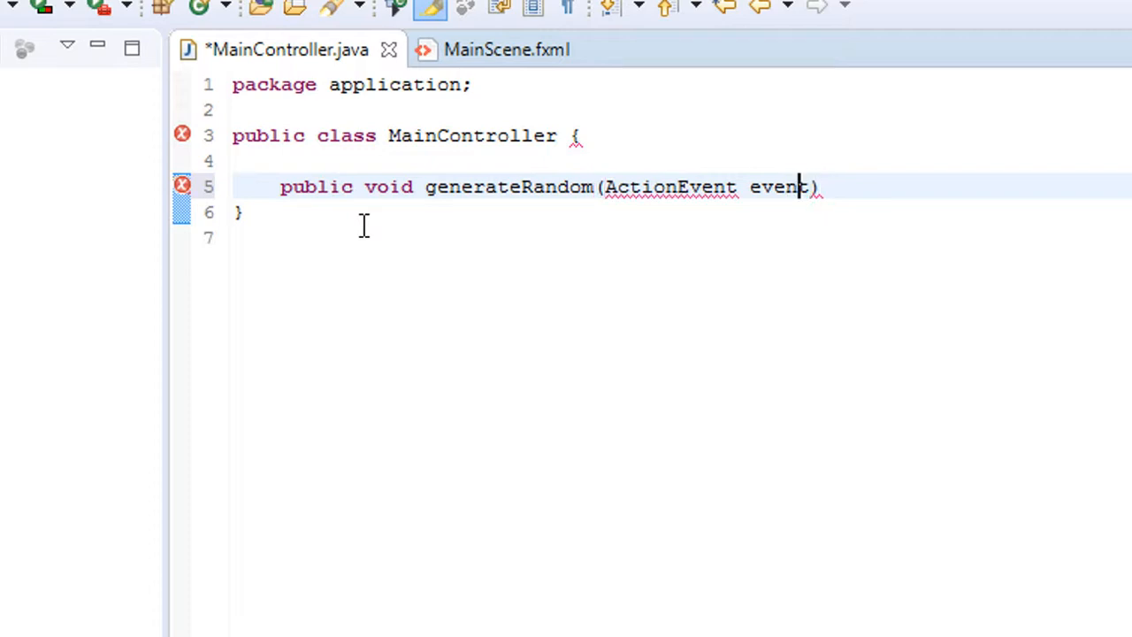
{"action": "type", "text": "{"}
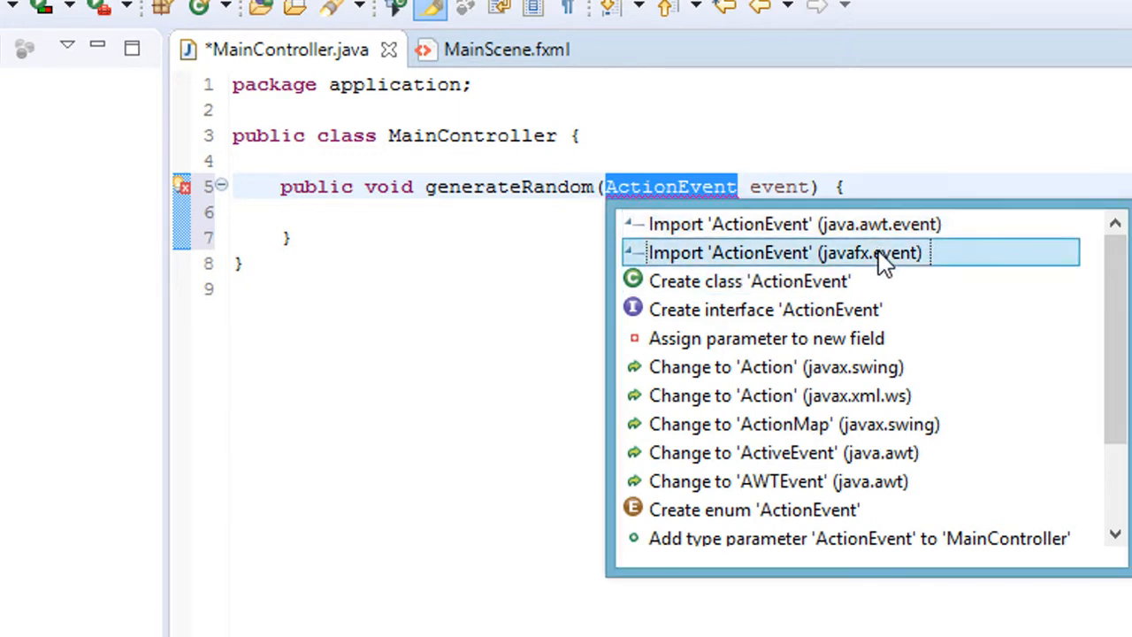
{"action": "left_click", "coordinate": [783, 251]}
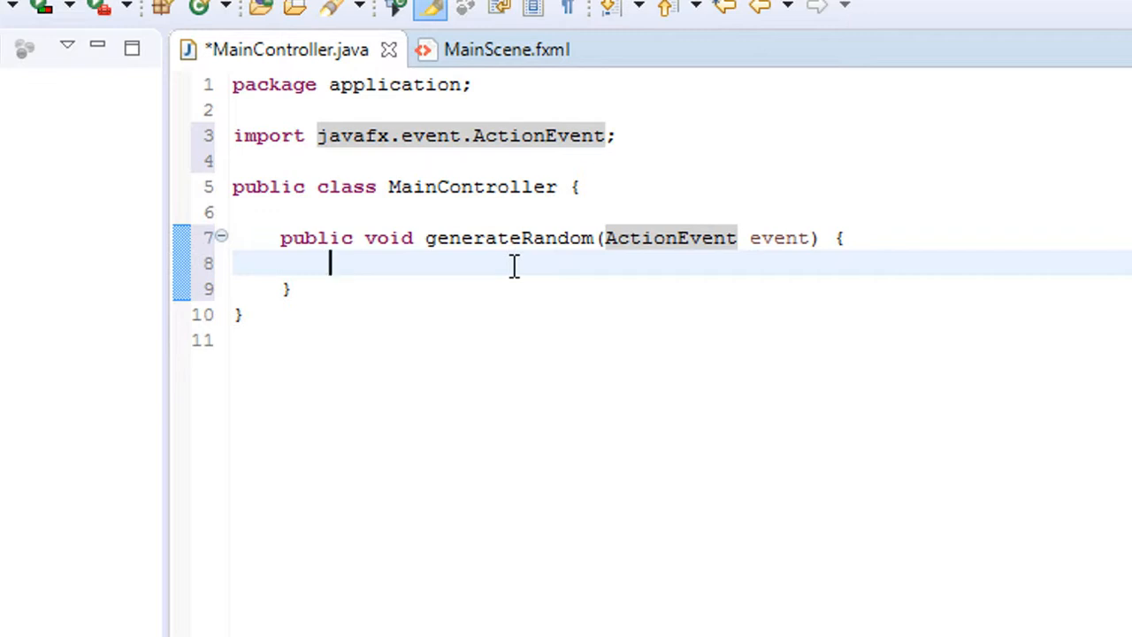
- Declare a Random instance in generateRandom and import java.util.Random
{"action": "type", "text": "Random ran = new RA"}
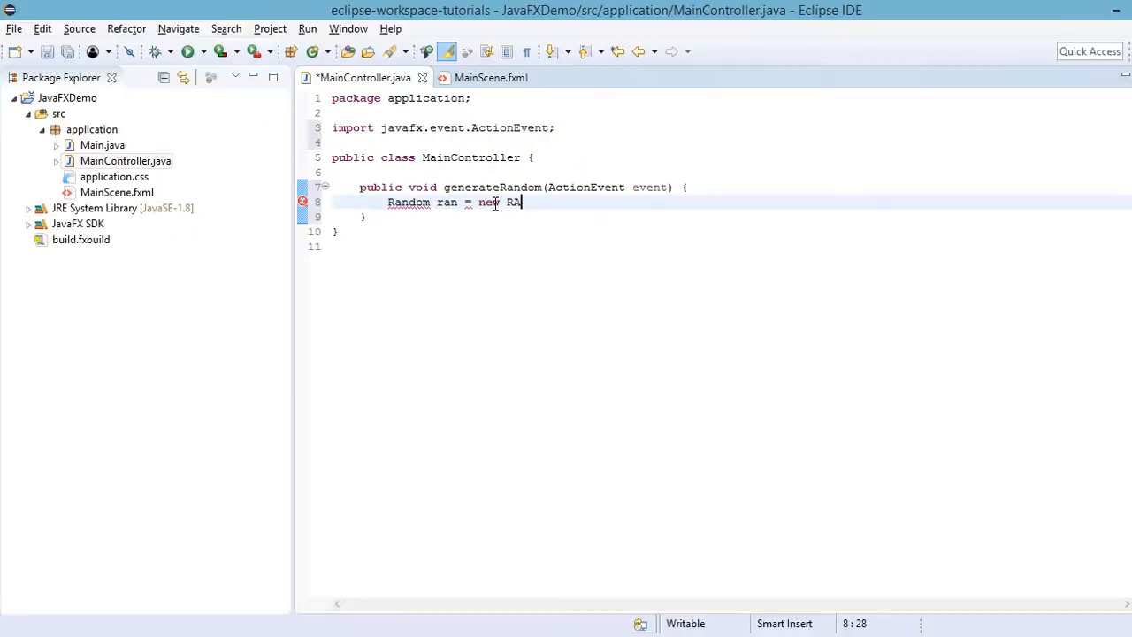
{"action": "key", "text": "BackSpace"}
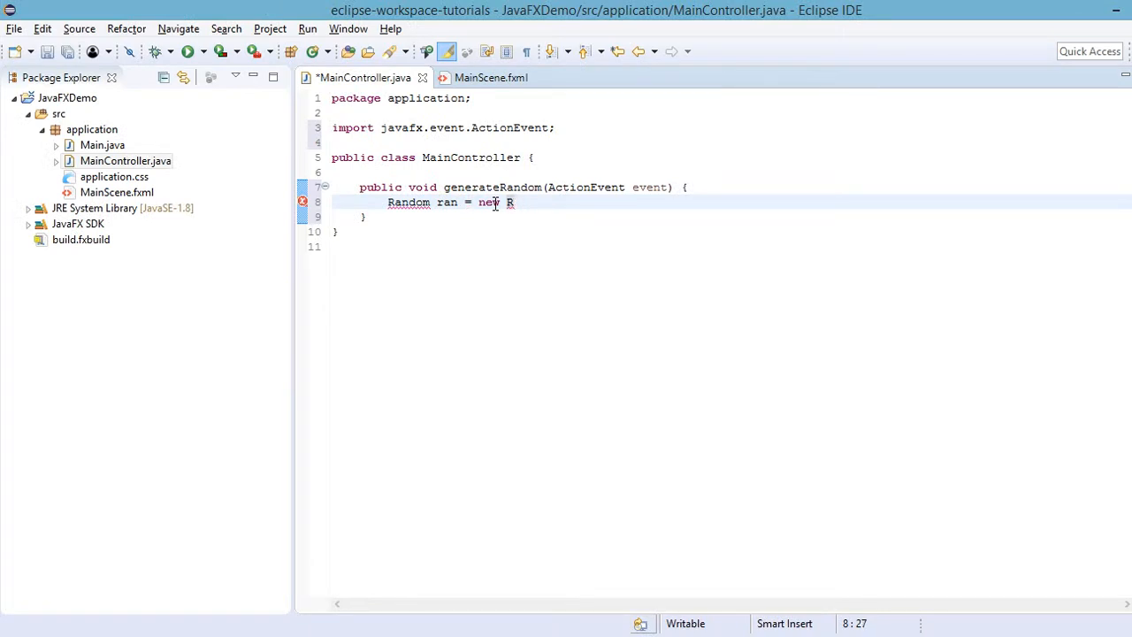
{"action": "type", "text": "andom()"}
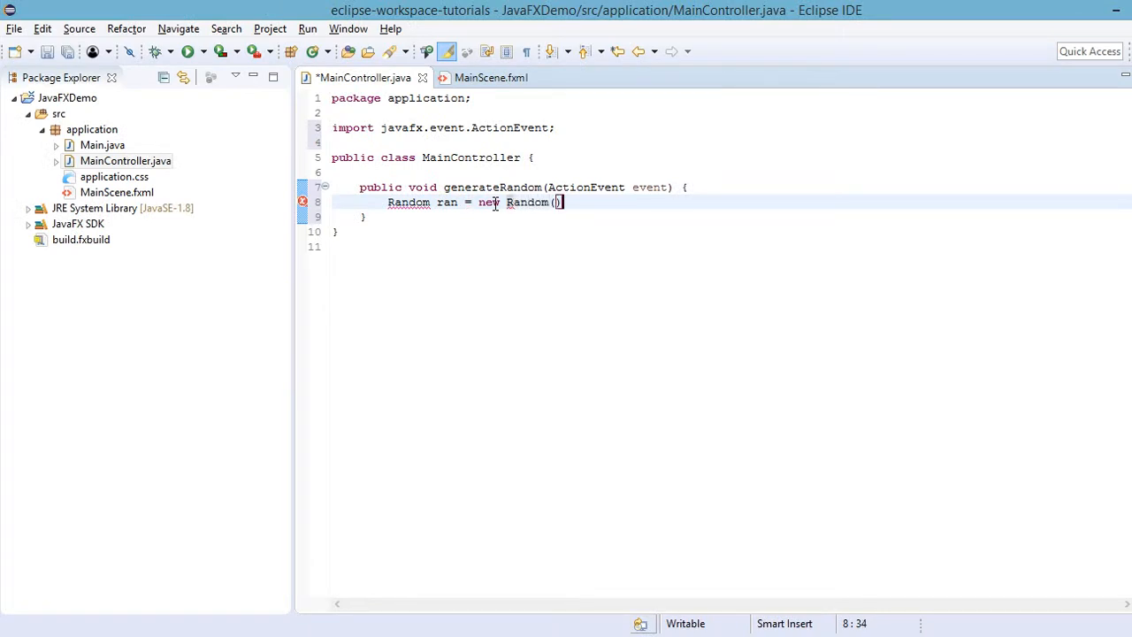
{"action": "type", "text": ";"}
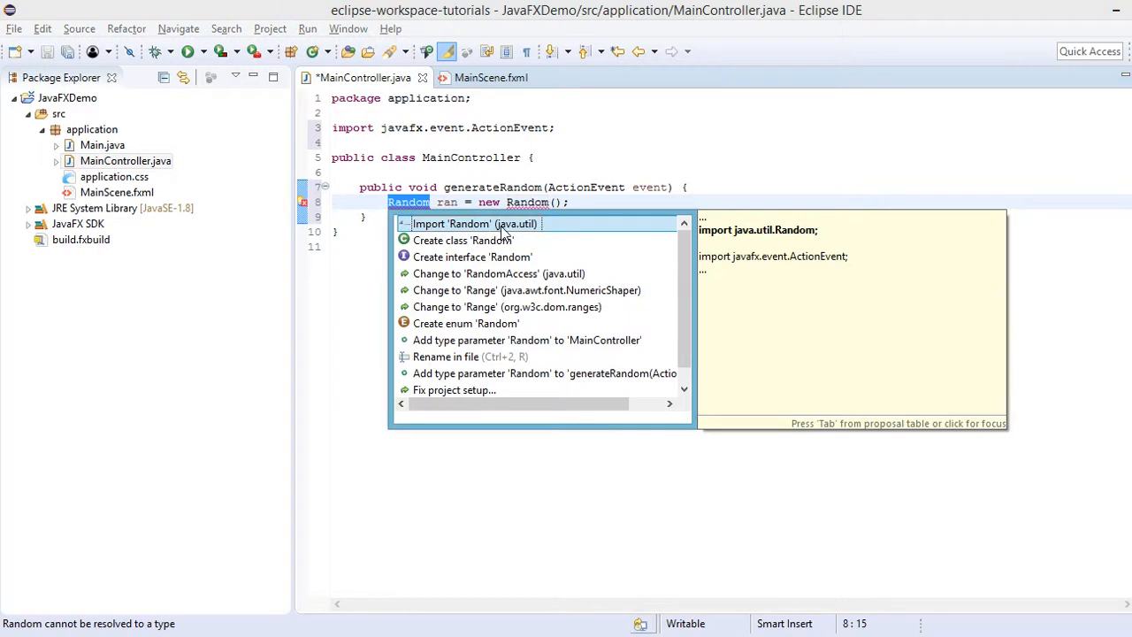
{"action": "left_click", "coordinate": [474, 223]}
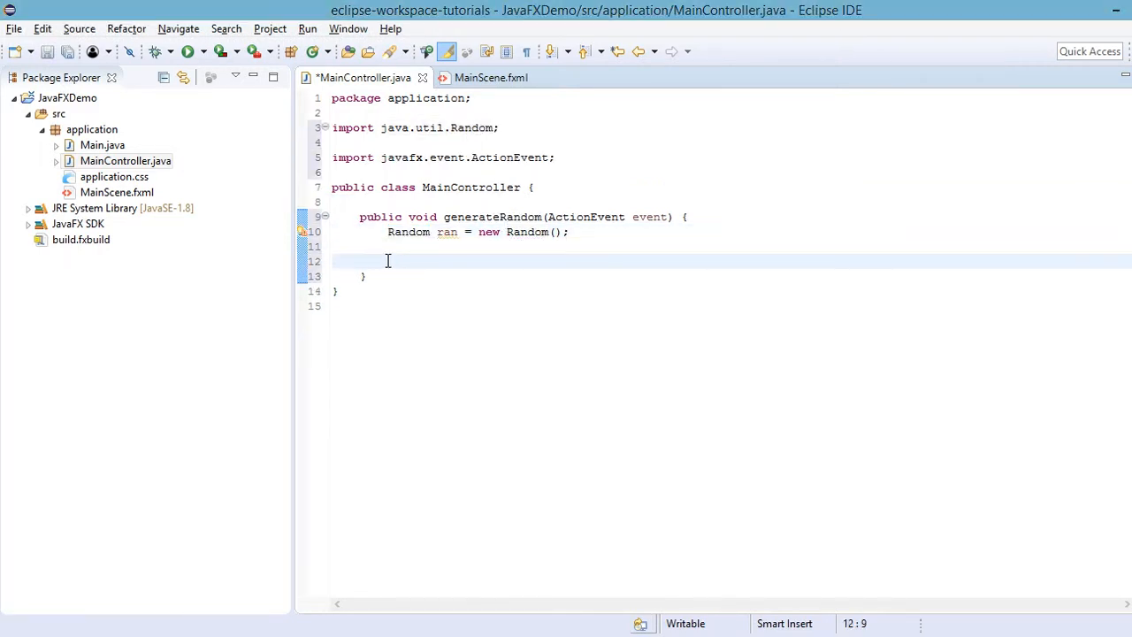
- Assign int num = ran.nextInt(100) on the following line
{"action": "type", "text": "in"}
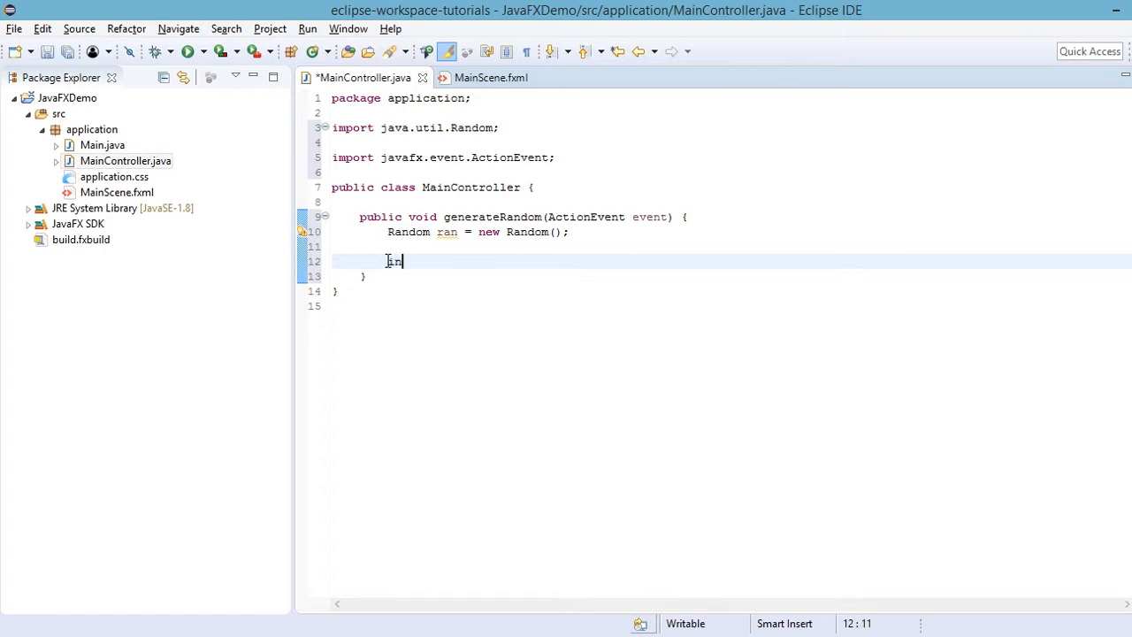
{"action": "type", "text": "int"}
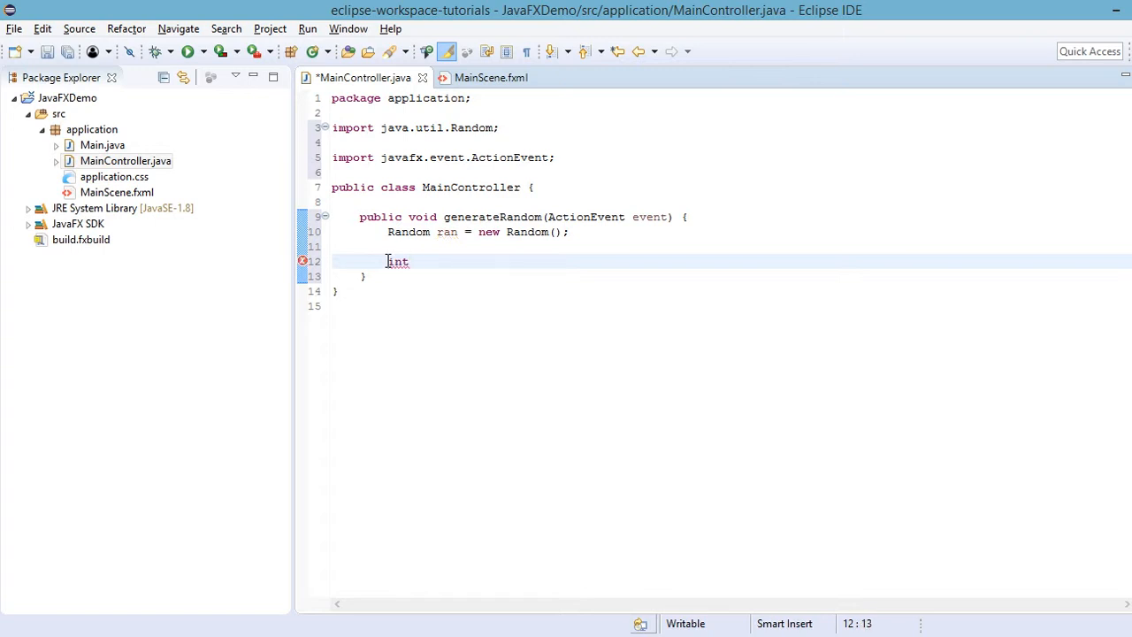
{"action": "type", "text": "nub"}
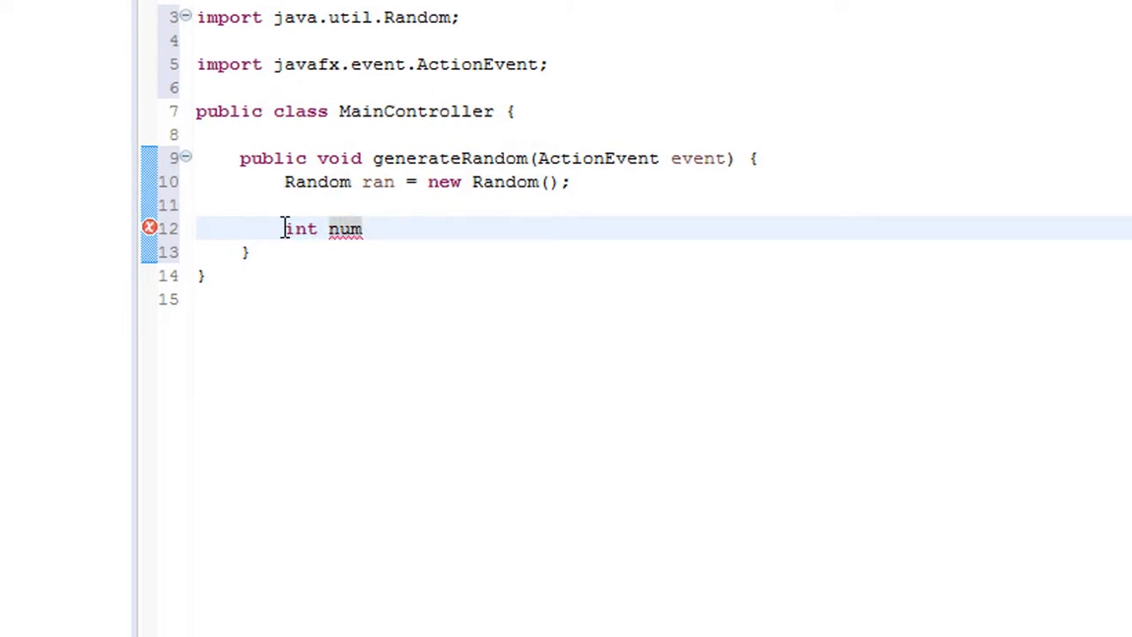
{"action": "type", "text": "="}
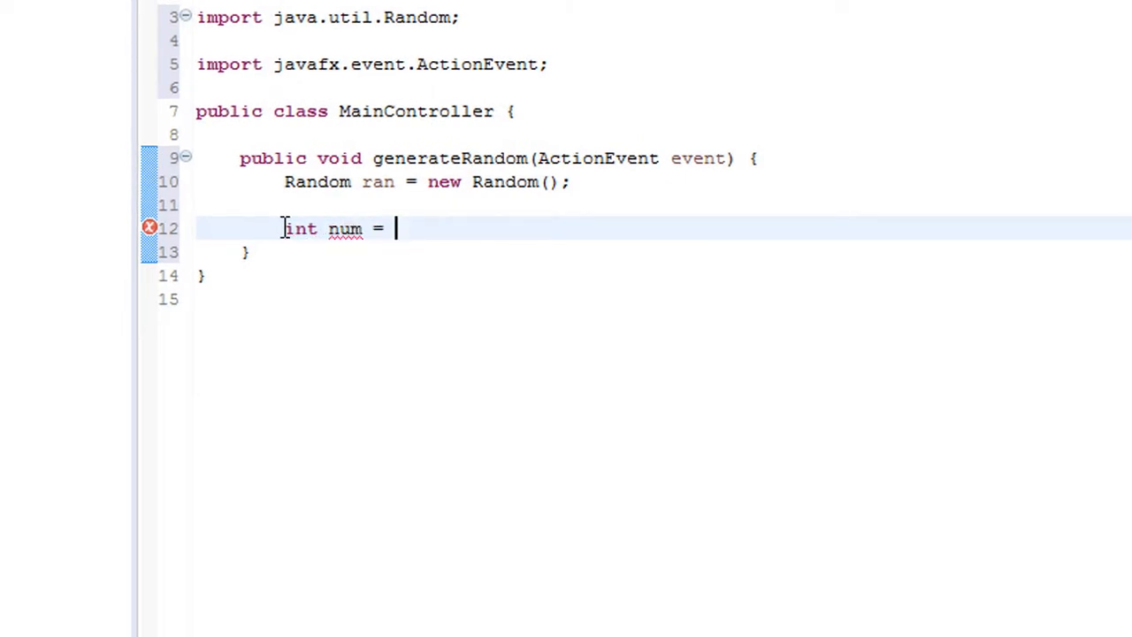
{"action": "type", "text": "ran.nextInt("}
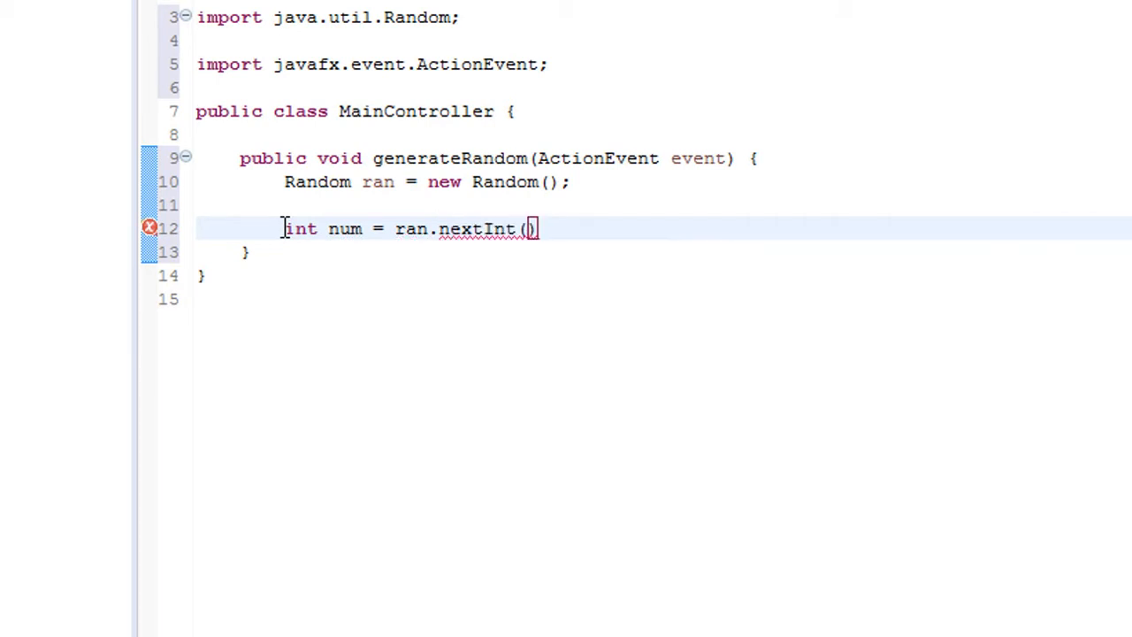
{"action": "type", "text": "1;"}
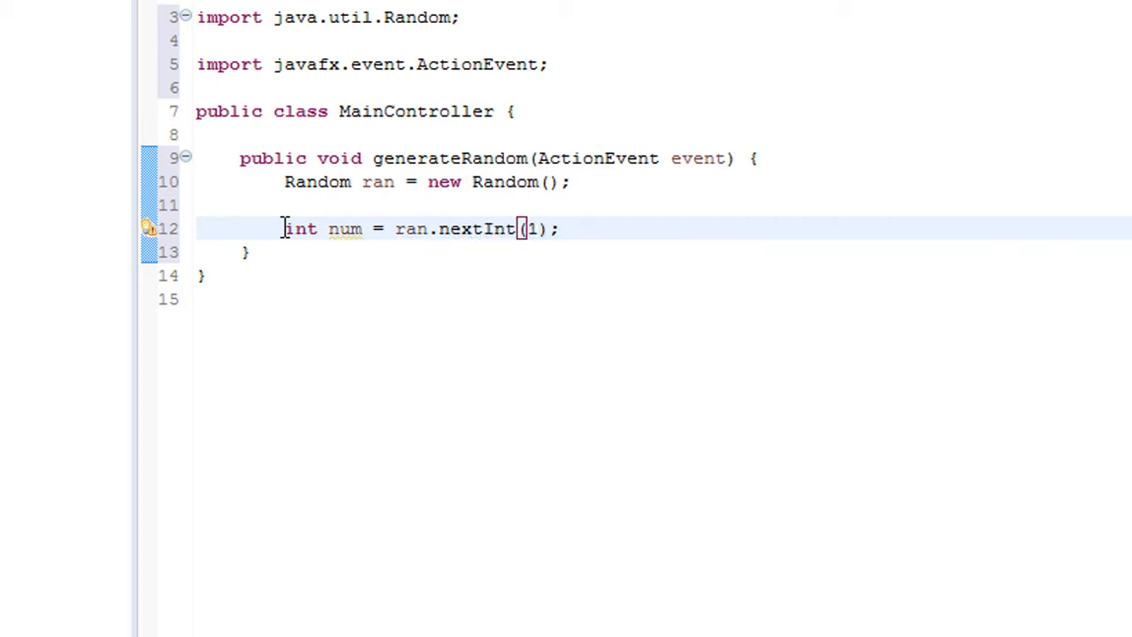
{"action": "type", "text": "00"}
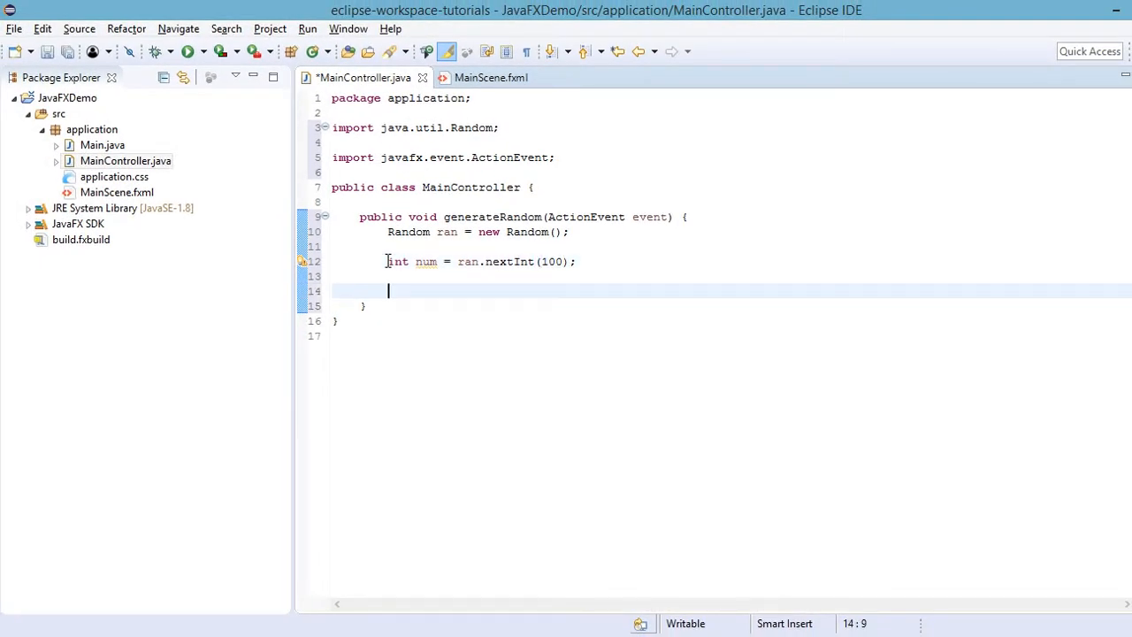
- Add System.out.println(num); below the nextInt line
{"action": "type", "text": "System"}
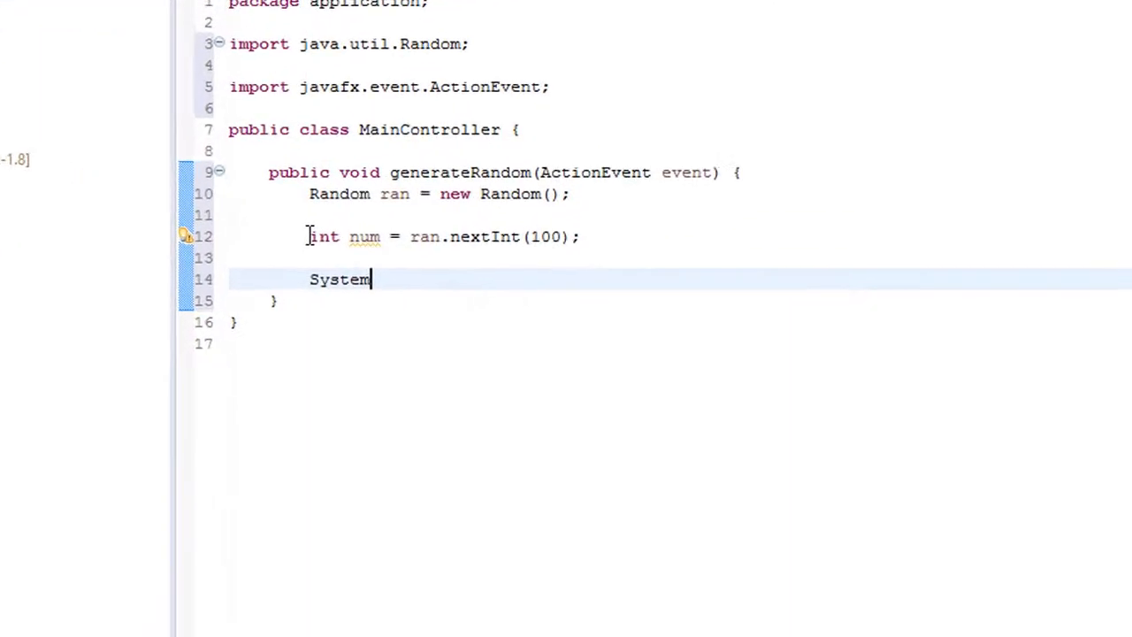
{"action": "type", "text": ".out.prin"}
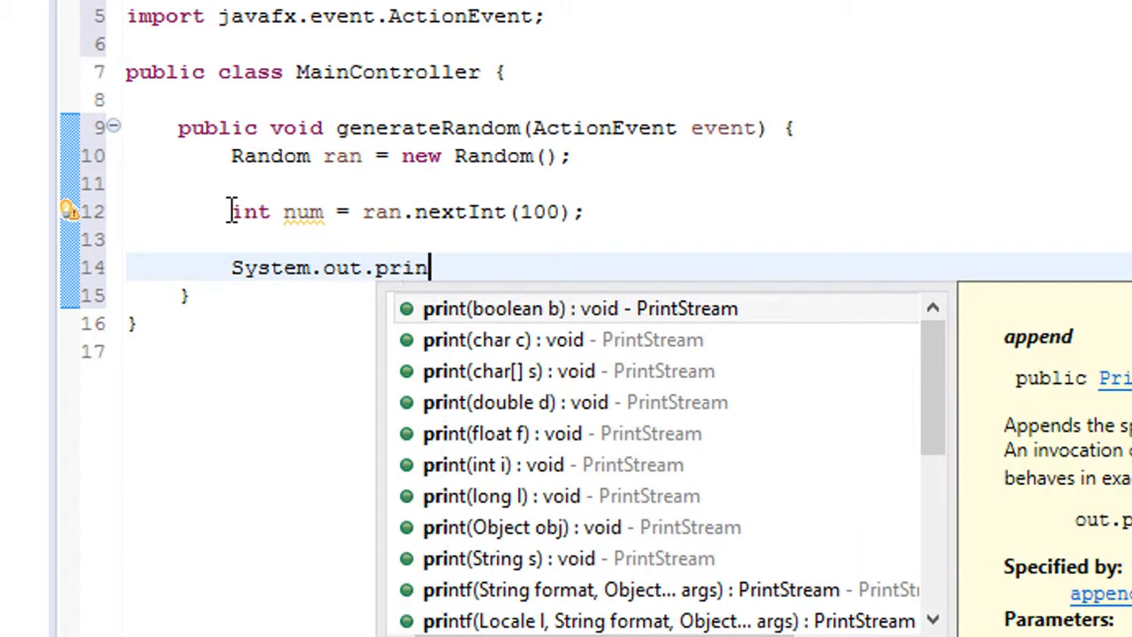
{"action": "type", "text": "tln)"}
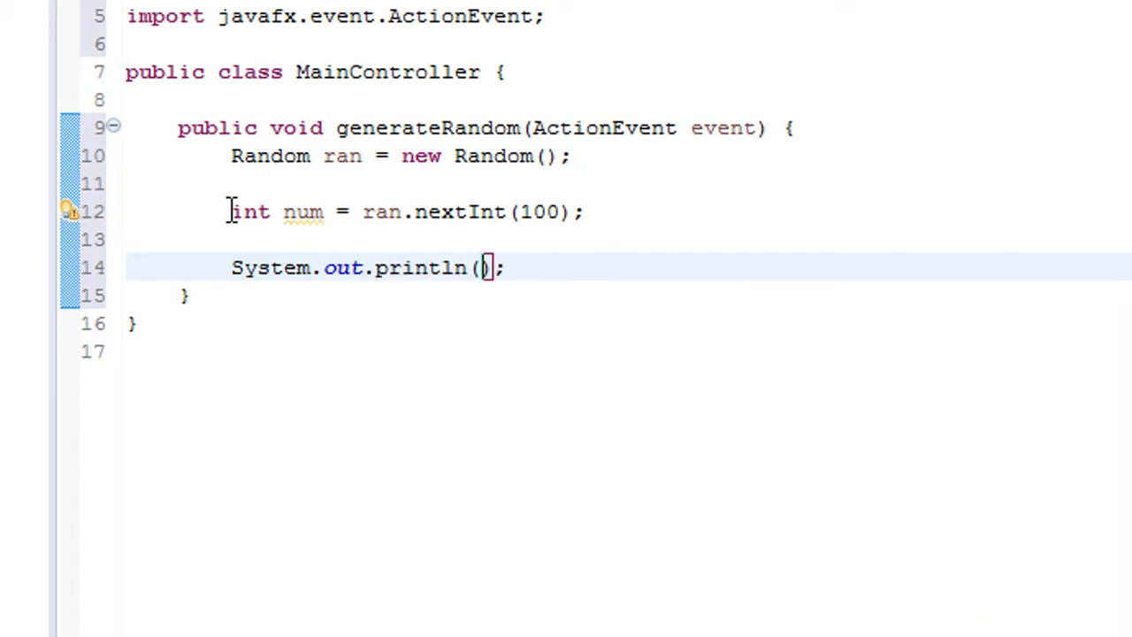
{"action": "type", "text": "n"}
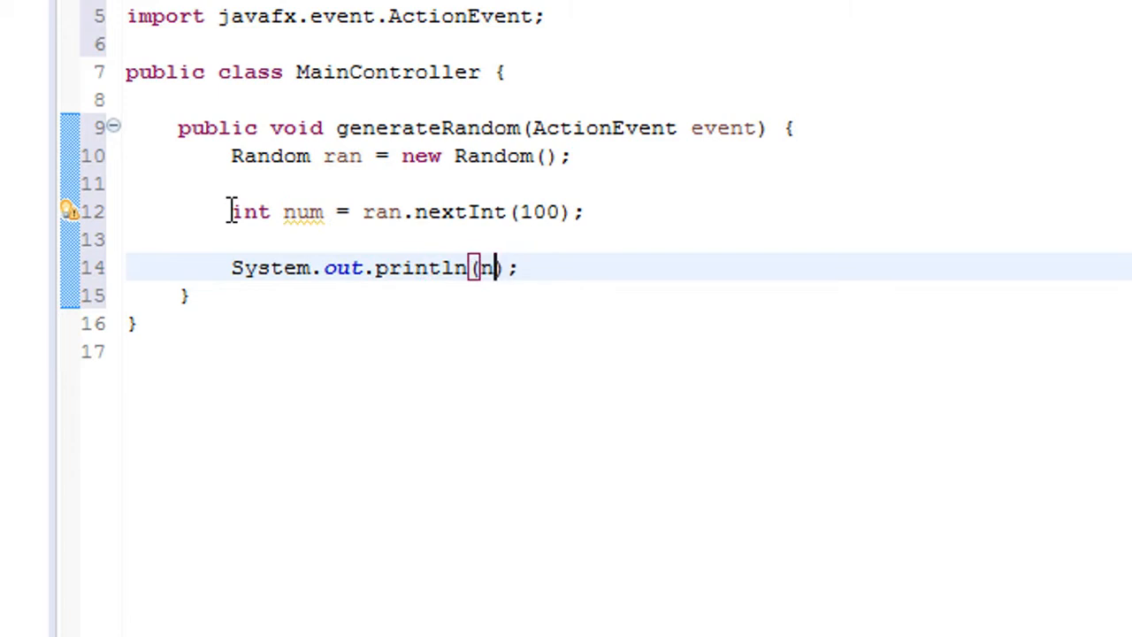
{"action": "type", "text": "um"}
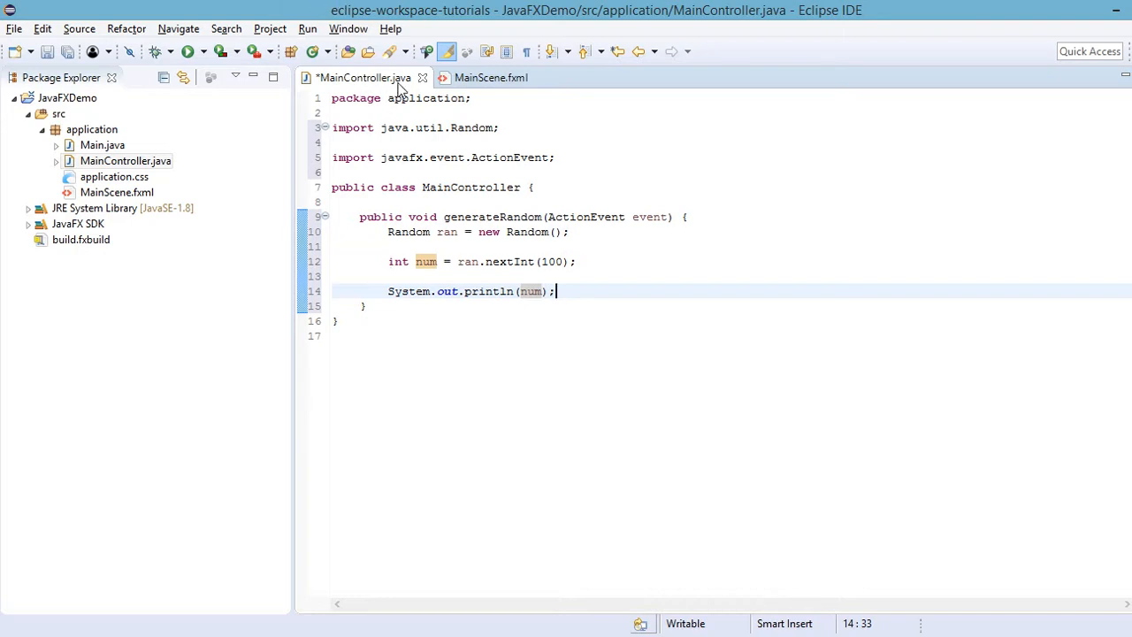
- Save MainController.java via File > Save and bring up the actions for MainScene.fxml
{"action": "left_click", "coordinate": [14, 28]}
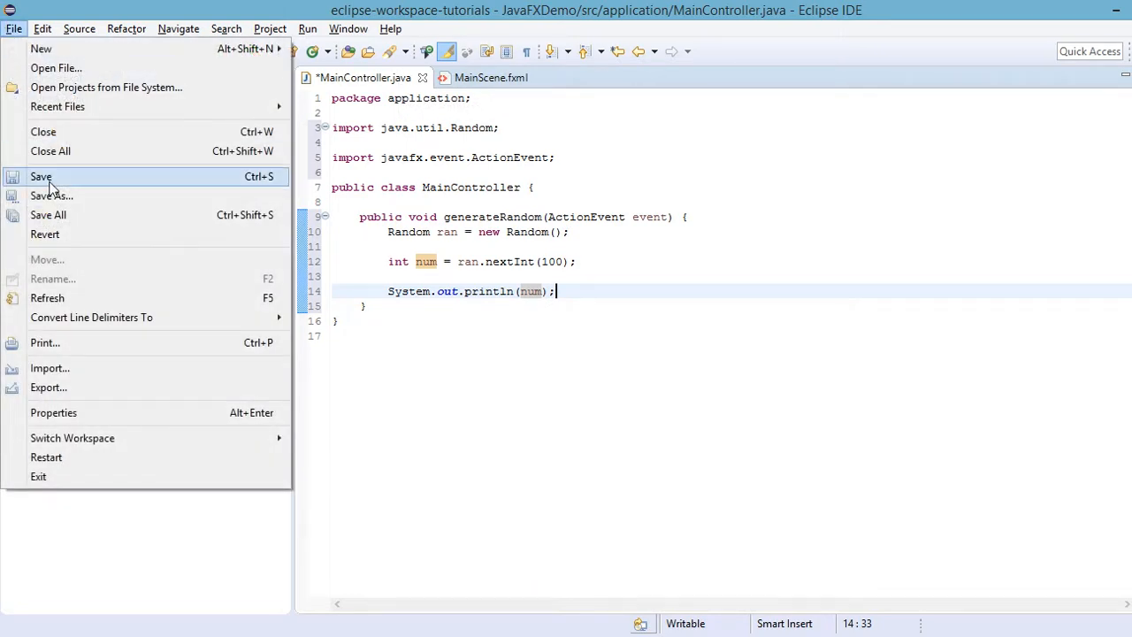
{"action": "left_click", "coordinate": [41, 177]}
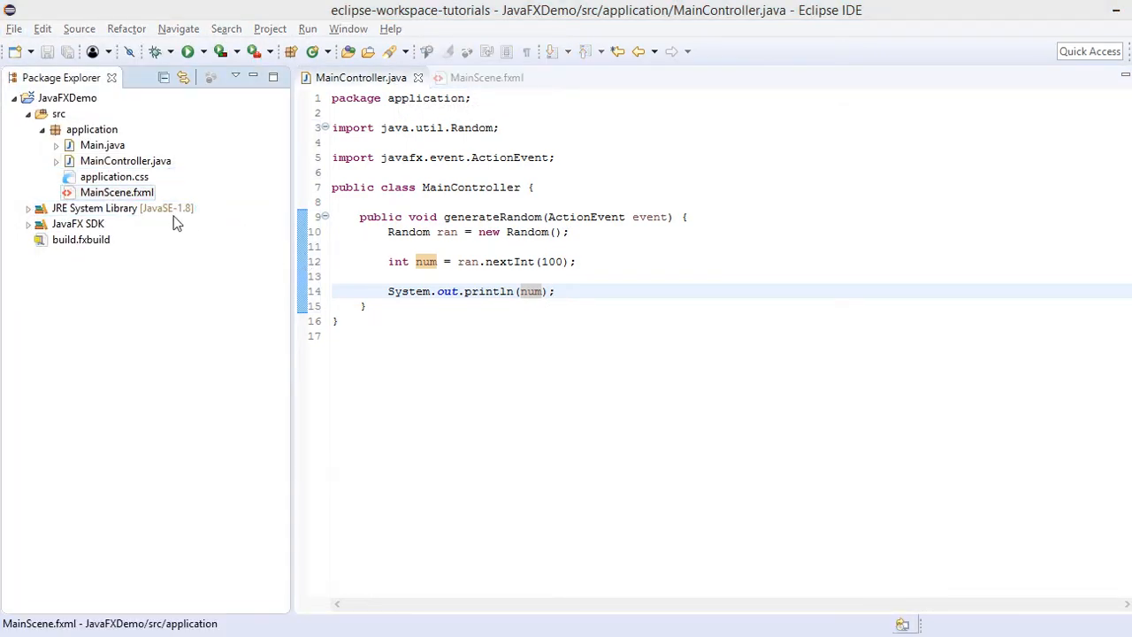
{"action": "left_click", "coordinate": [116, 191]}
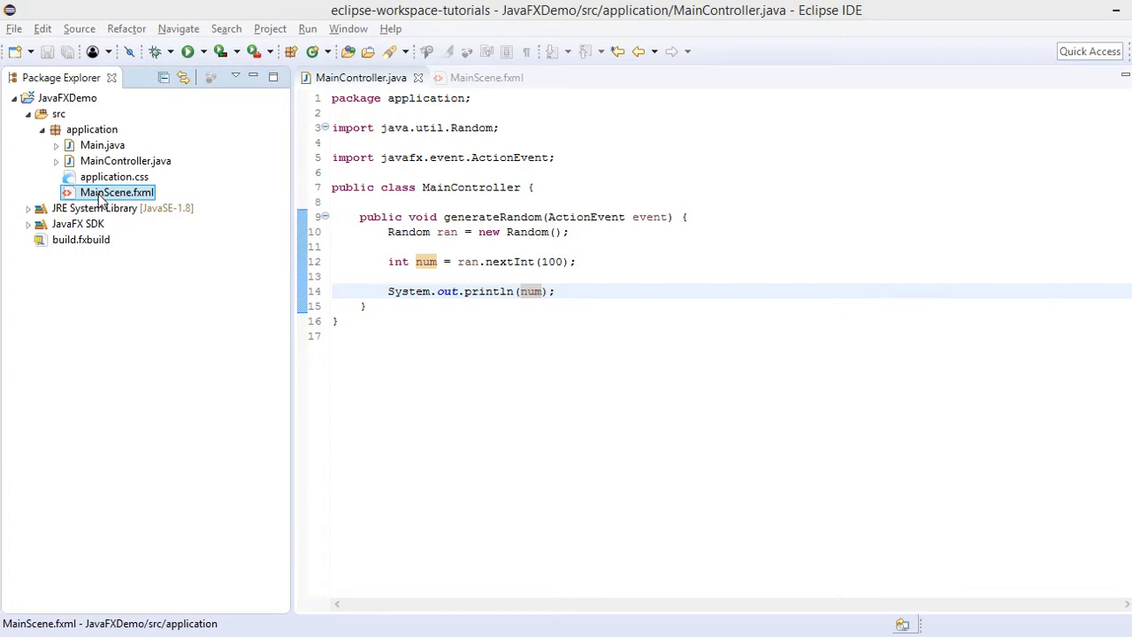
{"action": "right_click", "coordinate": [115, 191]}
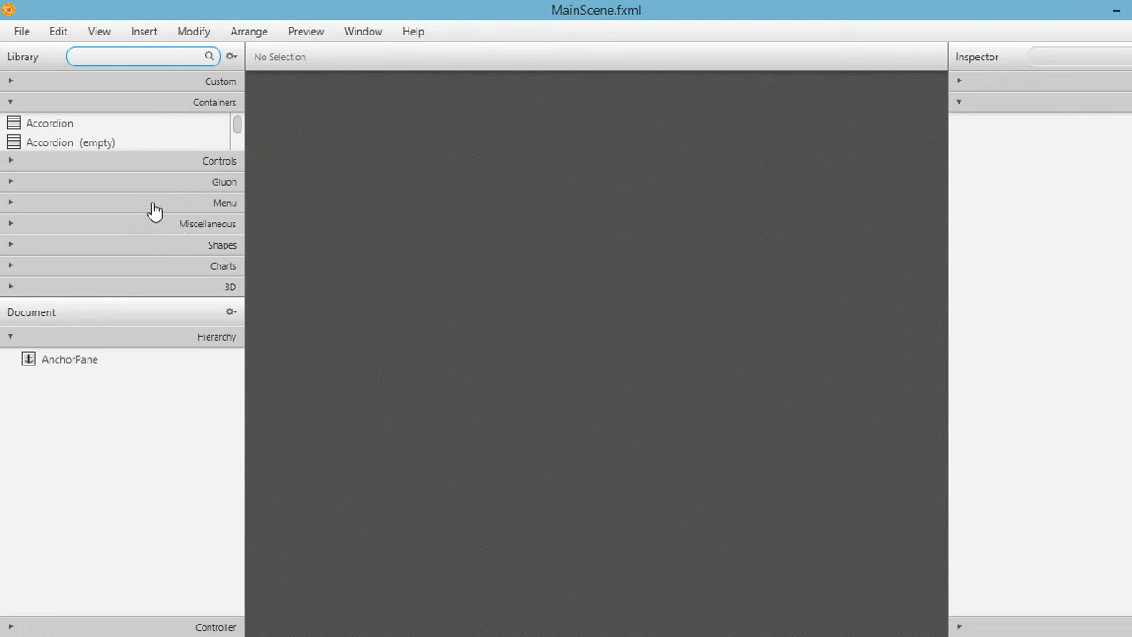
{"action": "mouse_move", "coordinate": [85, 371]}
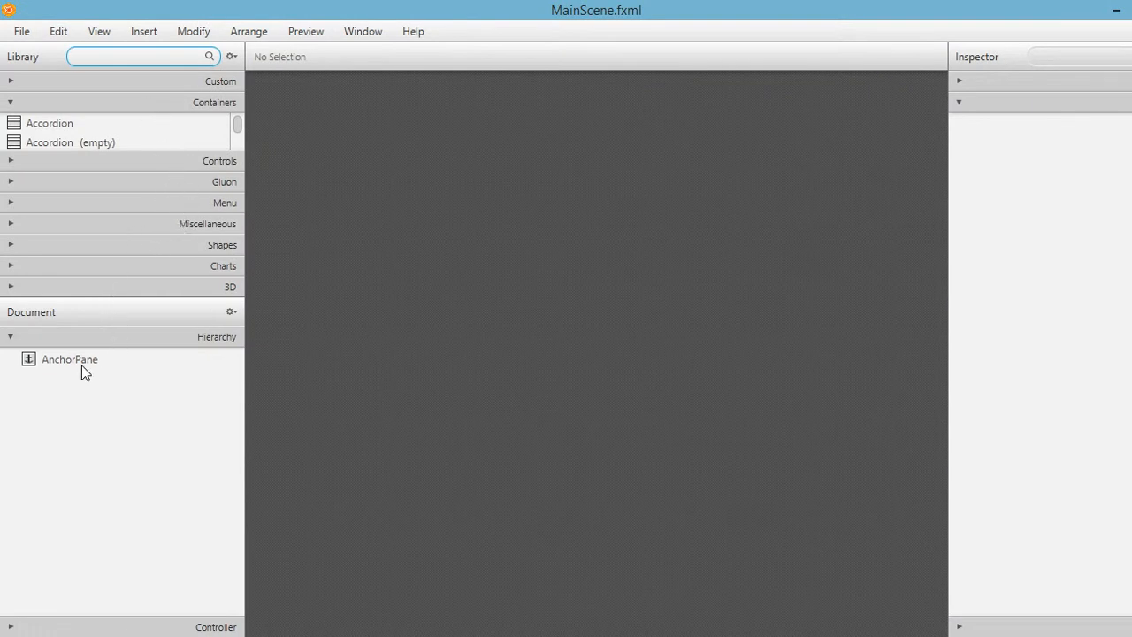
- Select the root AnchorPane and set its Pref Width to 500
{"action": "left_click", "coordinate": [69, 359]}
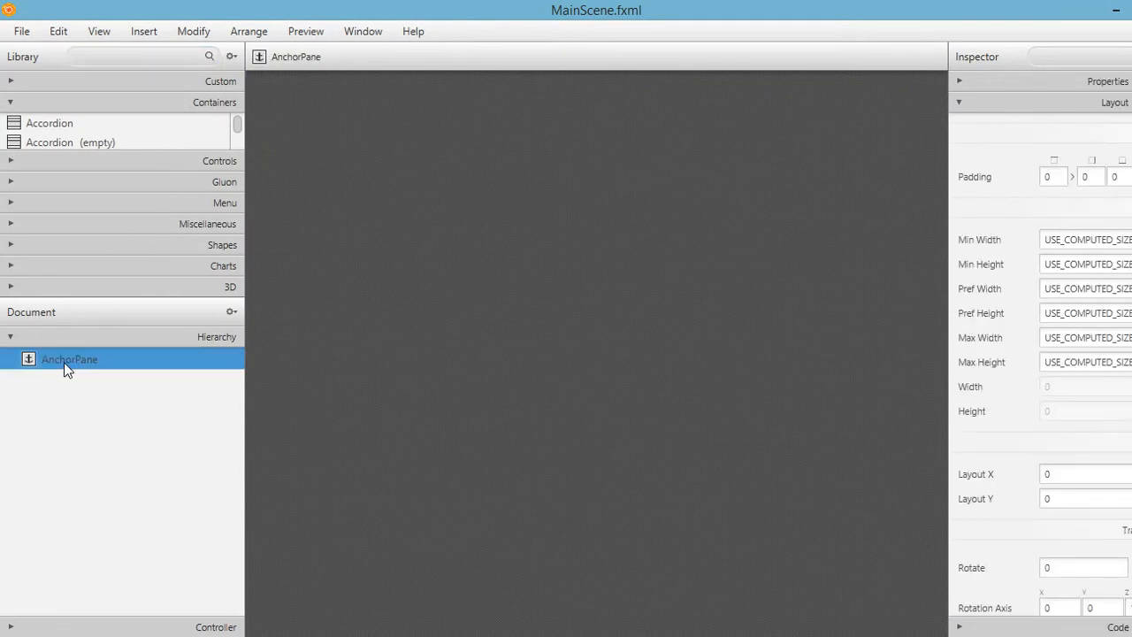
{"action": "mouse_move", "coordinate": [78, 365]}
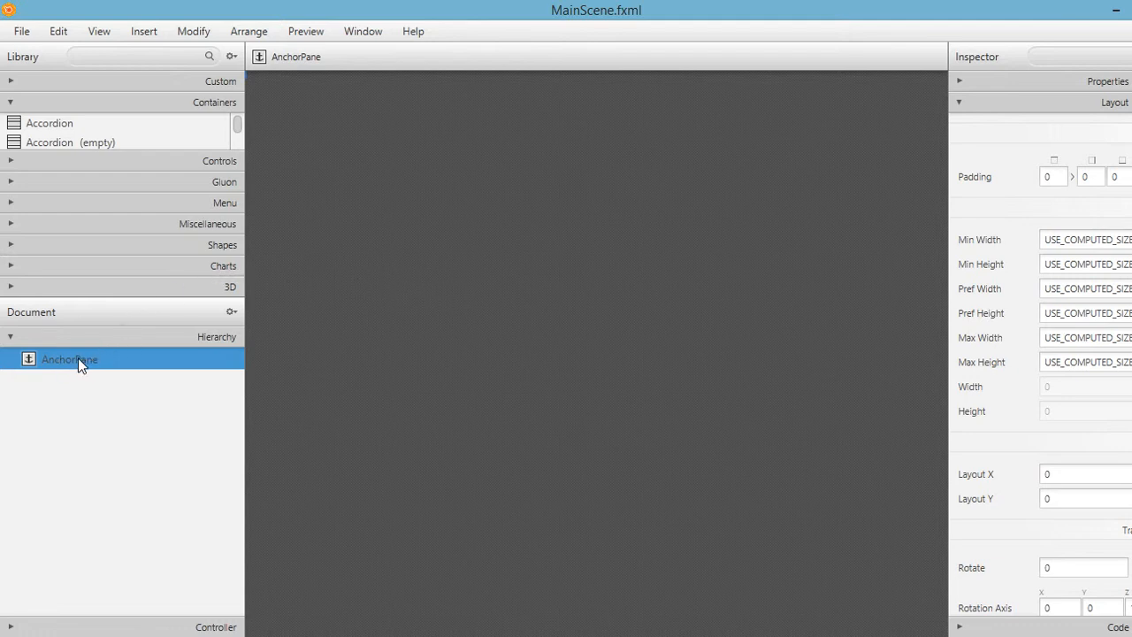
{"action": "mouse_move", "coordinate": [981, 292]}
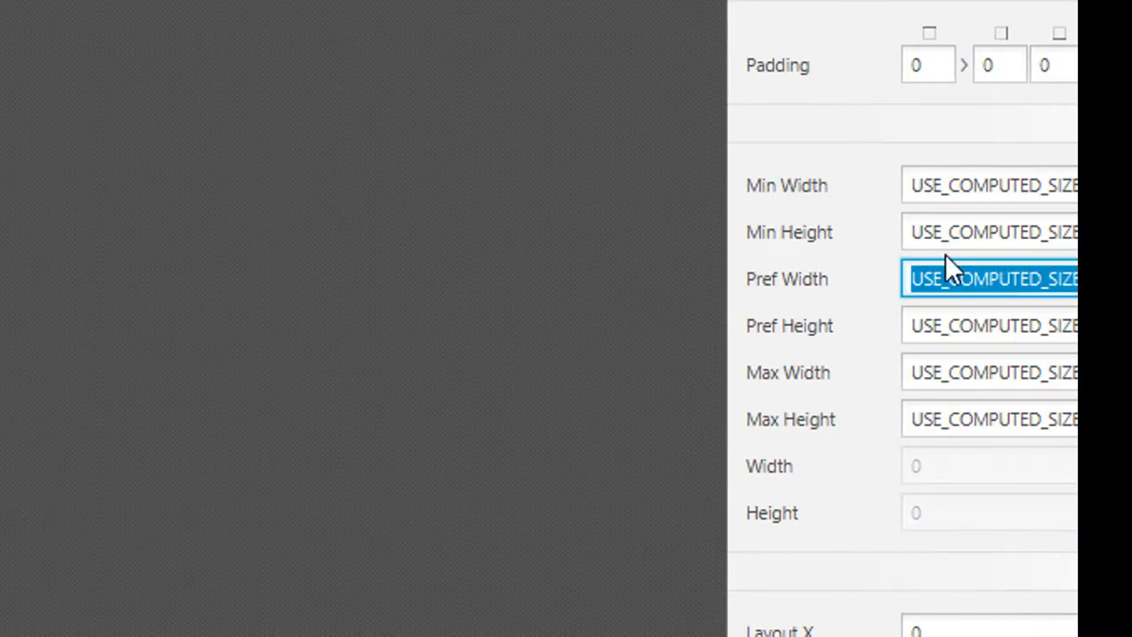
{"action": "type", "text": "500"}
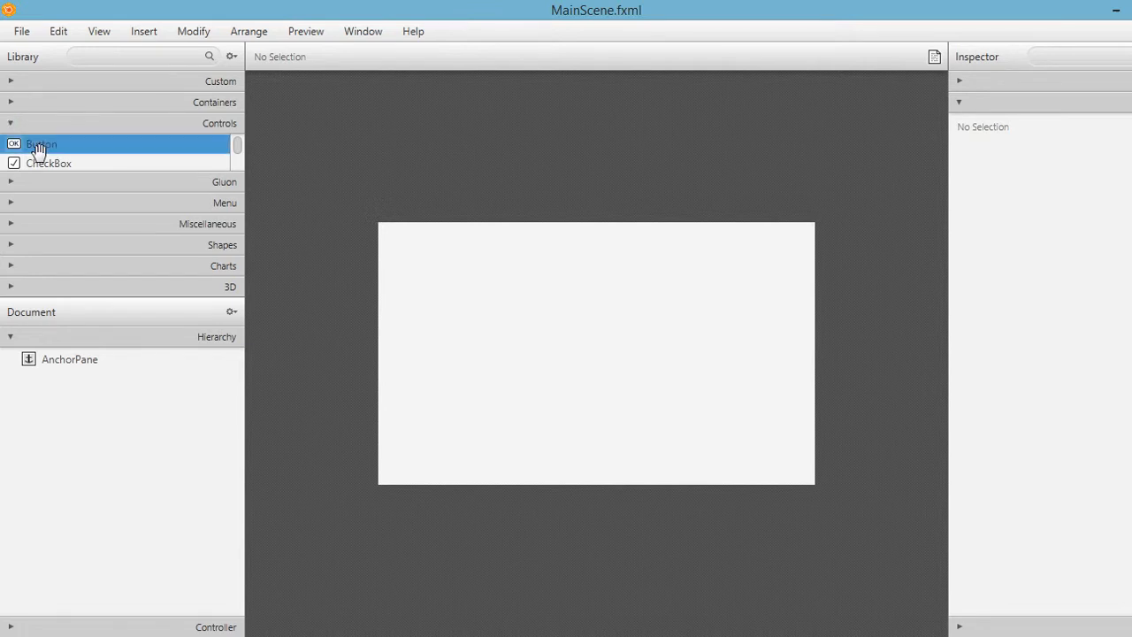
- Drag a Button to the centre of the AnchorPane and set its Text to Generate
{"action": "left_click_drag", "start_coordinate": [39, 143], "coordinate": [549, 318]}
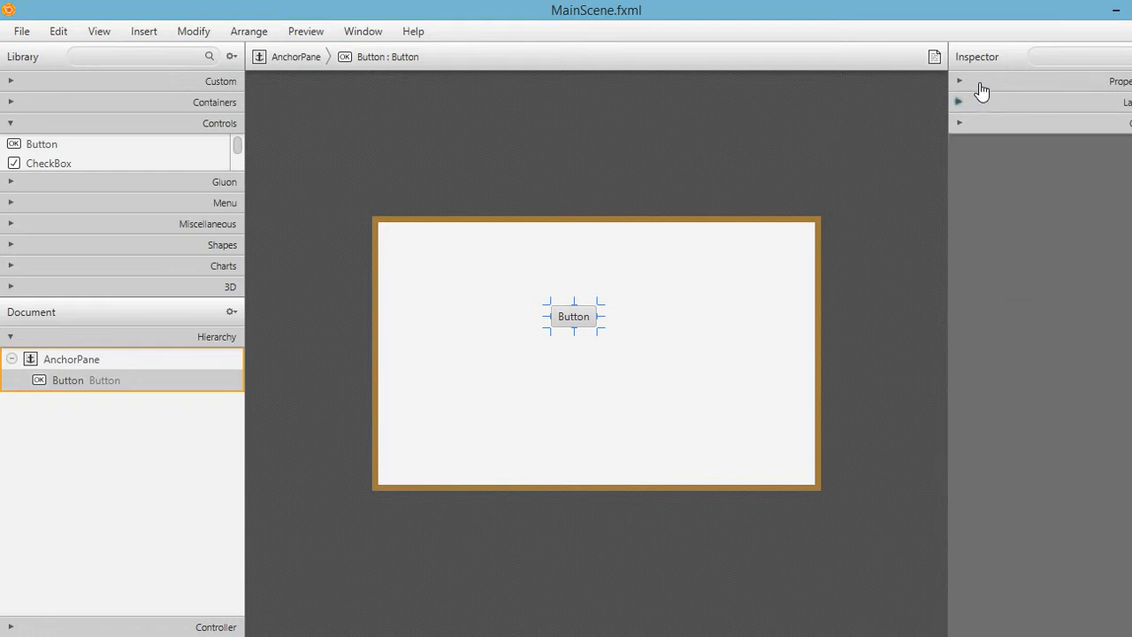
{"action": "left_click", "coordinate": [958, 81]}
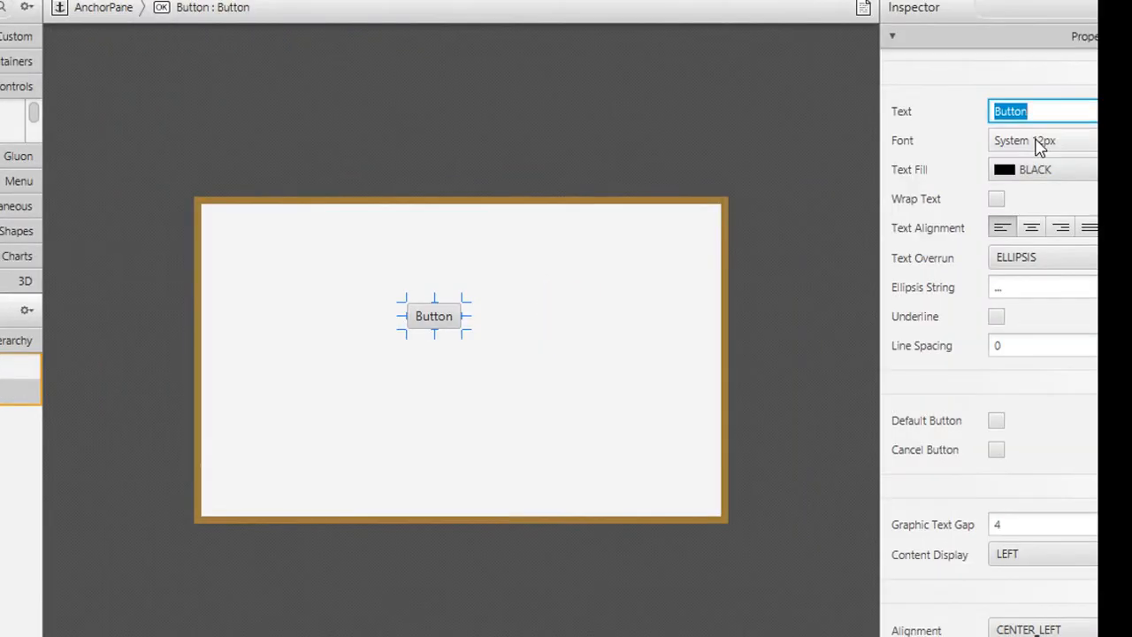
{"action": "type", "text": "Generate"}
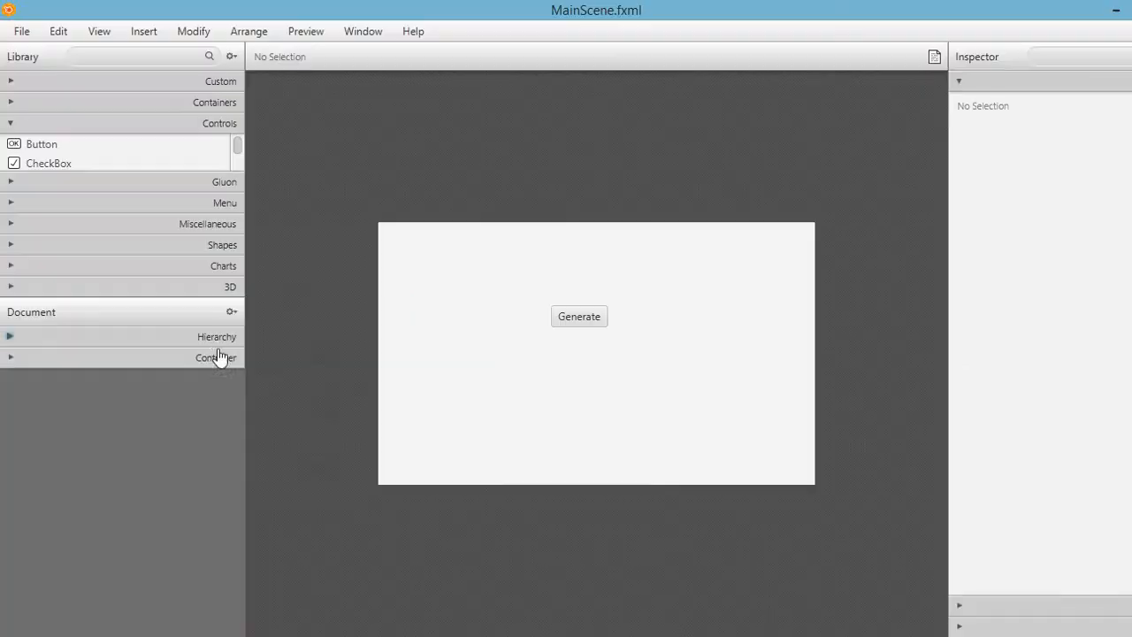
{"action": "mouse_move", "coordinate": [203, 380]}
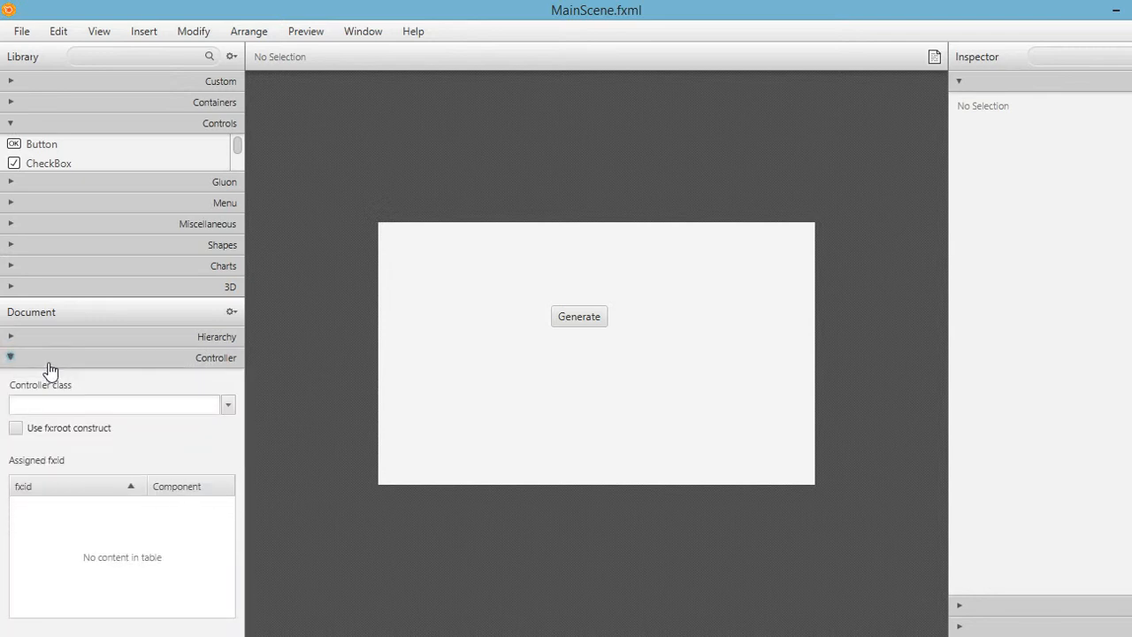
{"action": "mouse_move", "coordinate": [39, 380]}
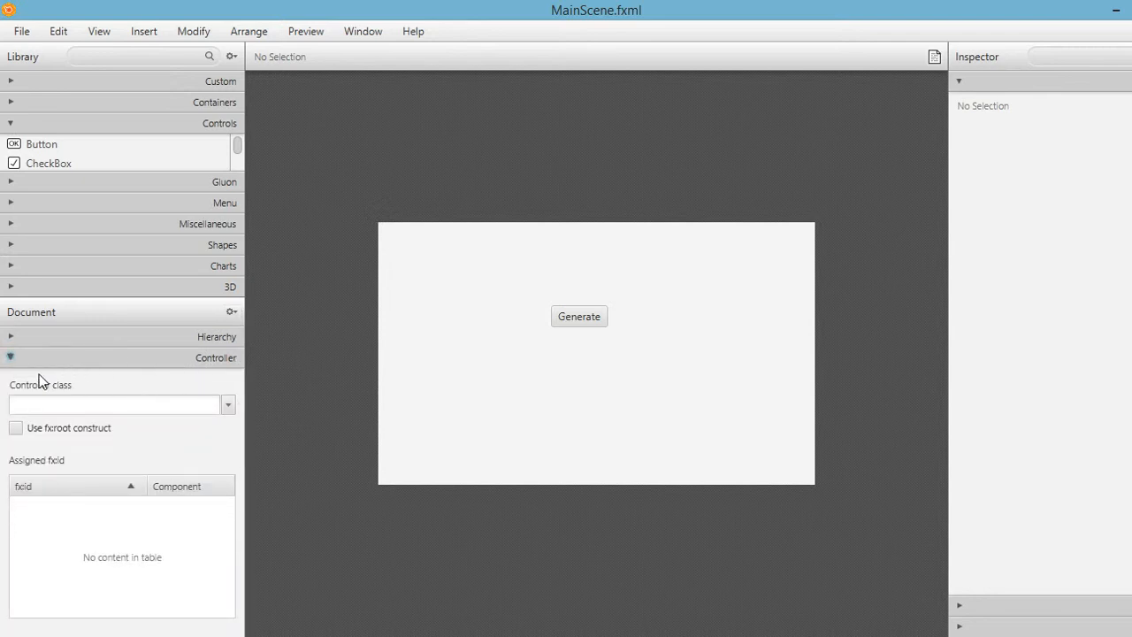
{"action": "mouse_move", "coordinate": [165, 380]}
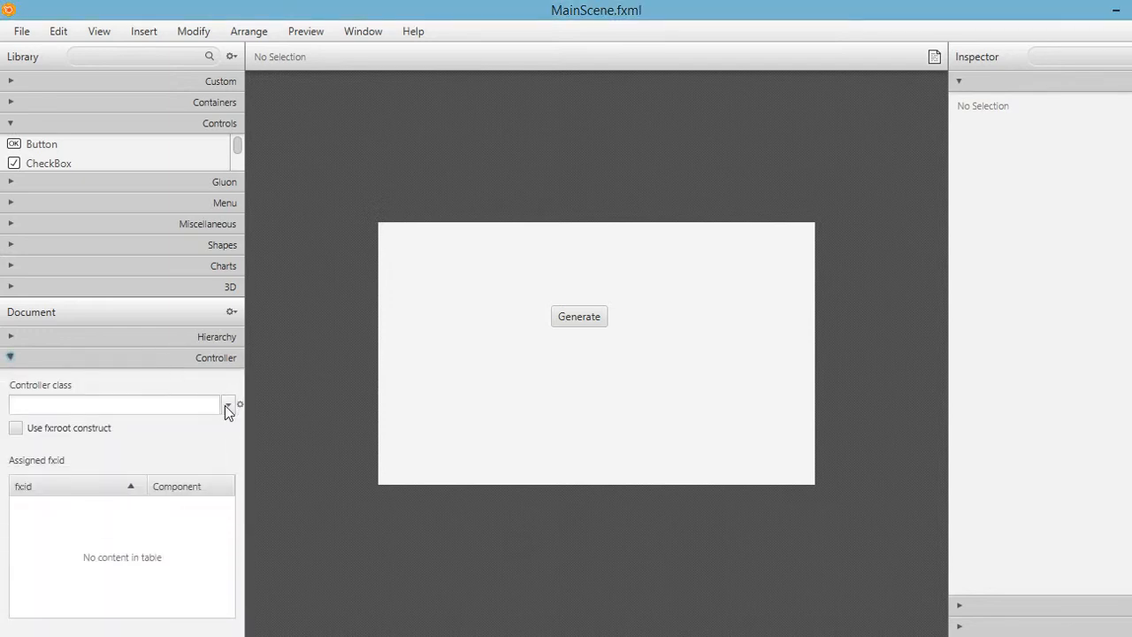
- Set the document's Controller class to application.MainController by entering 'MainC' and choosing the suggestion
{"action": "left_click", "coordinate": [226, 404]}
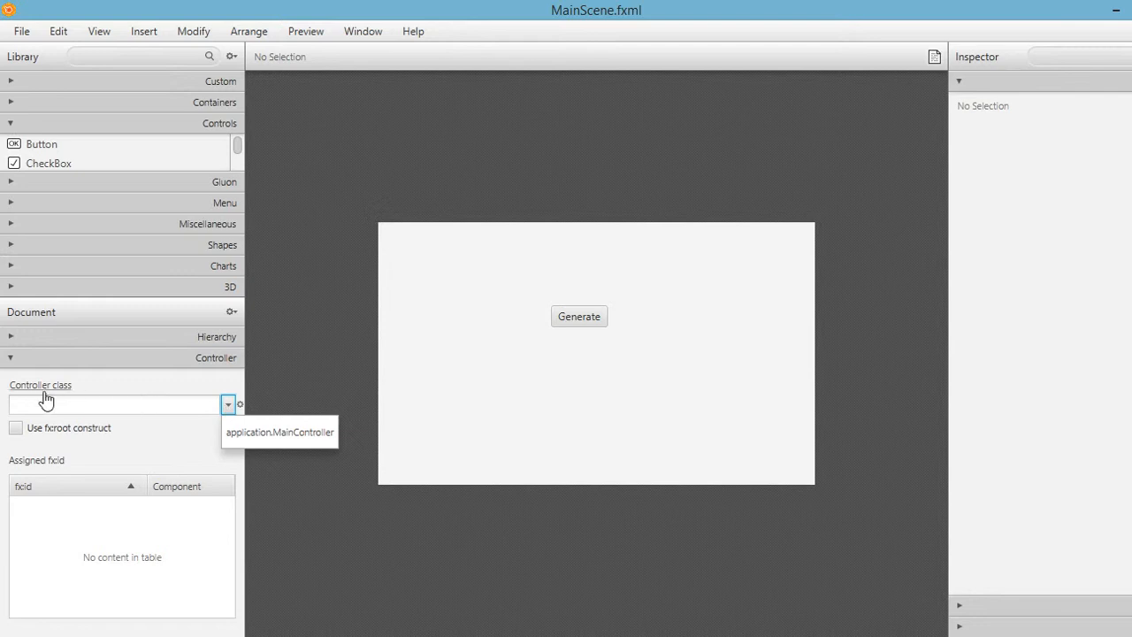
{"action": "left_click", "coordinate": [226, 403]}
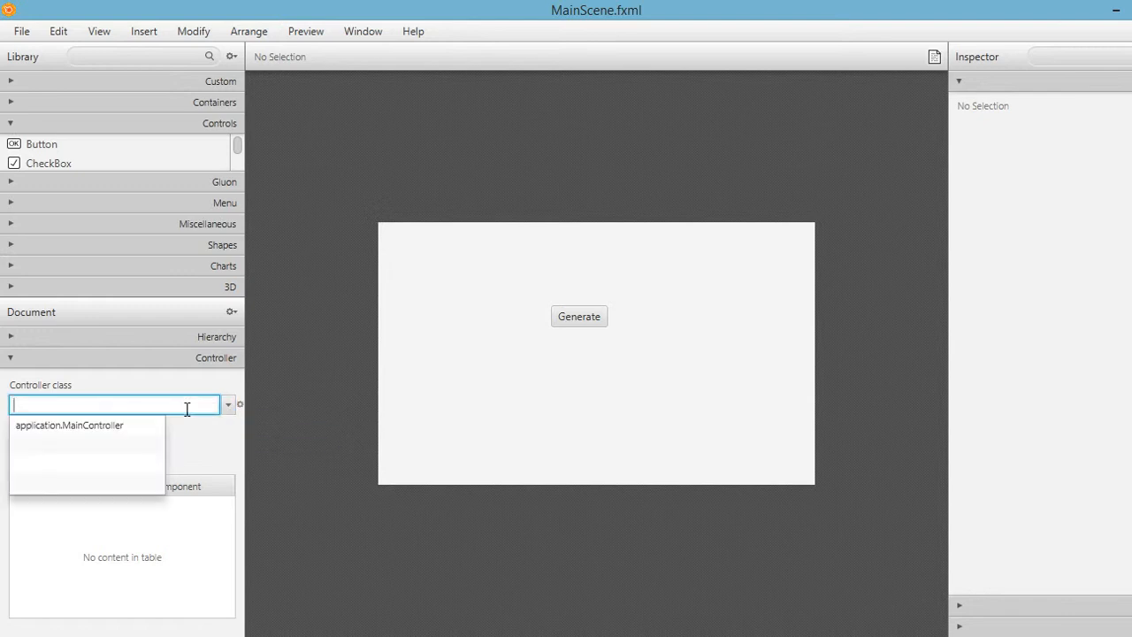
{"action": "type", "text": "Ma"}
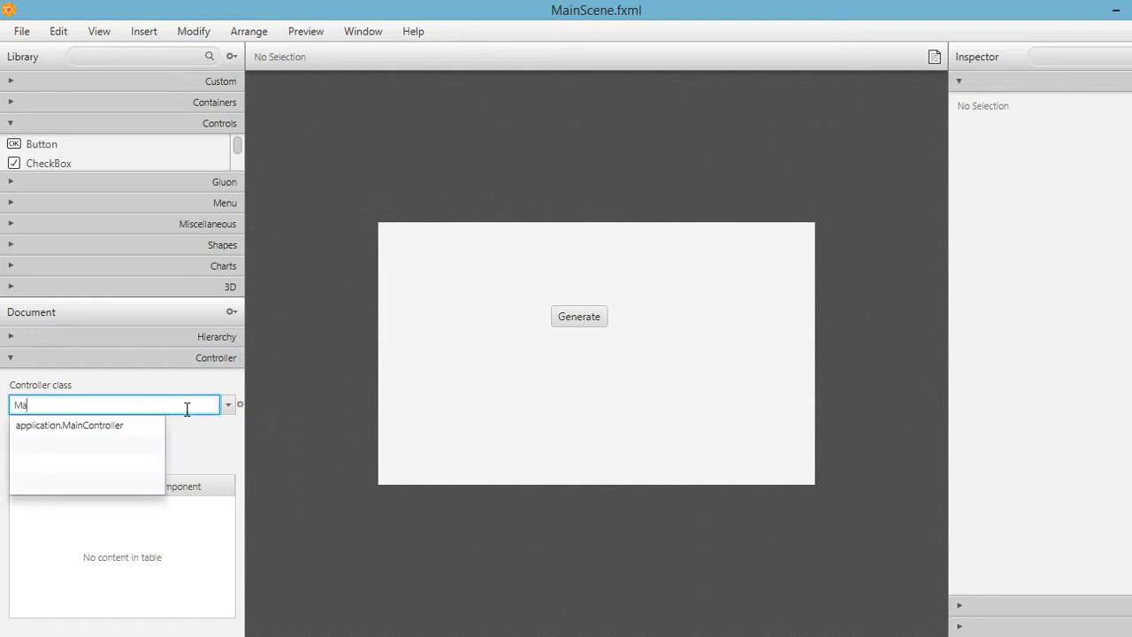
{"action": "type", "text": "inC"}
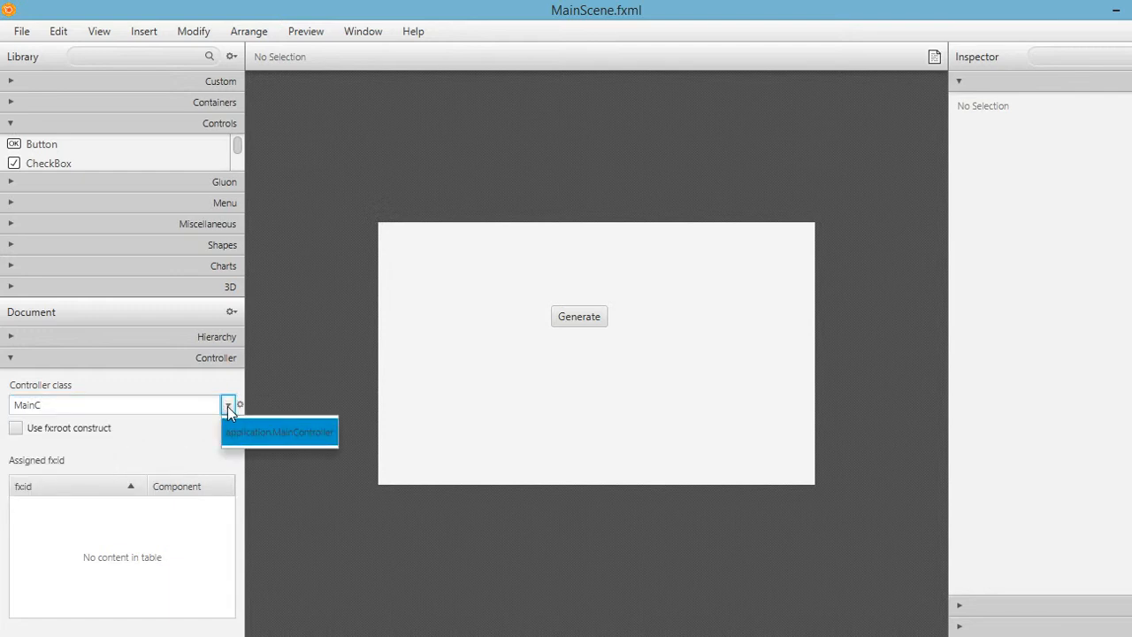
{"action": "mouse_move", "coordinate": [290, 437]}
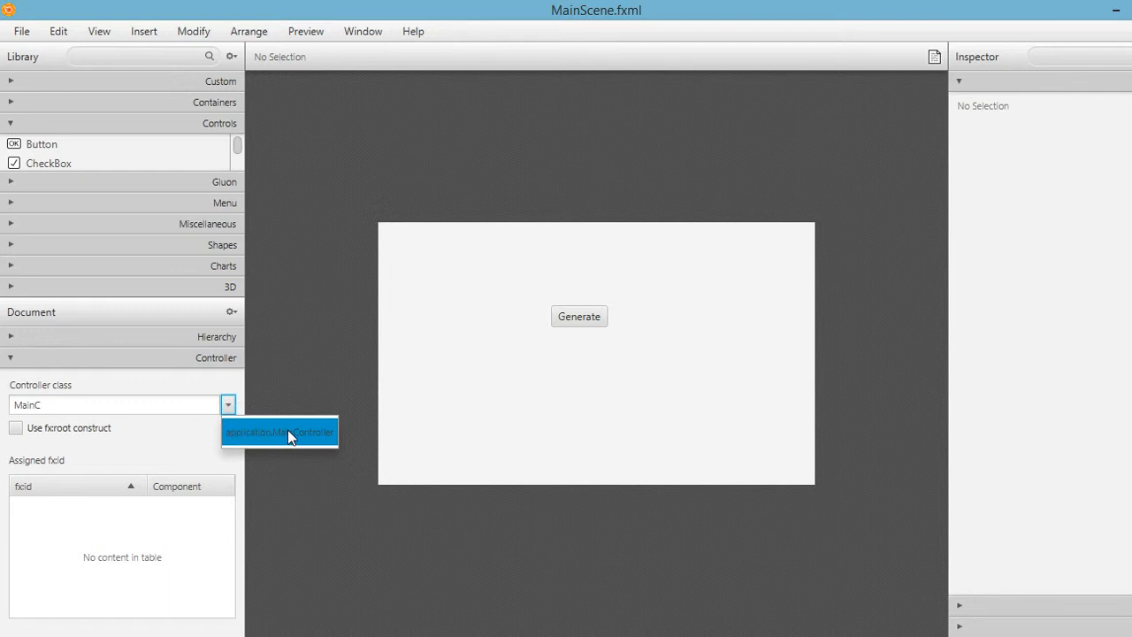
{"action": "left_click", "coordinate": [279, 432]}
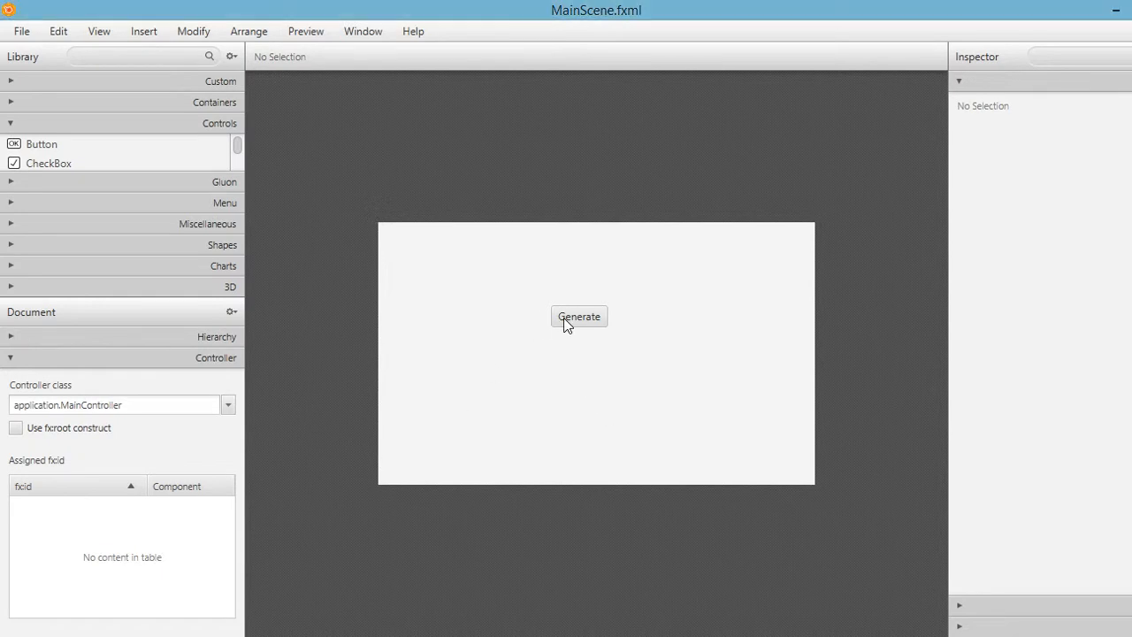
- Select the Generate button and set its On Action handler to generateRandom via the 'gen' suggestion
{"action": "left_click", "coordinate": [580, 315]}
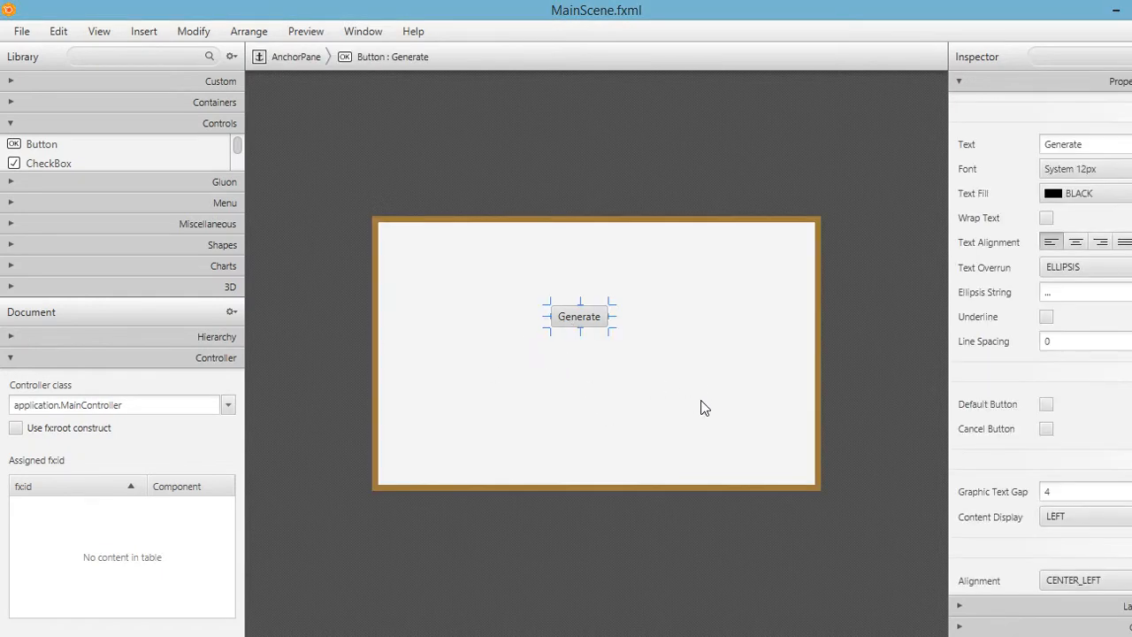
{"action": "mouse_move", "coordinate": [580, 333]}
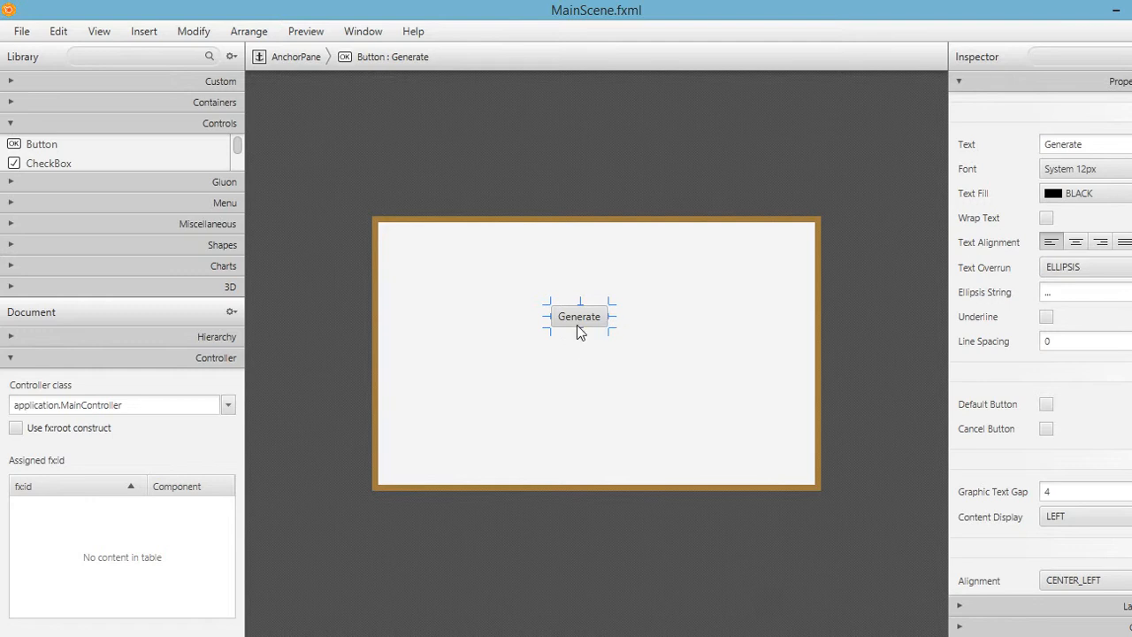
{"action": "mouse_move", "coordinate": [1001, 564]}
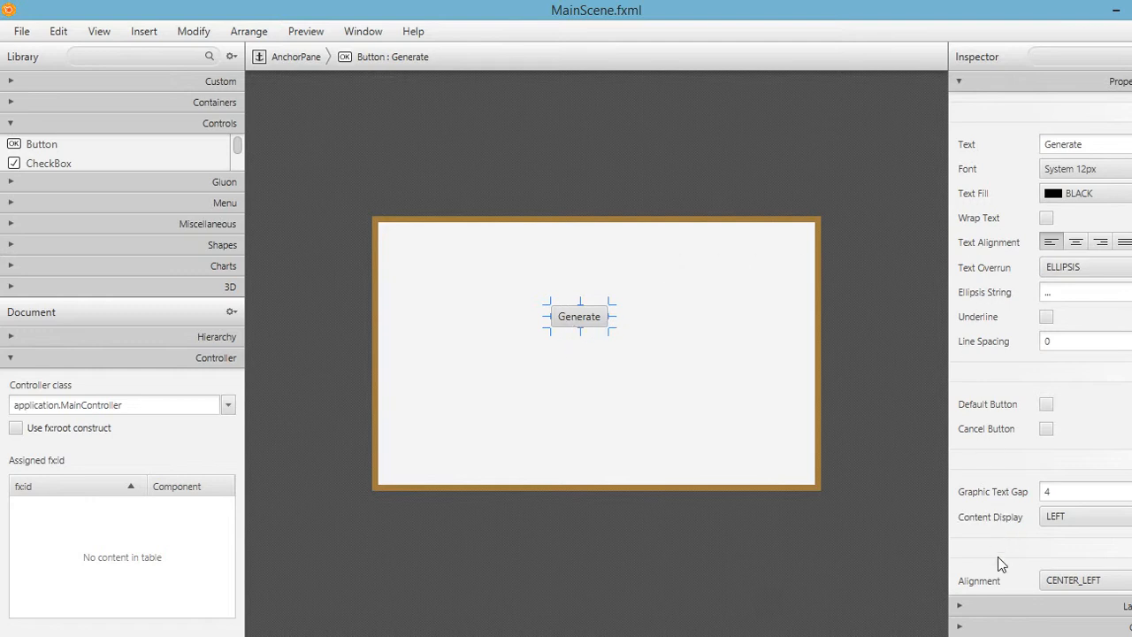
{"action": "mouse_move", "coordinate": [952, 532]}
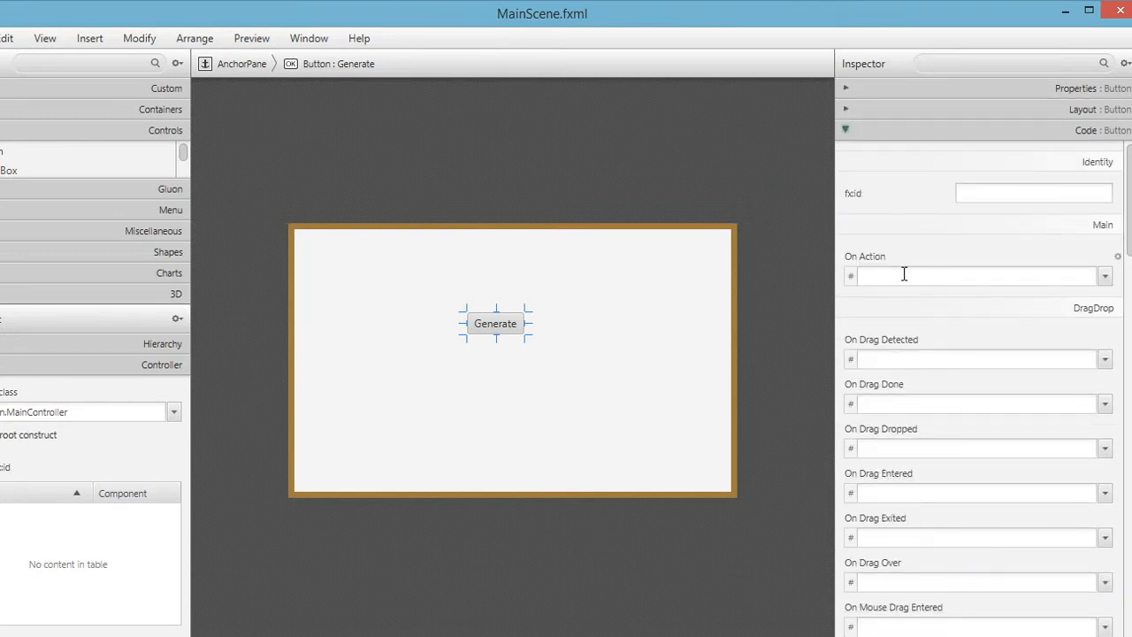
{"action": "left_click", "coordinate": [973, 276]}
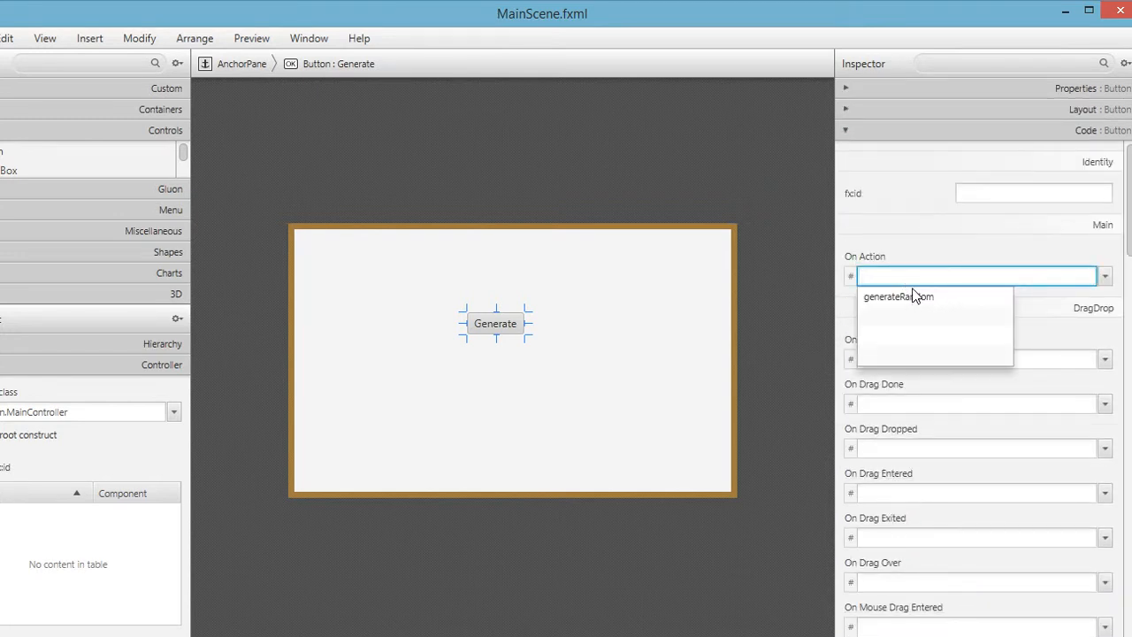
{"action": "type", "text": "generateR"}
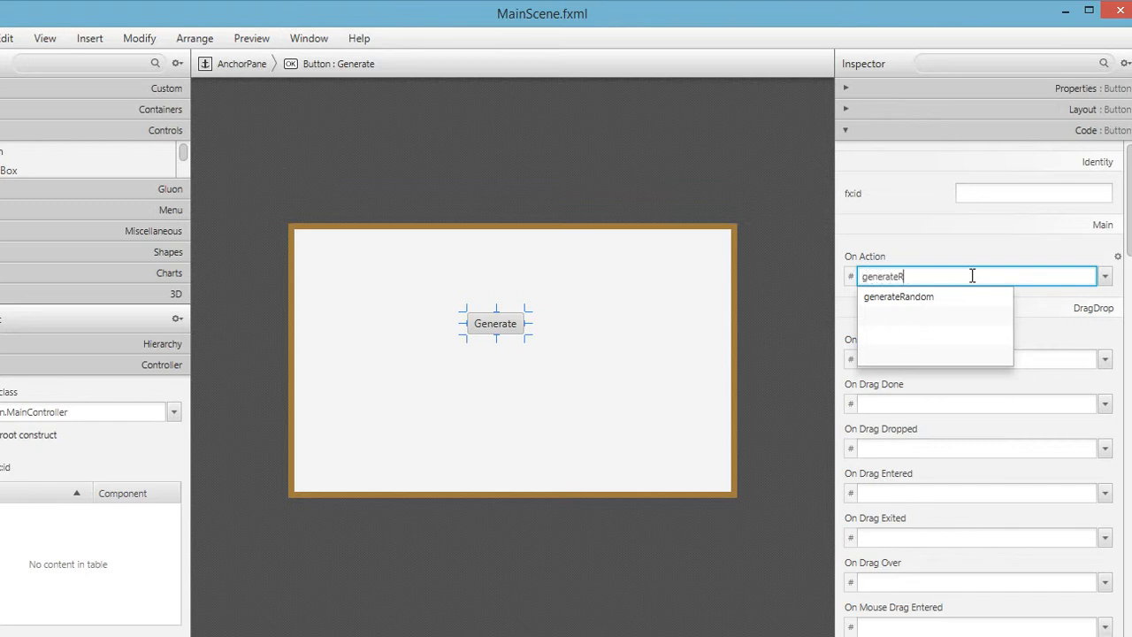
{"action": "left_click", "coordinate": [898, 297]}
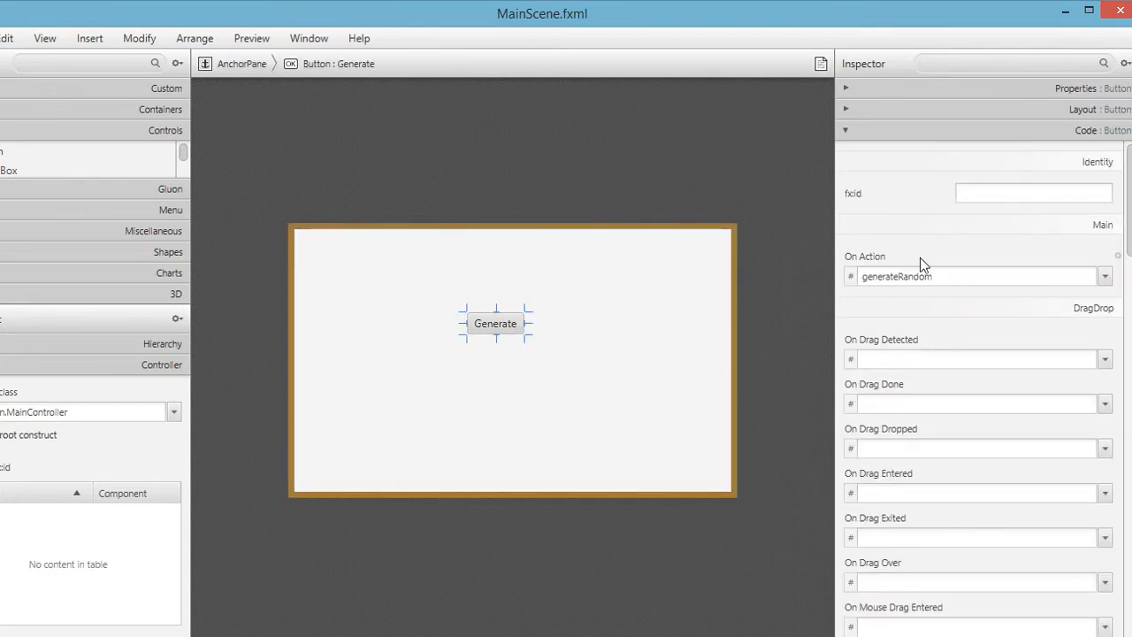
{"action": "mouse_move", "coordinate": [423, 122]}
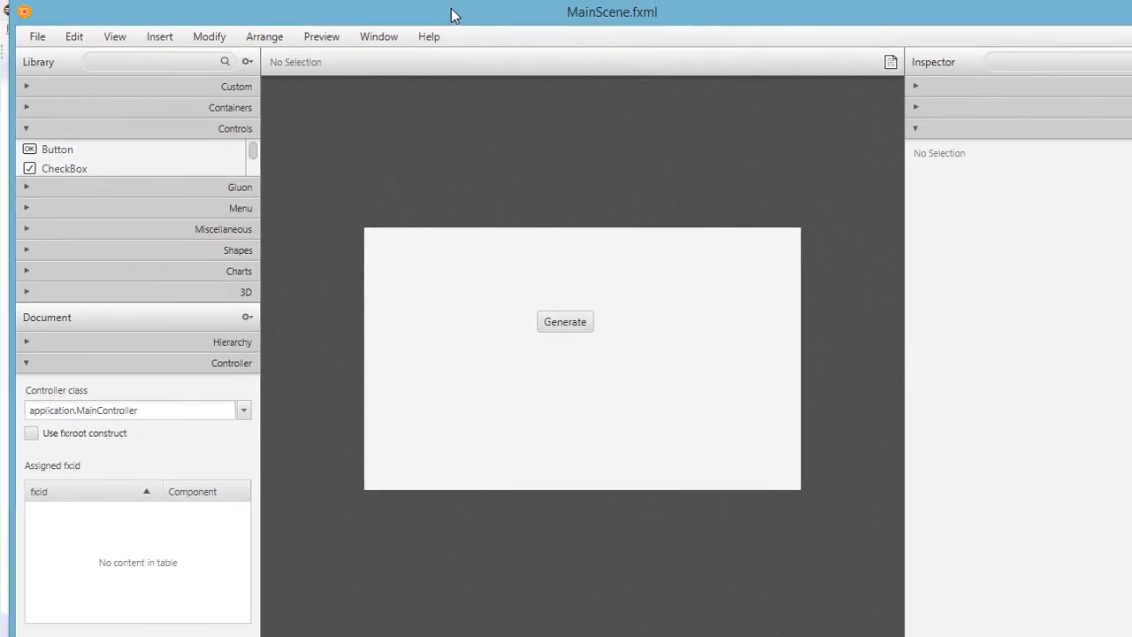
- Back in Eclipse, run the JavaFXDemo project as a Java Application
{"action": "left_click", "coordinate": [37, 35]}
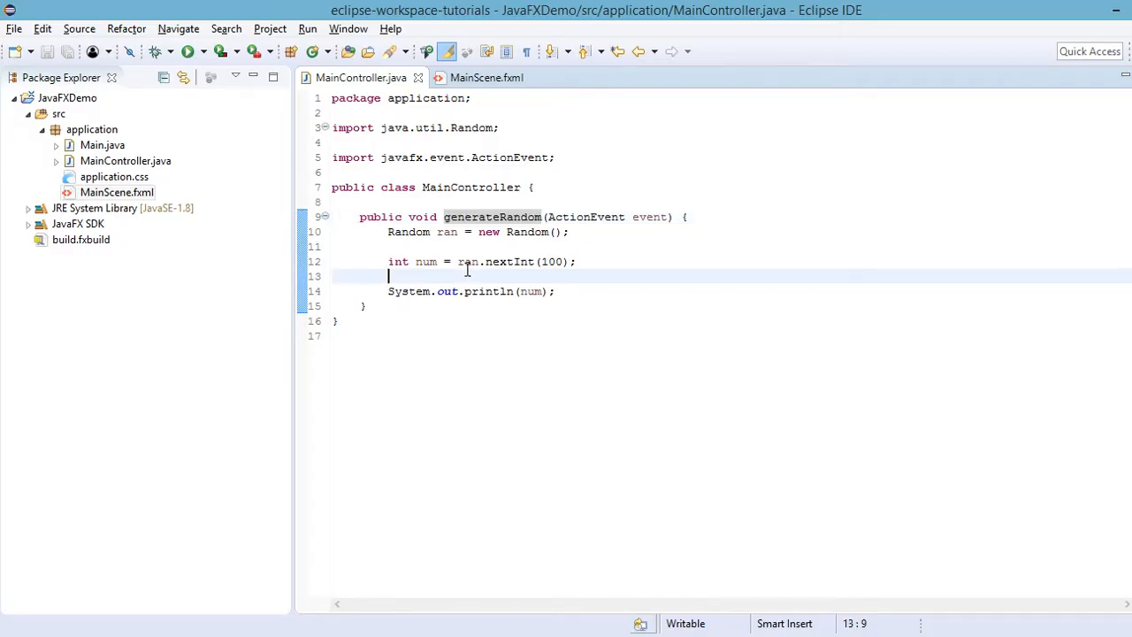
{"action": "left_click", "coordinate": [67, 97]}
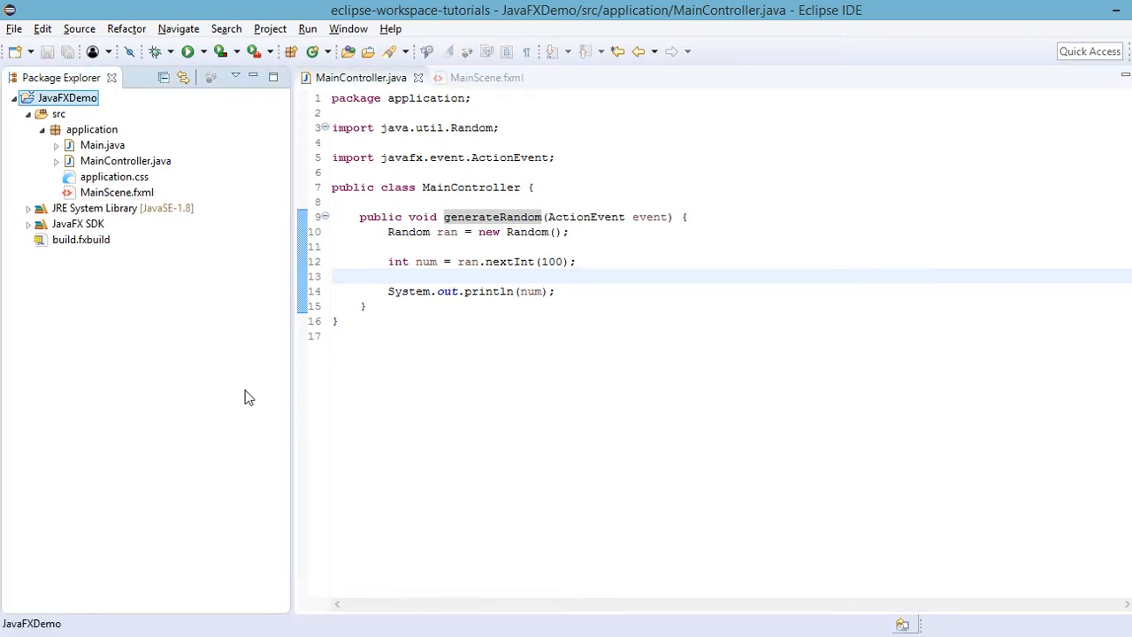
{"action": "right_click", "coordinate": [67, 98]}
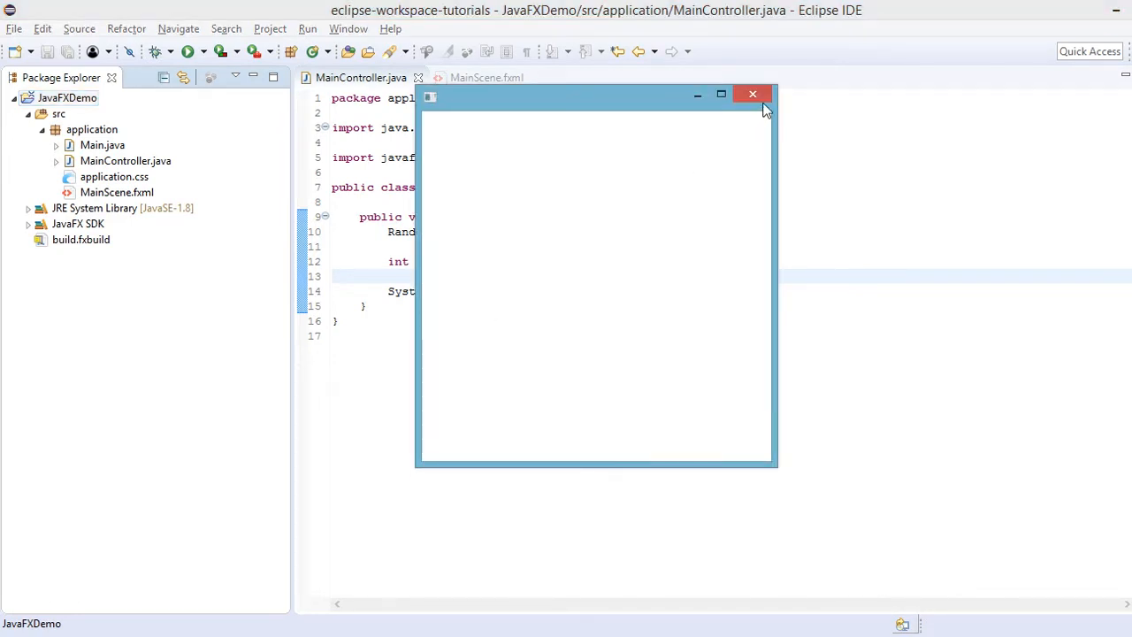
- Move the running app's empty window around to look it over
{"action": "left_click_drag", "start_coordinate": [592, 96], "coordinate": [610, 187]}
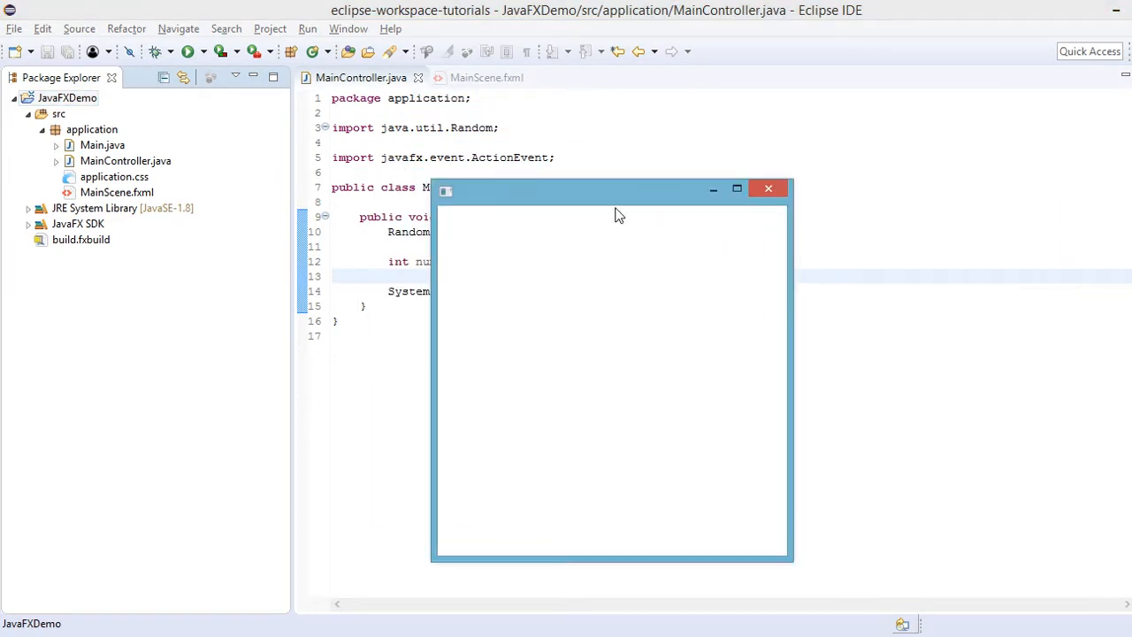
{"action": "left_click_drag", "start_coordinate": [619, 187], "coordinate": [637, 96]}
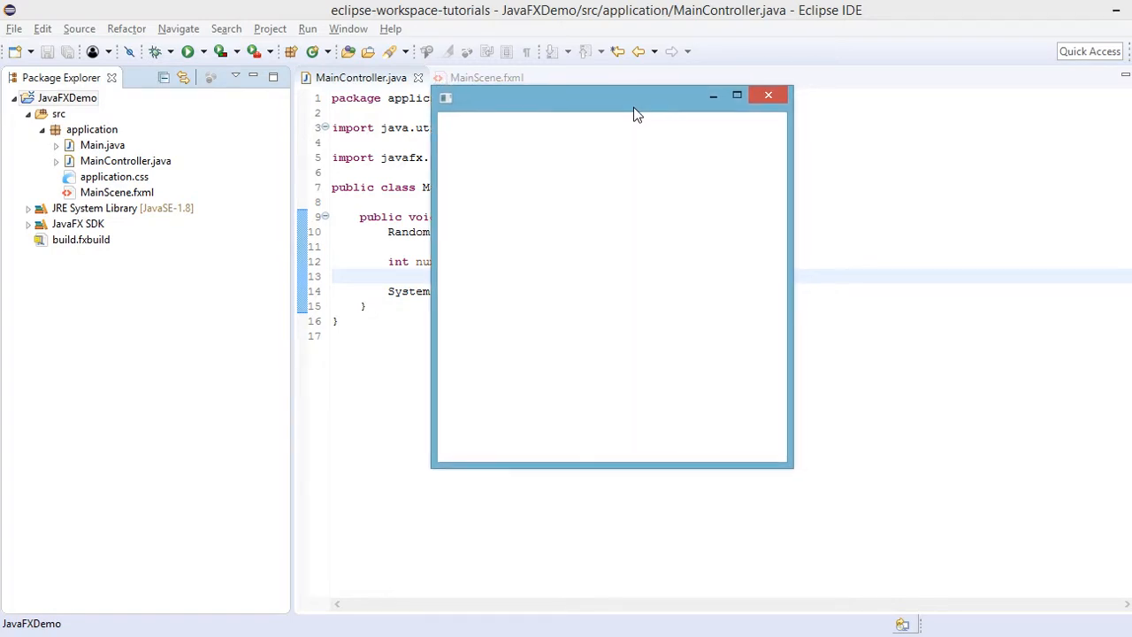
{"action": "left_click_drag", "start_coordinate": [637, 97], "coordinate": [681, 150]}
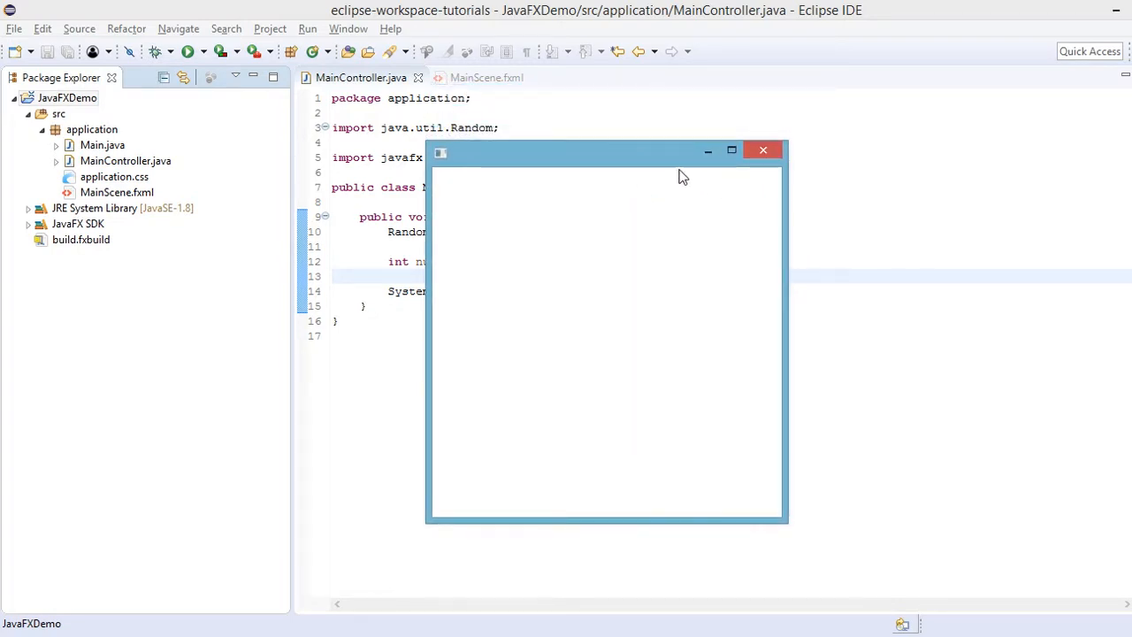
{"action": "mouse_move", "coordinate": [608, 166]}
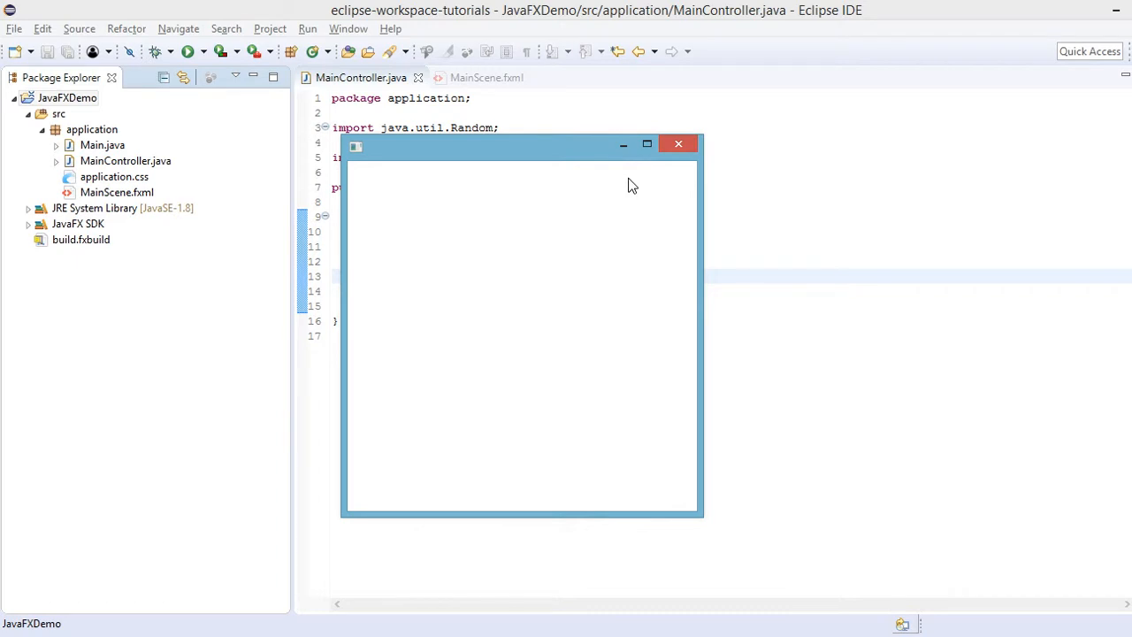
{"action": "mouse_move", "coordinate": [606, 188]}
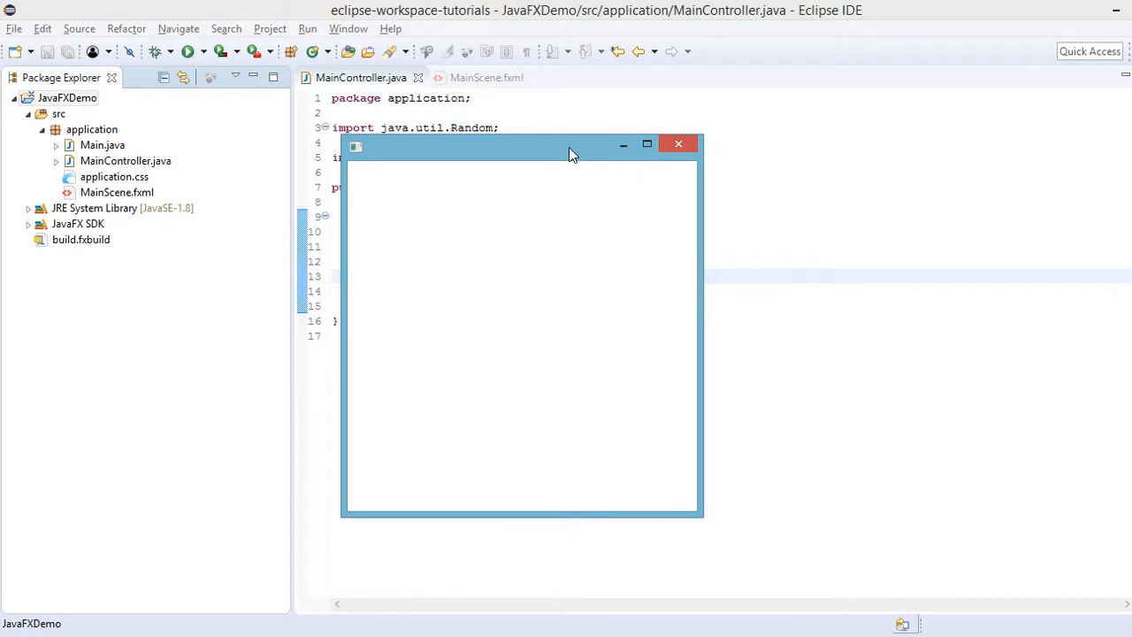
{"action": "mouse_move", "coordinate": [584, 187]}
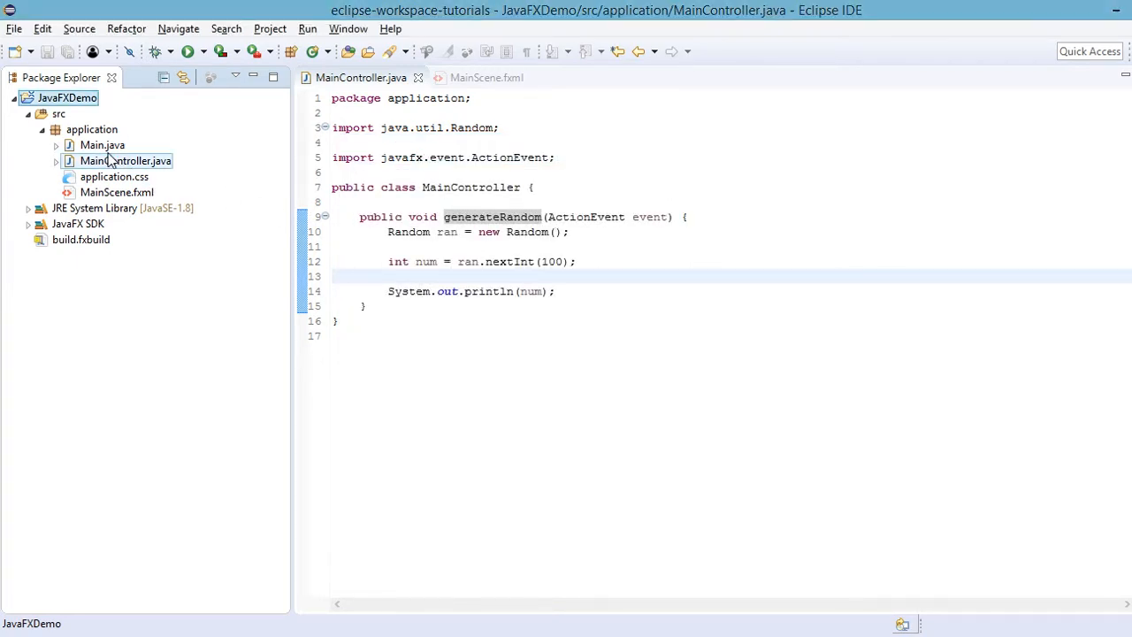
- In Main.java's start method, write Parent root = FXMLLoader.load(getClass().getResource("MainScene.fxml"))
{"action": "left_click", "coordinate": [103, 145]}
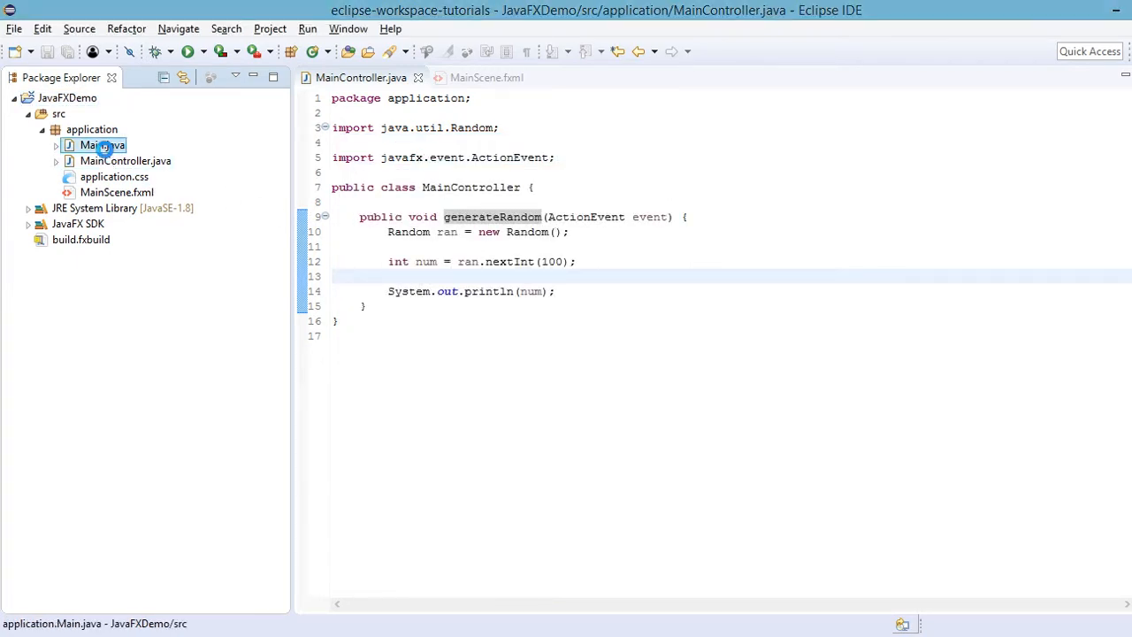
{"action": "double_click", "coordinate": [103, 145]}
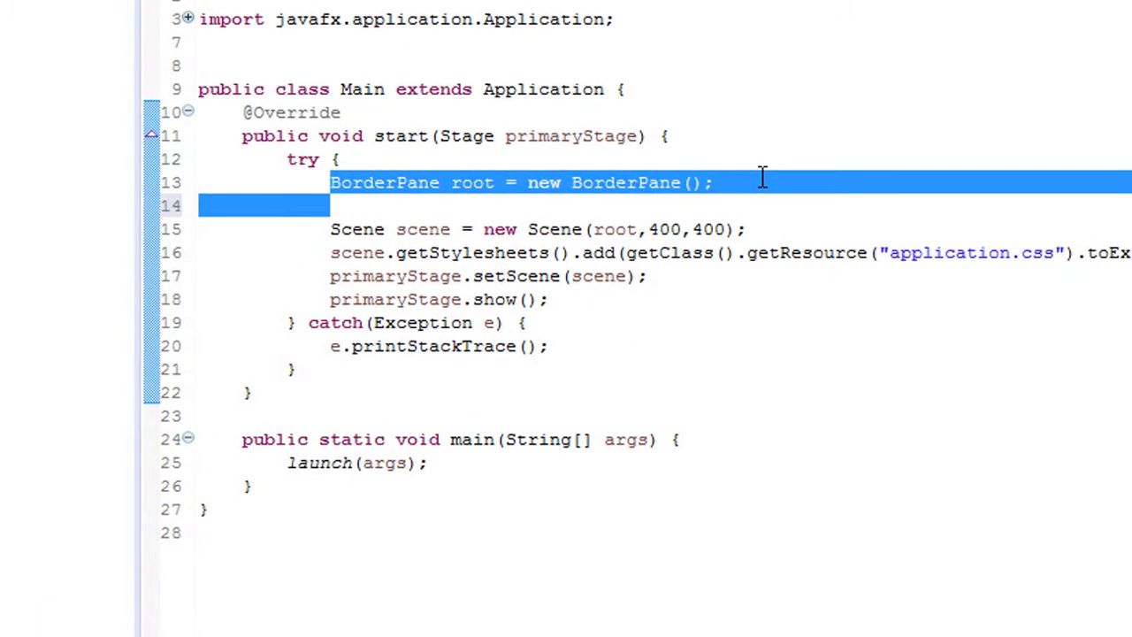
{"action": "type", "text": "Parent"}
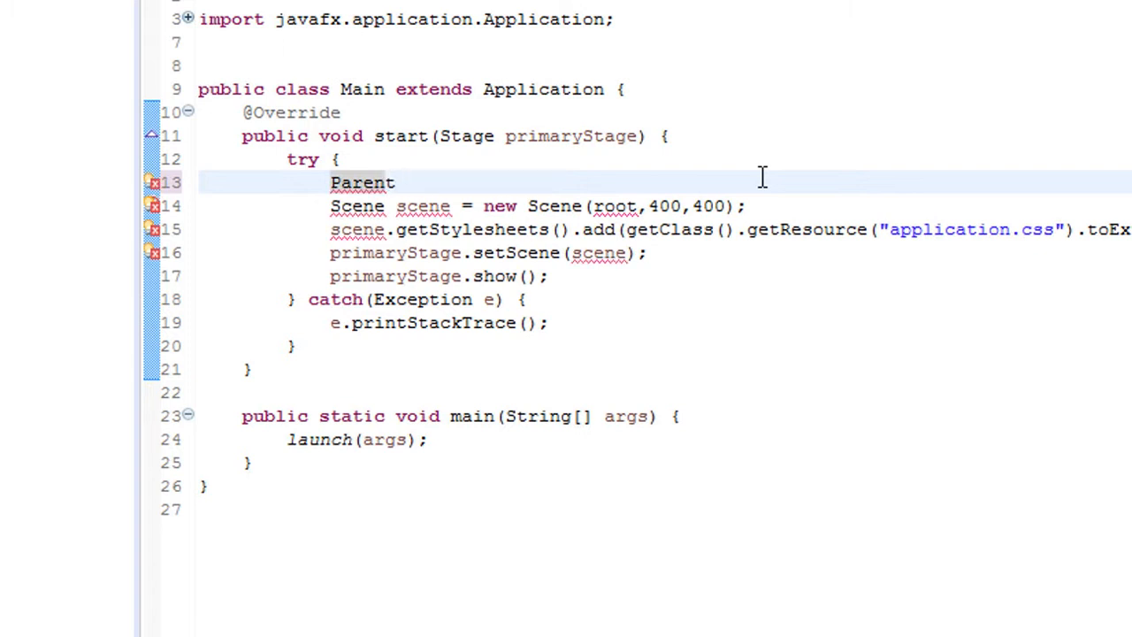
{"action": "type", "text": "root = F"}
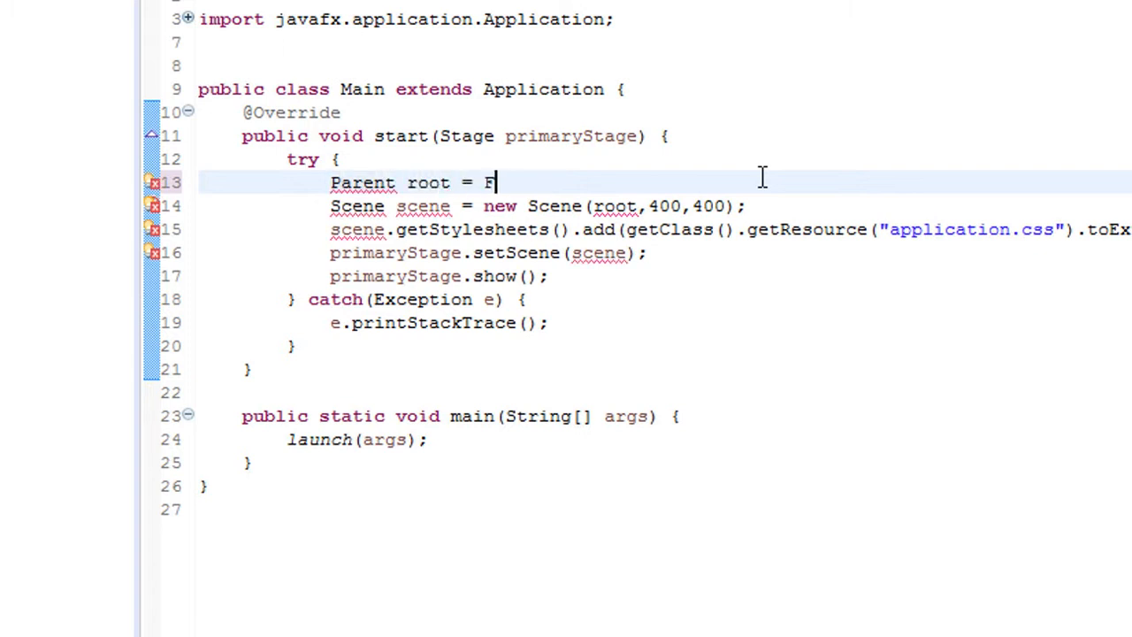
{"action": "type", "text": "XMLLoader."}
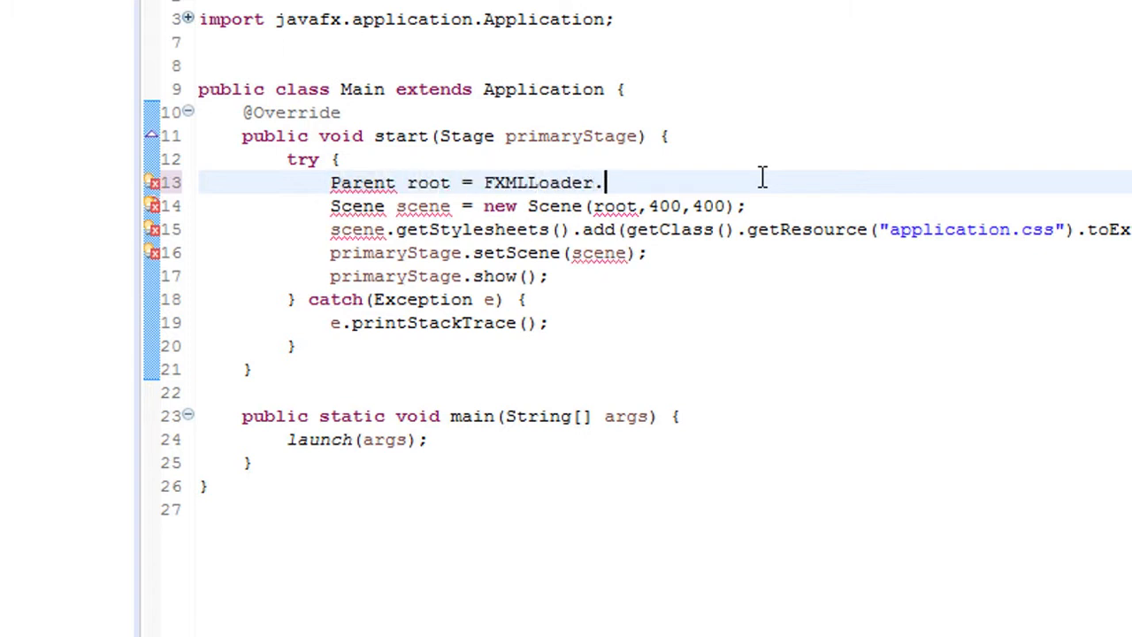
{"action": "type", "text": "load(getClass());"}
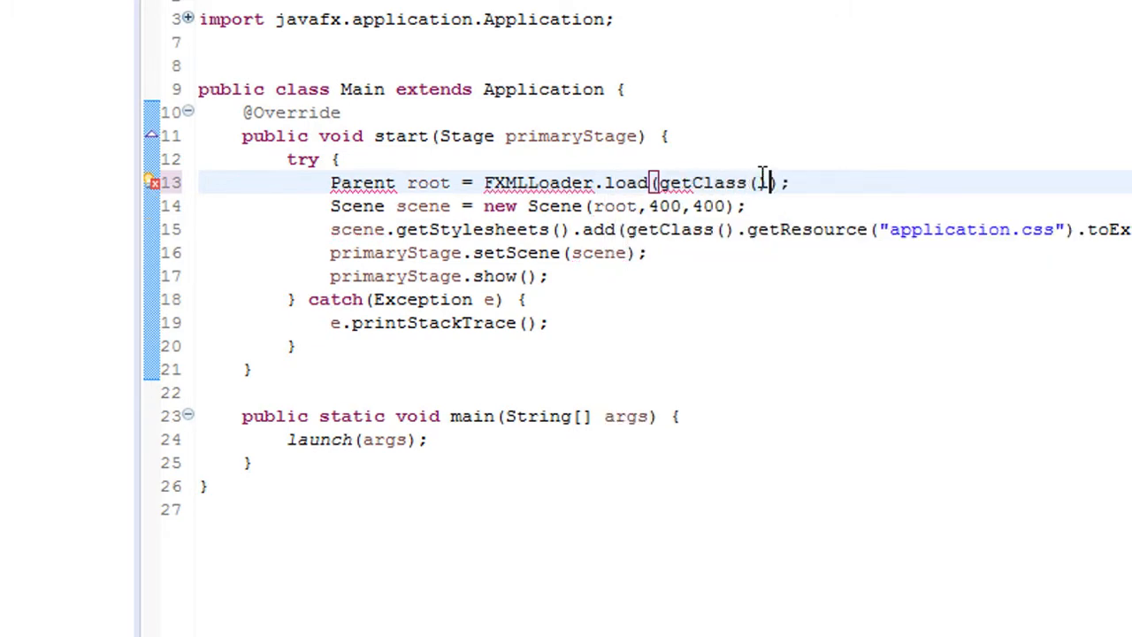
{"action": "type", "text": "."}
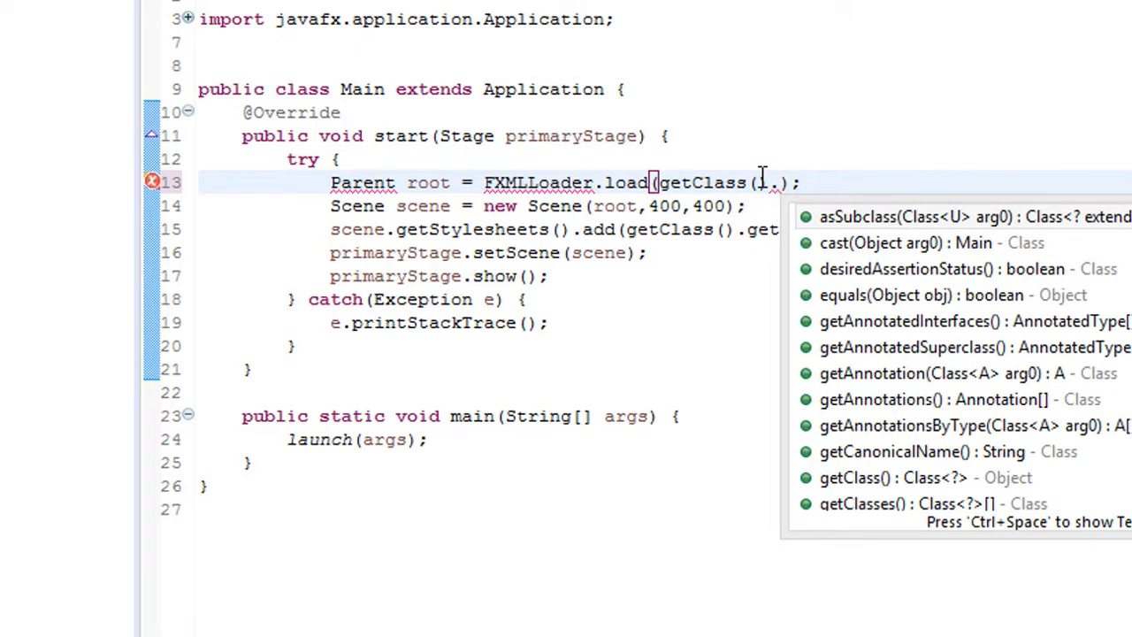
{"action": "type", "text": ".getResource(\""}
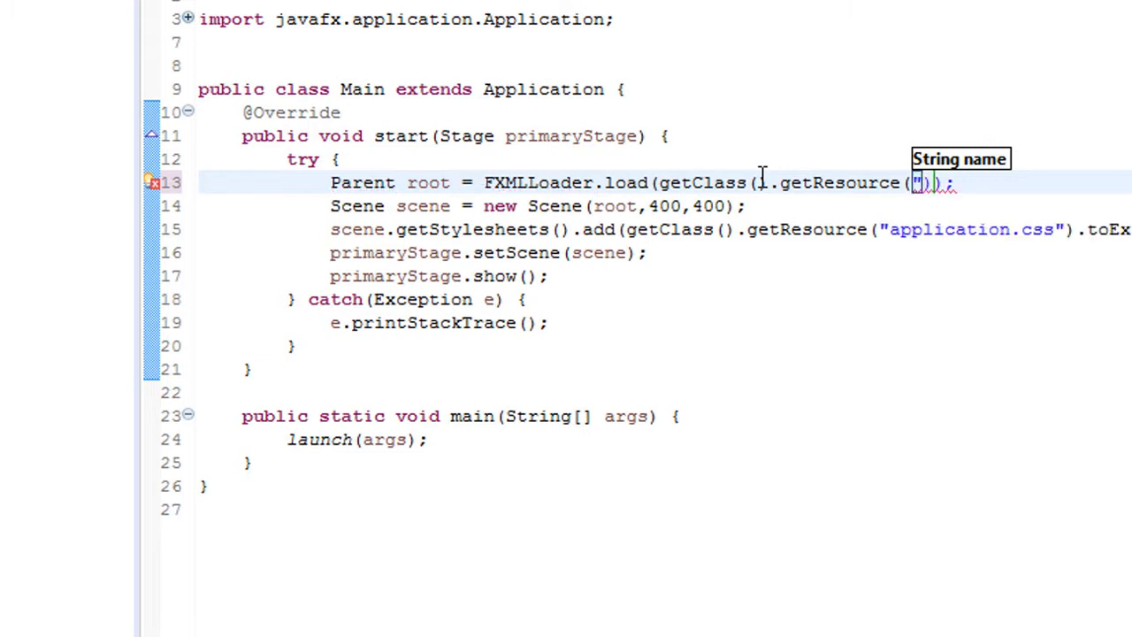
{"action": "type", "text": "MainSc"}
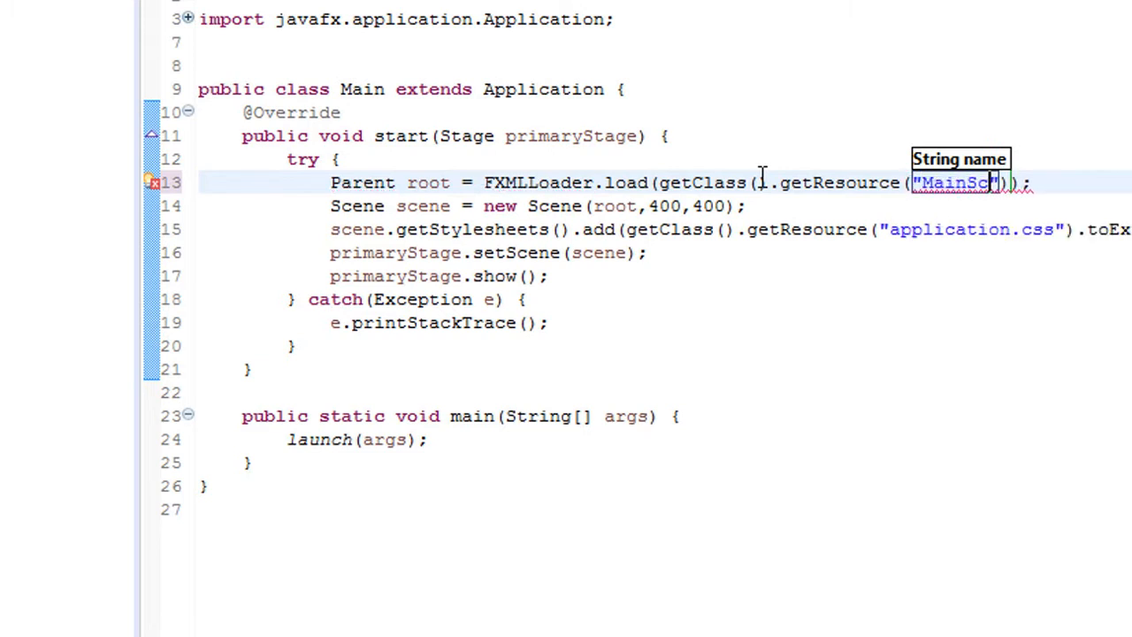
{"action": "type", "text": "ene.fxml"}
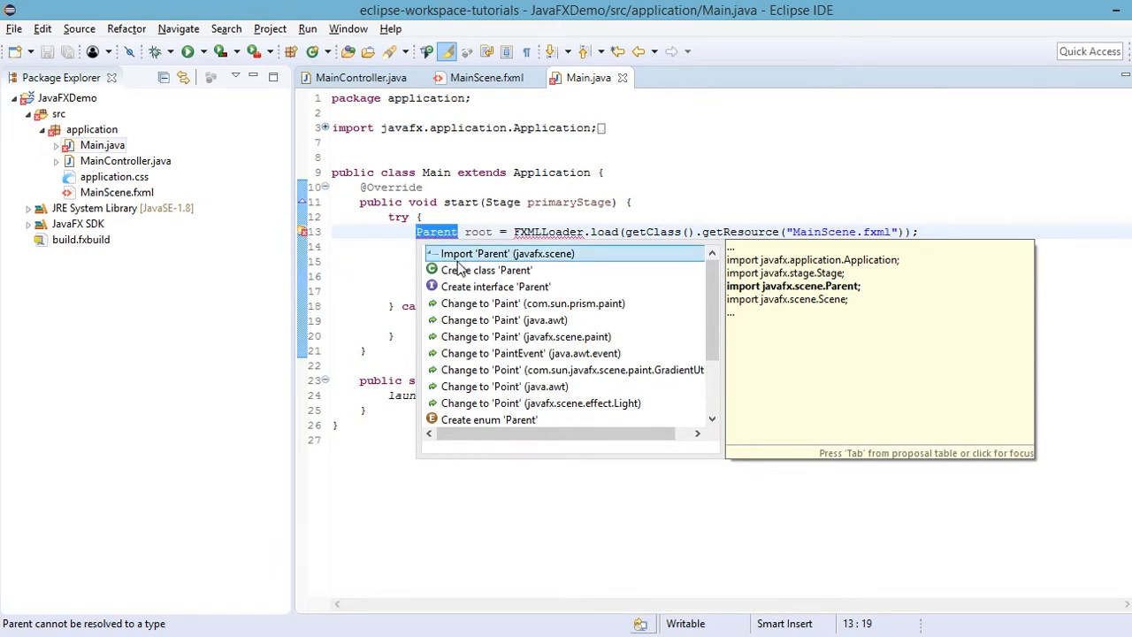
- Resolve the errors with Quick Fix imports for Parent and FXMLLoader
{"action": "left_click", "coordinate": [506, 254]}
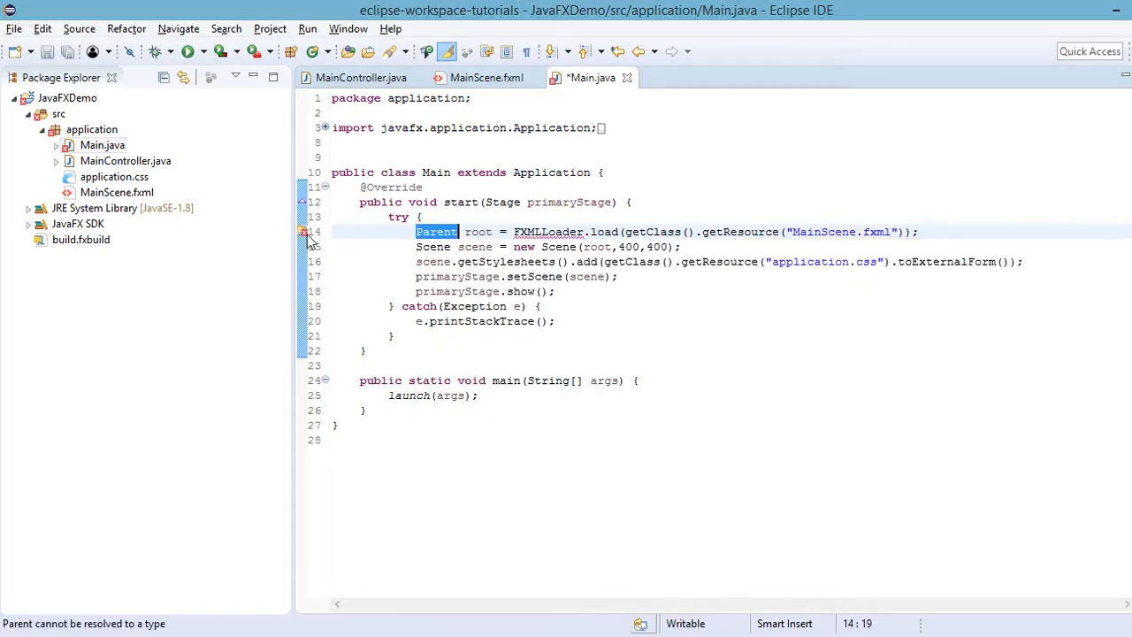
{"action": "left_click", "coordinate": [549, 229]}
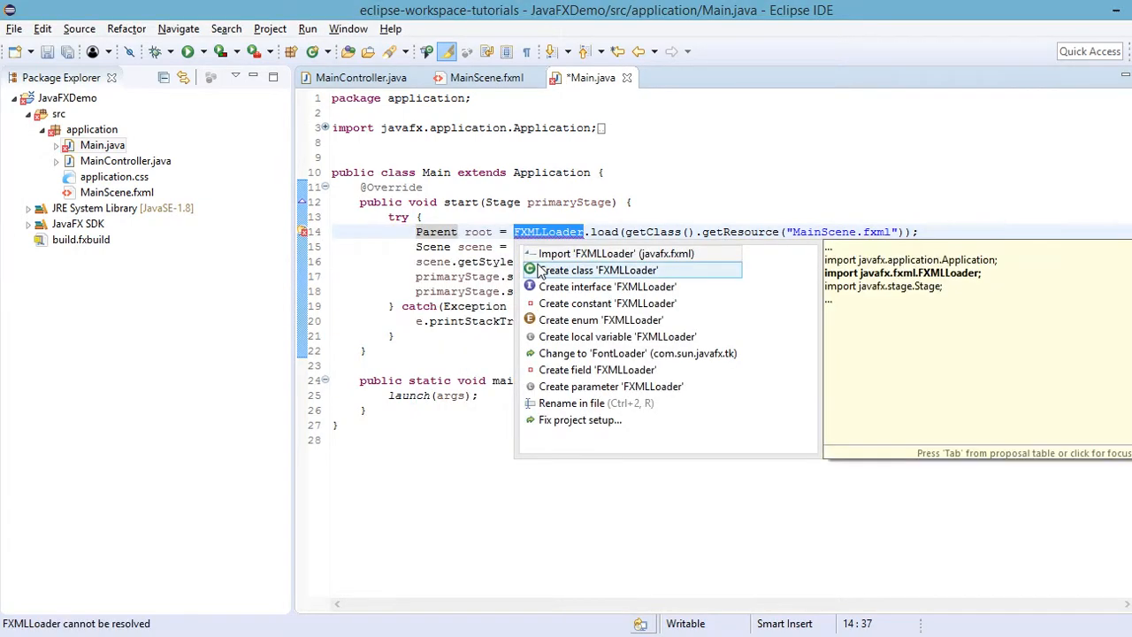
{"action": "left_click", "coordinate": [616, 255]}
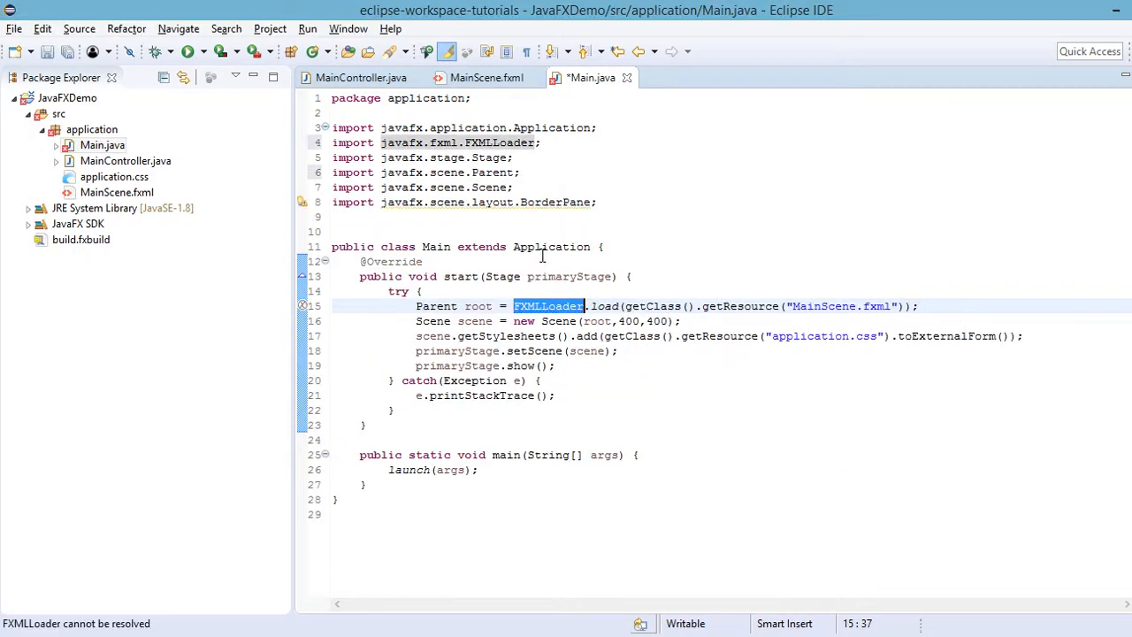
{"action": "mouse_move", "coordinate": [509, 322]}
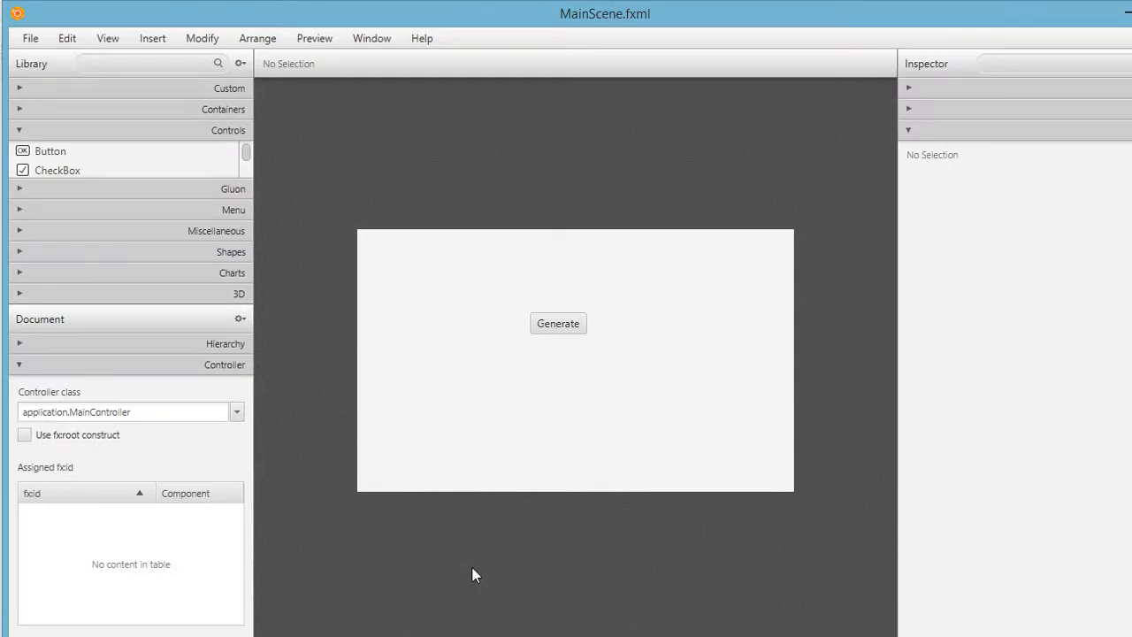
{"action": "mouse_move", "coordinate": [556, 408]}
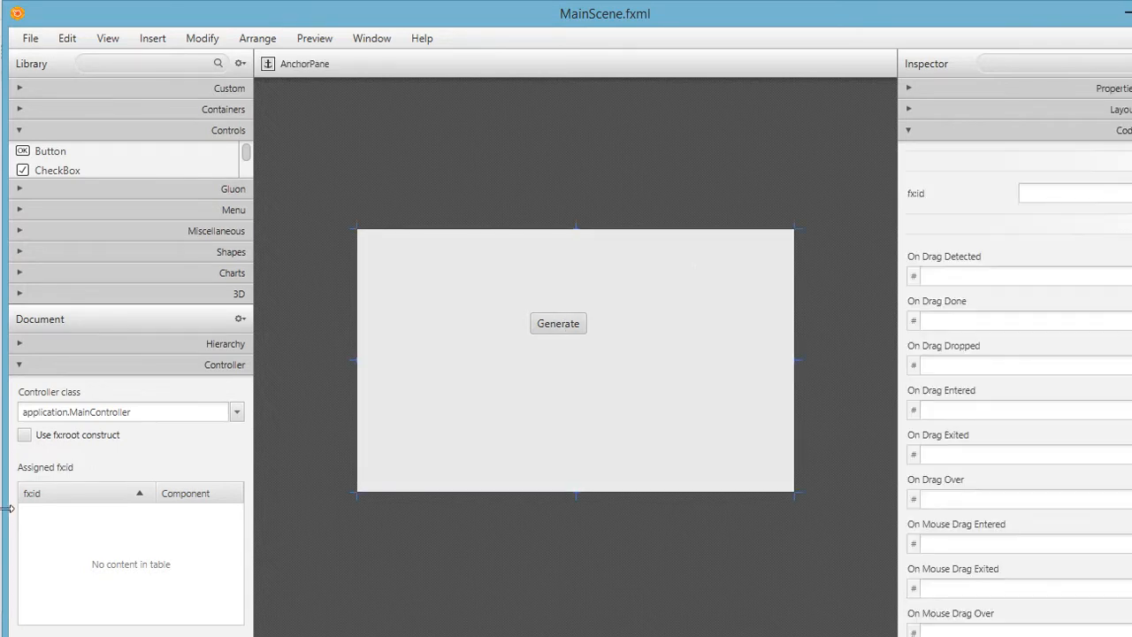
- Collapse the Controller panel and expand the Hierarchy panel to review the layout's components
{"action": "left_click", "coordinate": [20, 365]}
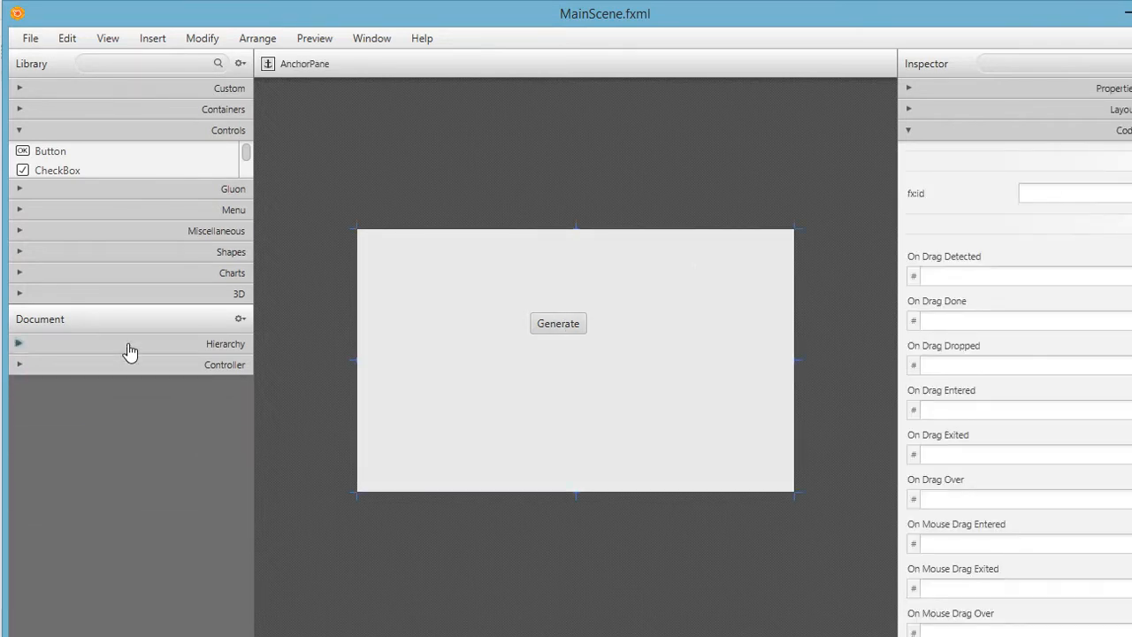
{"action": "left_click", "coordinate": [17, 343]}
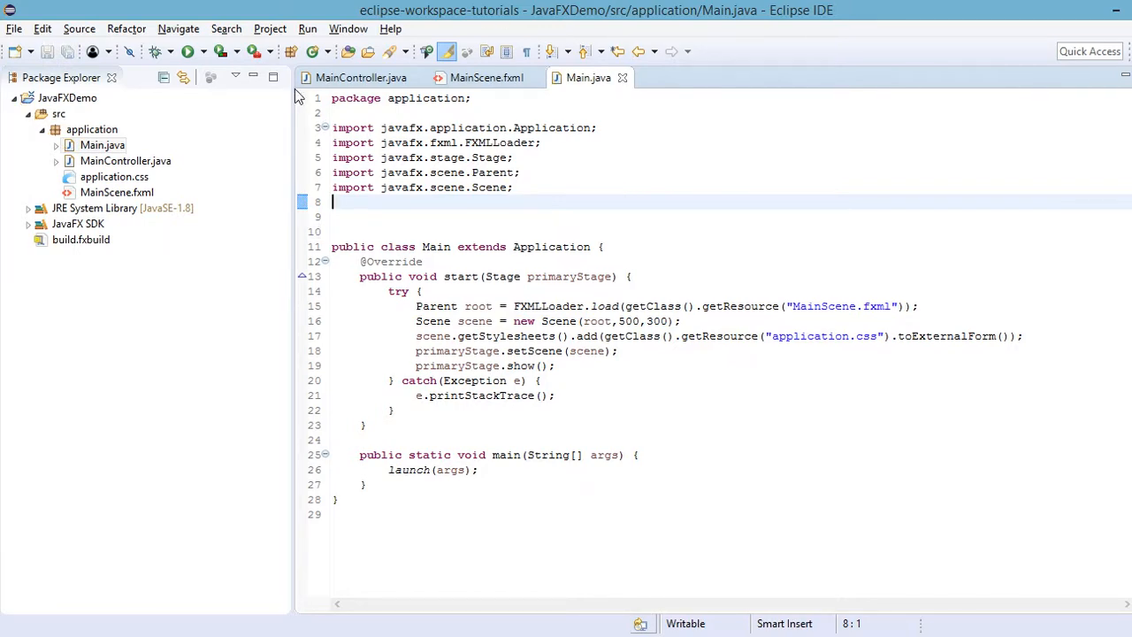
{"action": "left_click", "coordinate": [67, 98]}
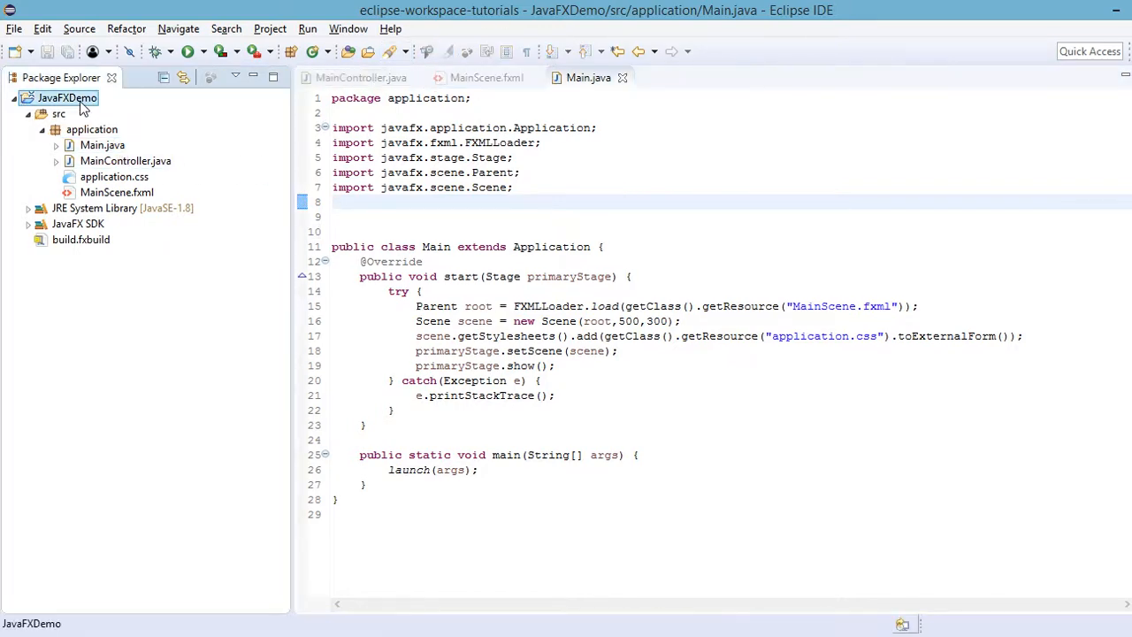
{"action": "right_click", "coordinate": [68, 97]}
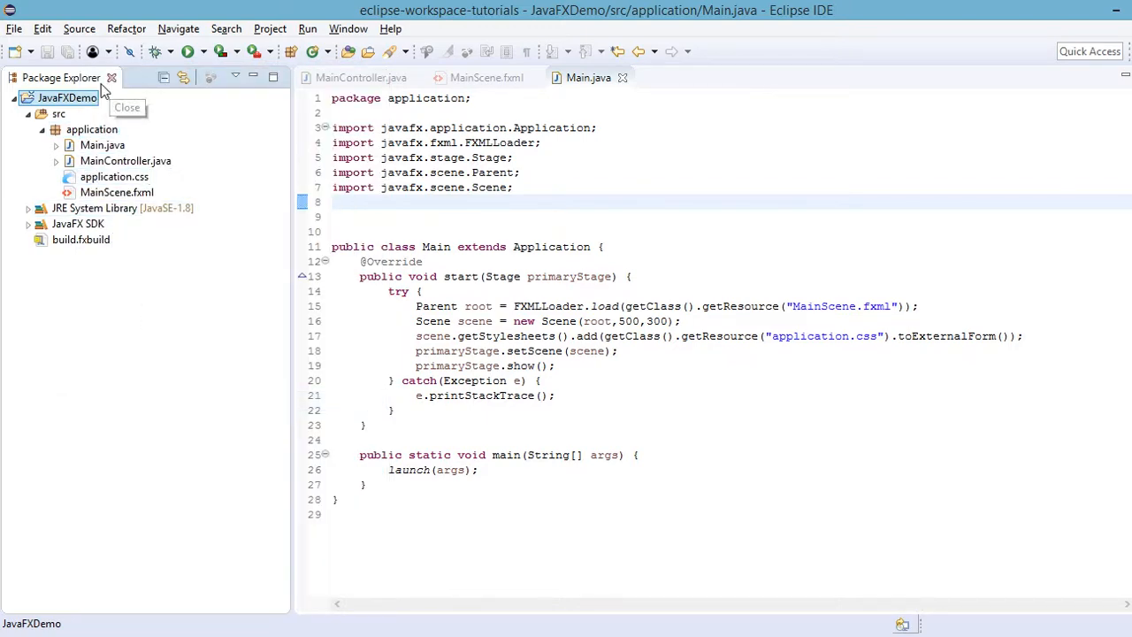
{"action": "right_click", "coordinate": [67, 97]}
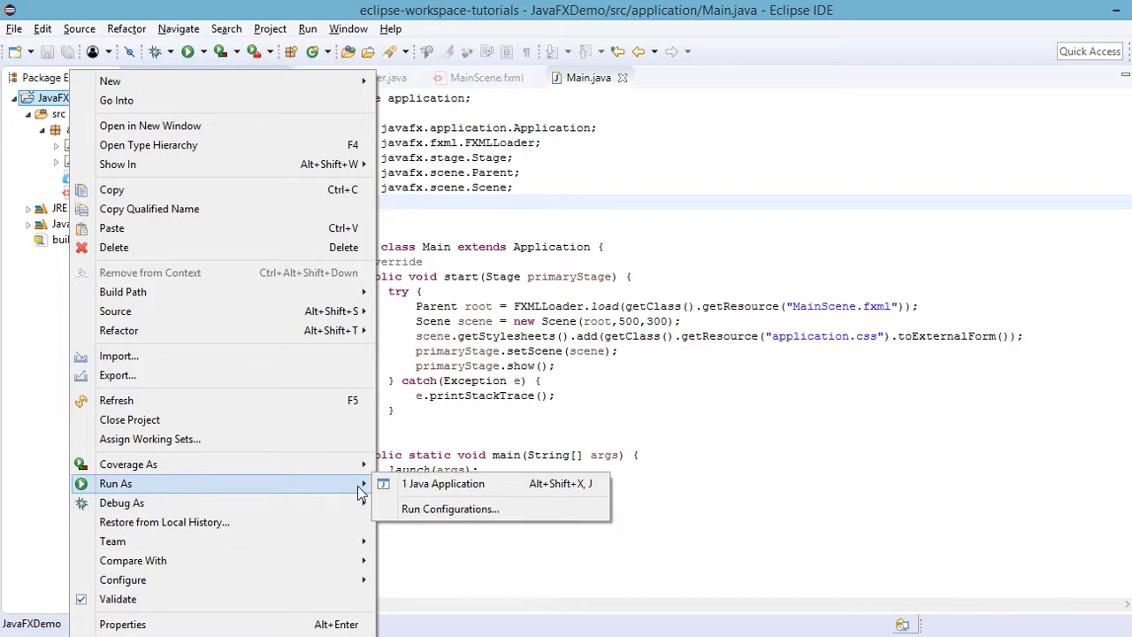
{"action": "left_click", "coordinate": [442, 483]}
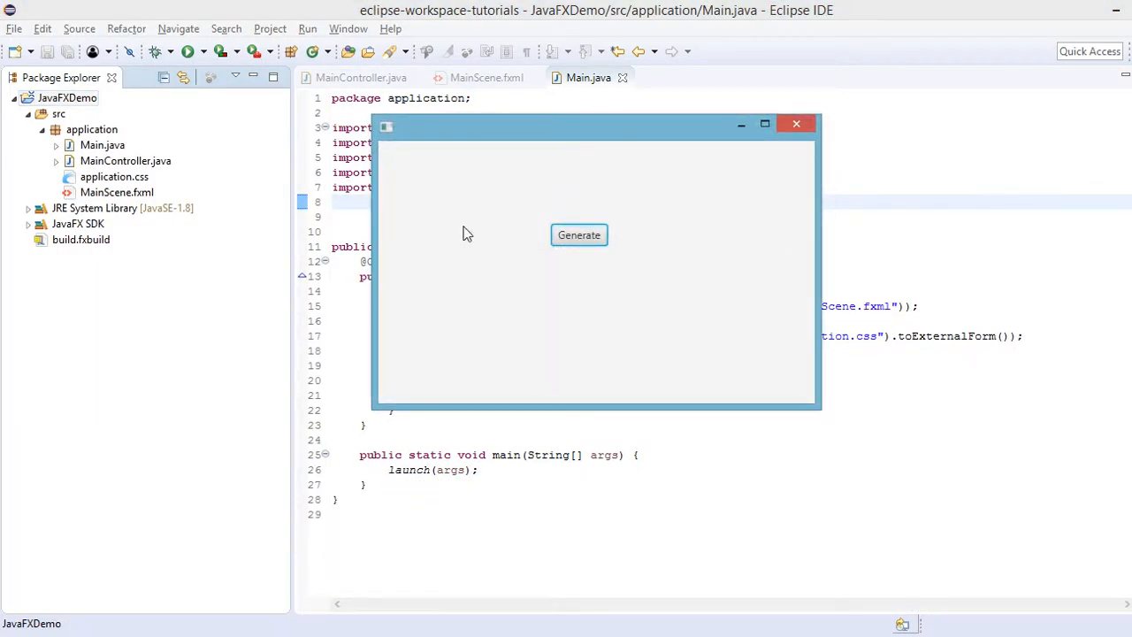
{"action": "left_click_drag", "start_coordinate": [597, 124], "coordinate": [498, 131]}
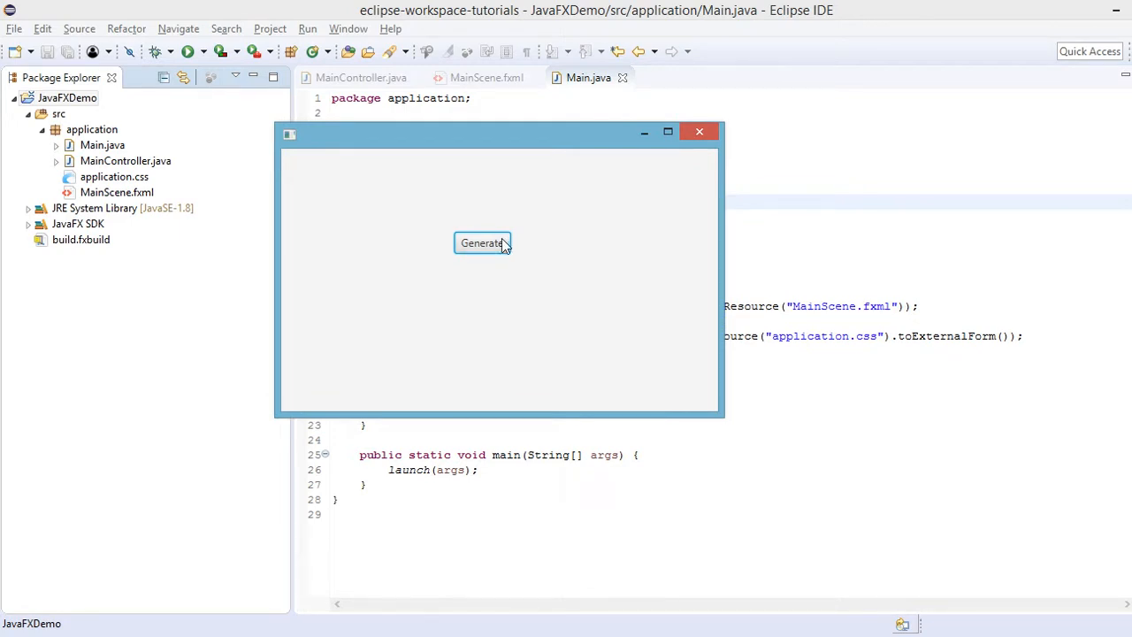
{"action": "mouse_move", "coordinate": [407, 237]}
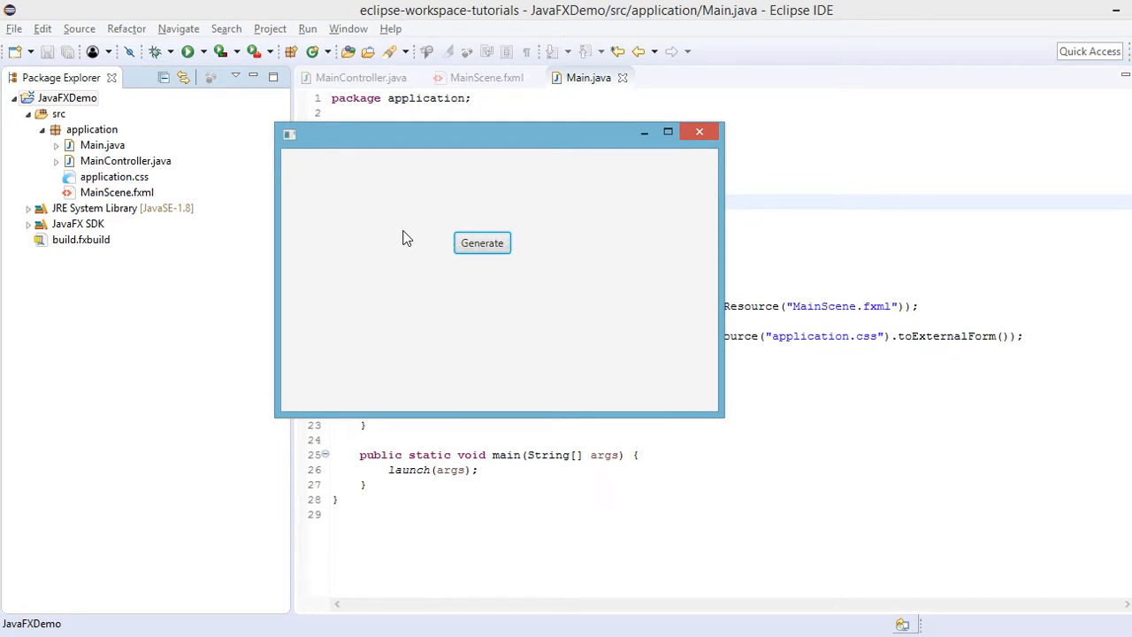
{"action": "mouse_move", "coordinate": [418, 233]}
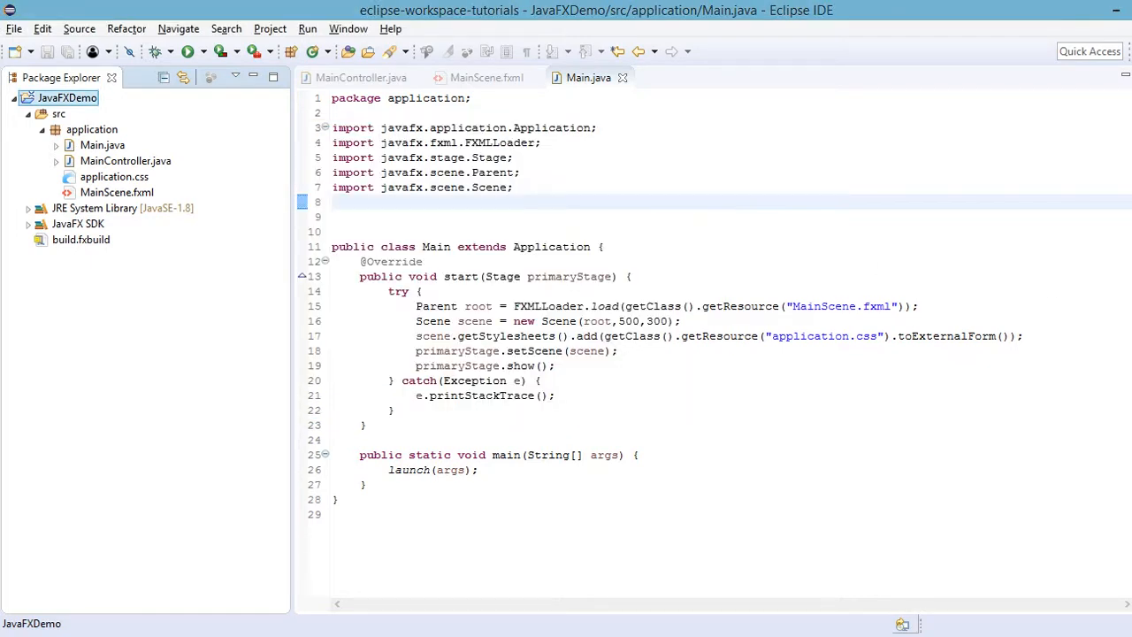
- Relaunch the app and hit Generate five times, printing random numbers like 81, 47 and 12 to the console
{"action": "left_click", "coordinate": [184, 49]}
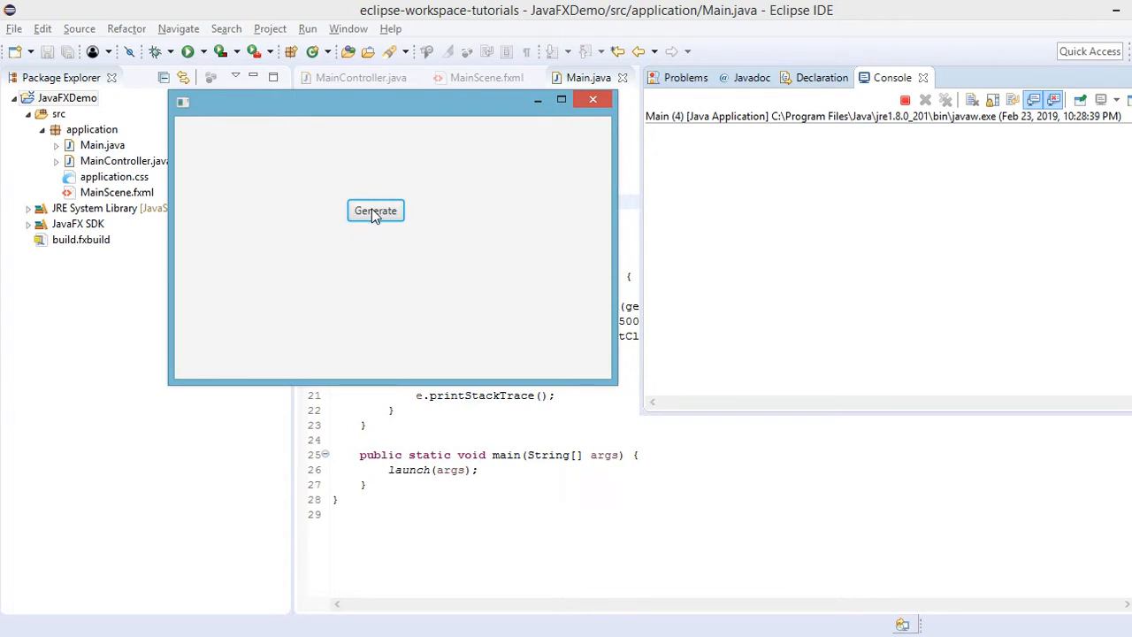
{"action": "left_click", "coordinate": [375, 211]}
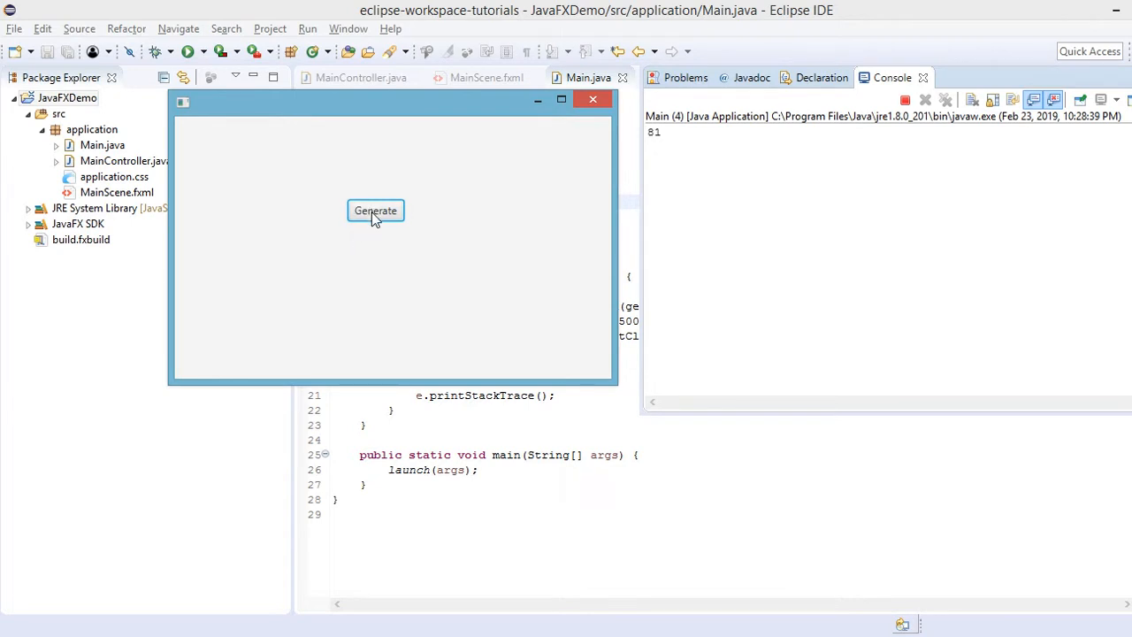
{"action": "left_click", "coordinate": [375, 211]}
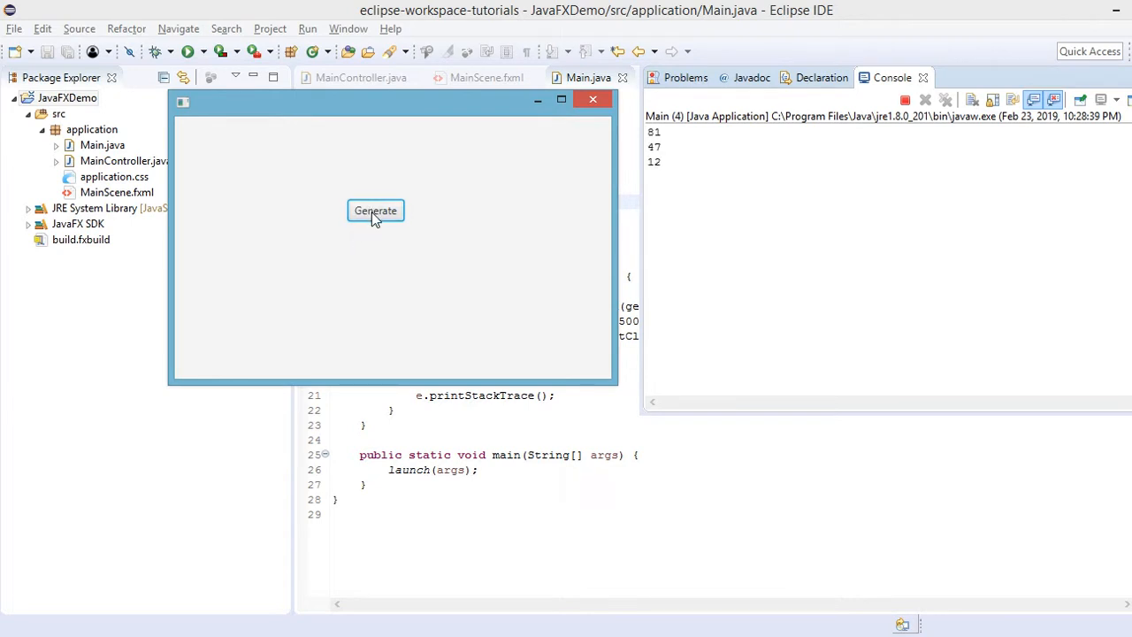
{"action": "left_click", "coordinate": [375, 211]}
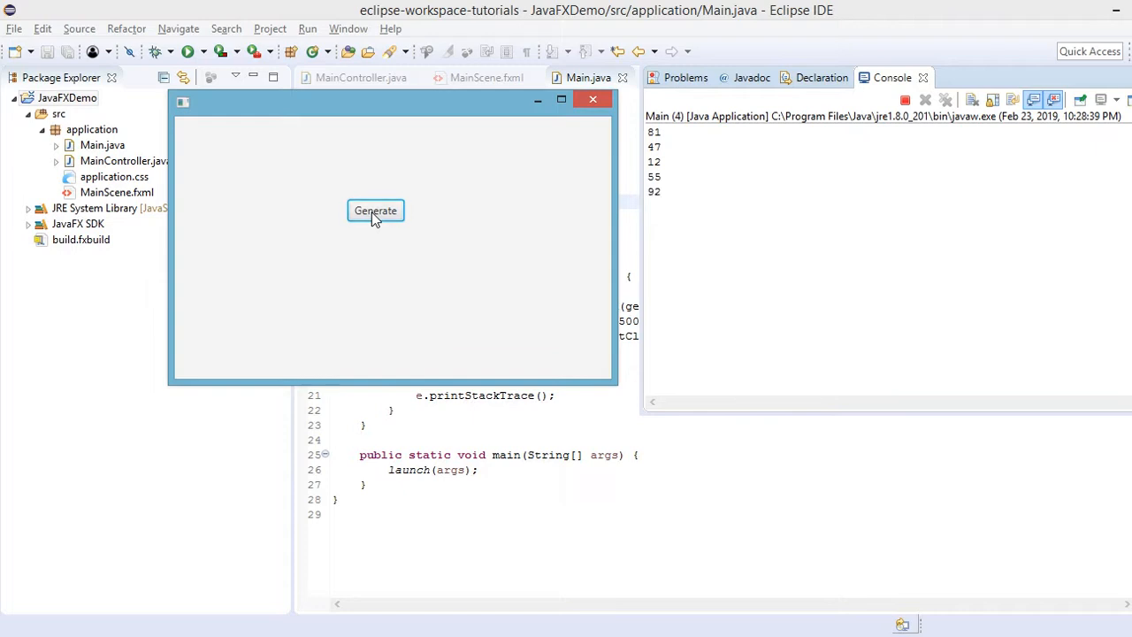
{"action": "left_click", "coordinate": [375, 210]}
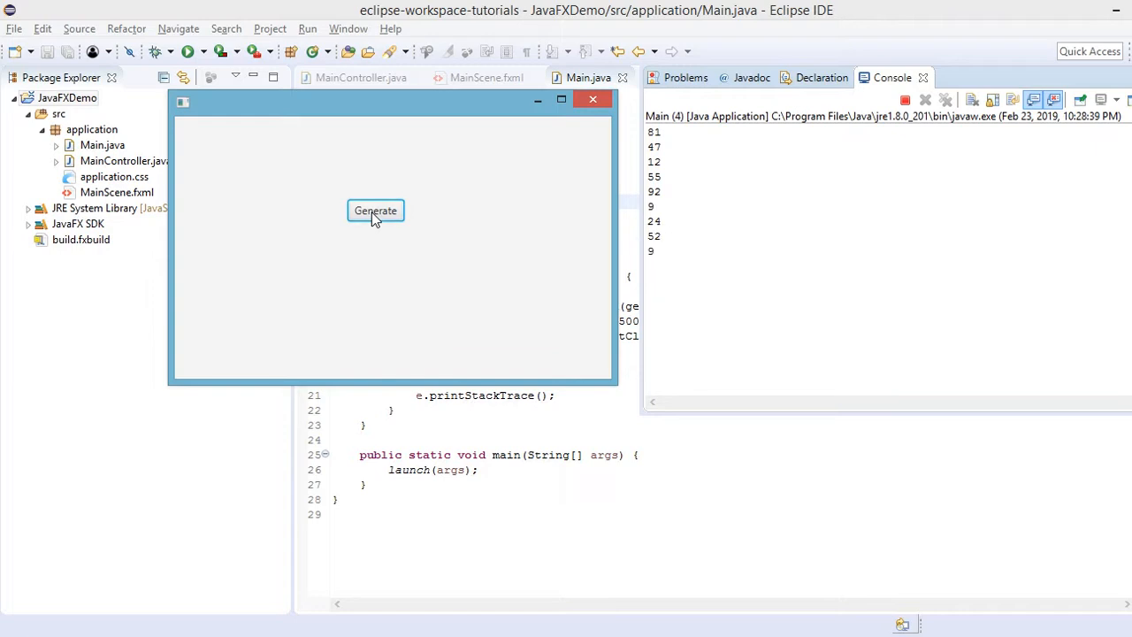
{"action": "left_click", "coordinate": [375, 210]}
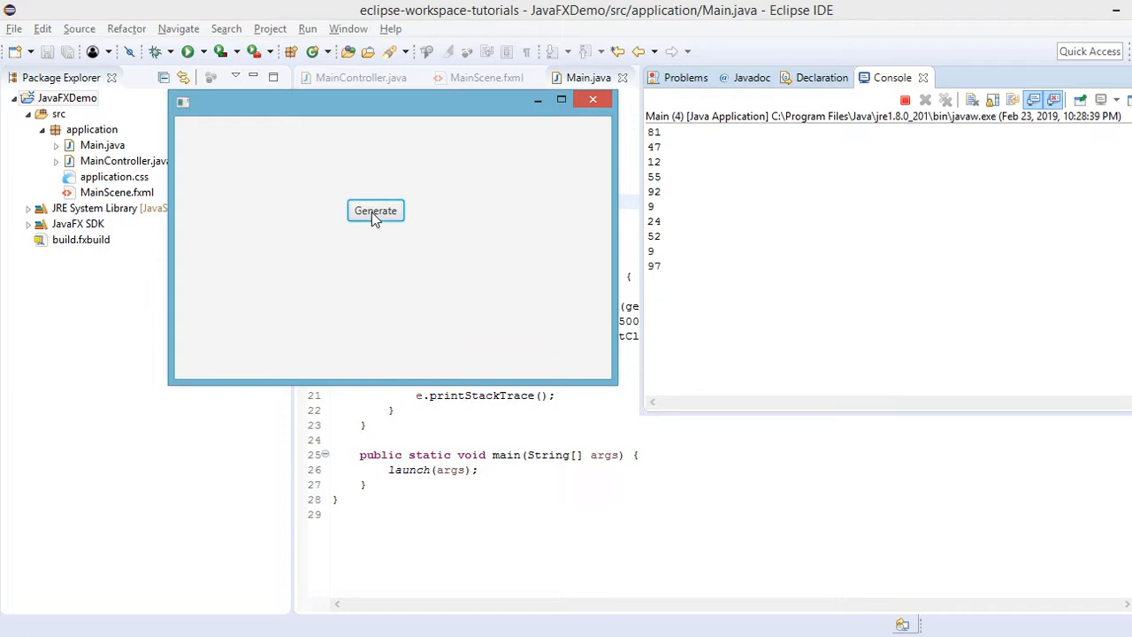